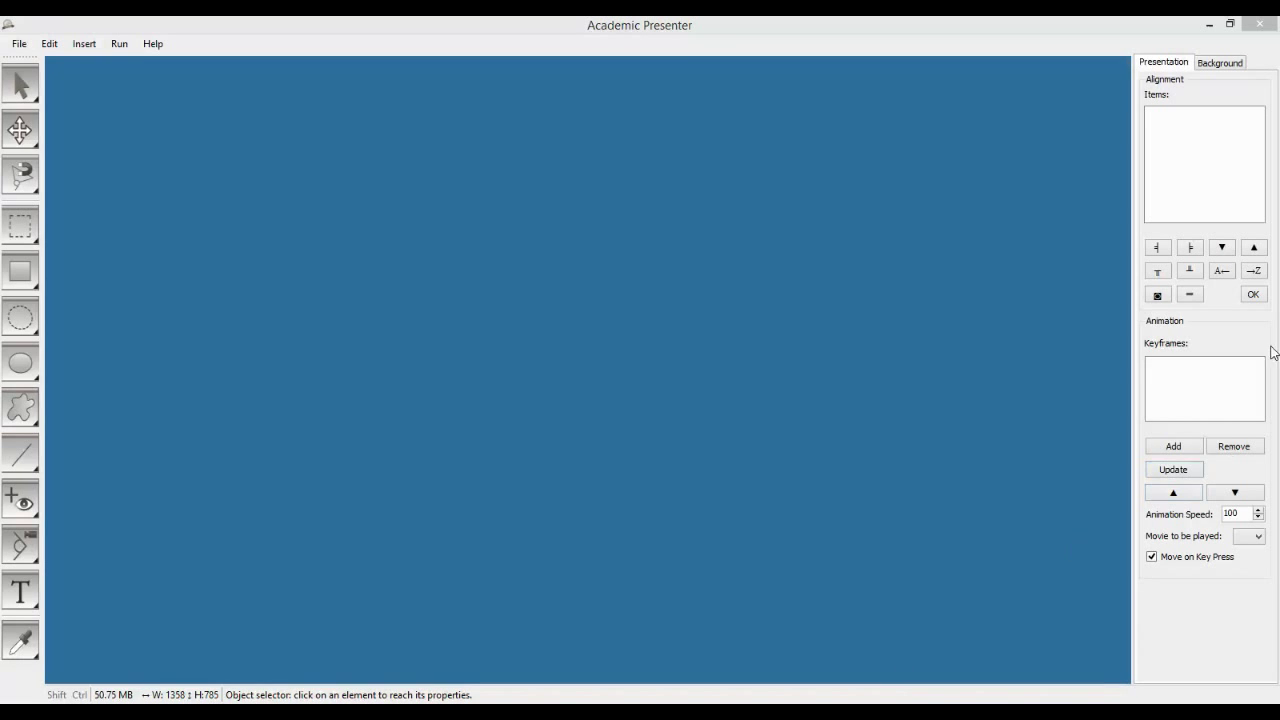
- Draw a filled ellipse at the slide's upper left and fill it red
left_click(1219, 62)
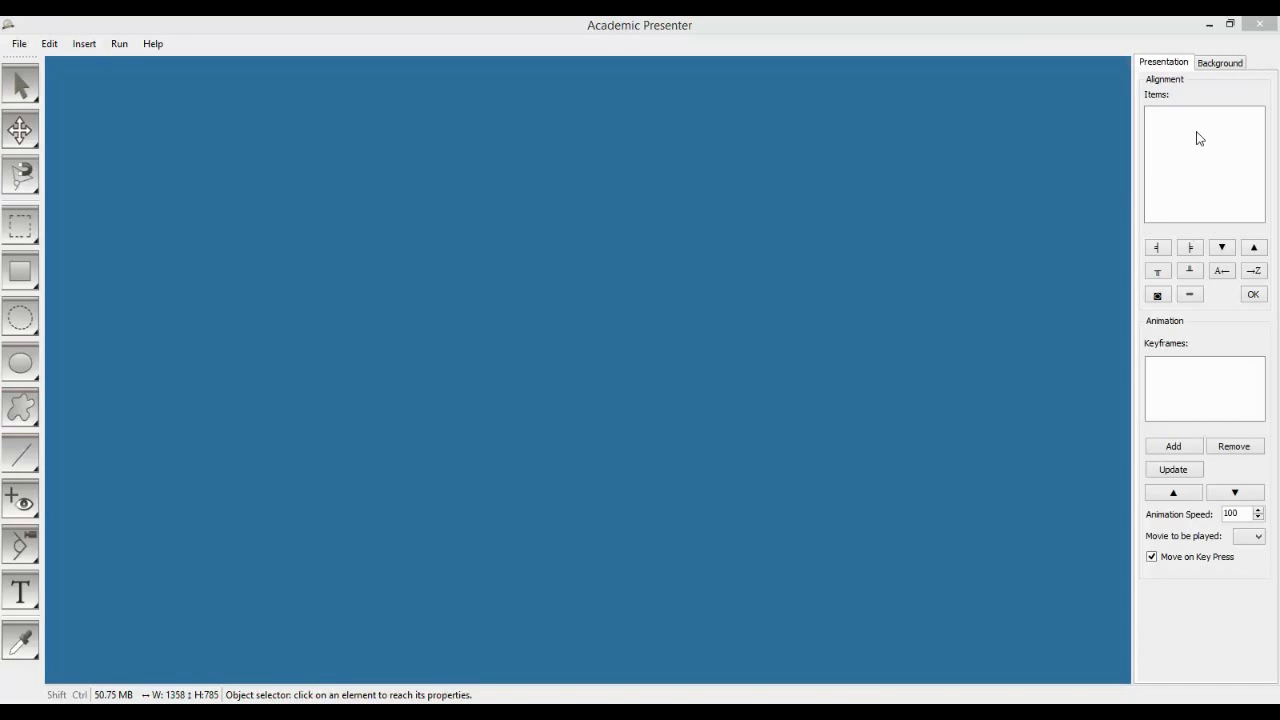
left_click(1220, 62)
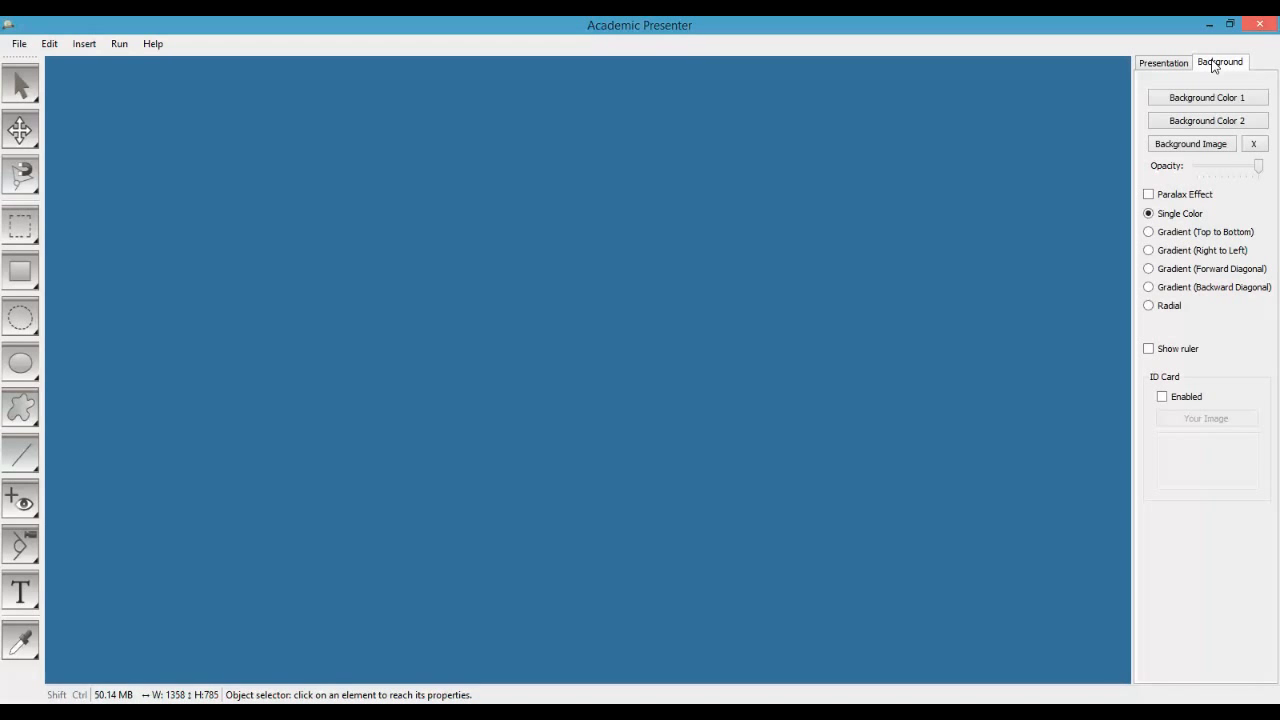
left_click(1162, 62)
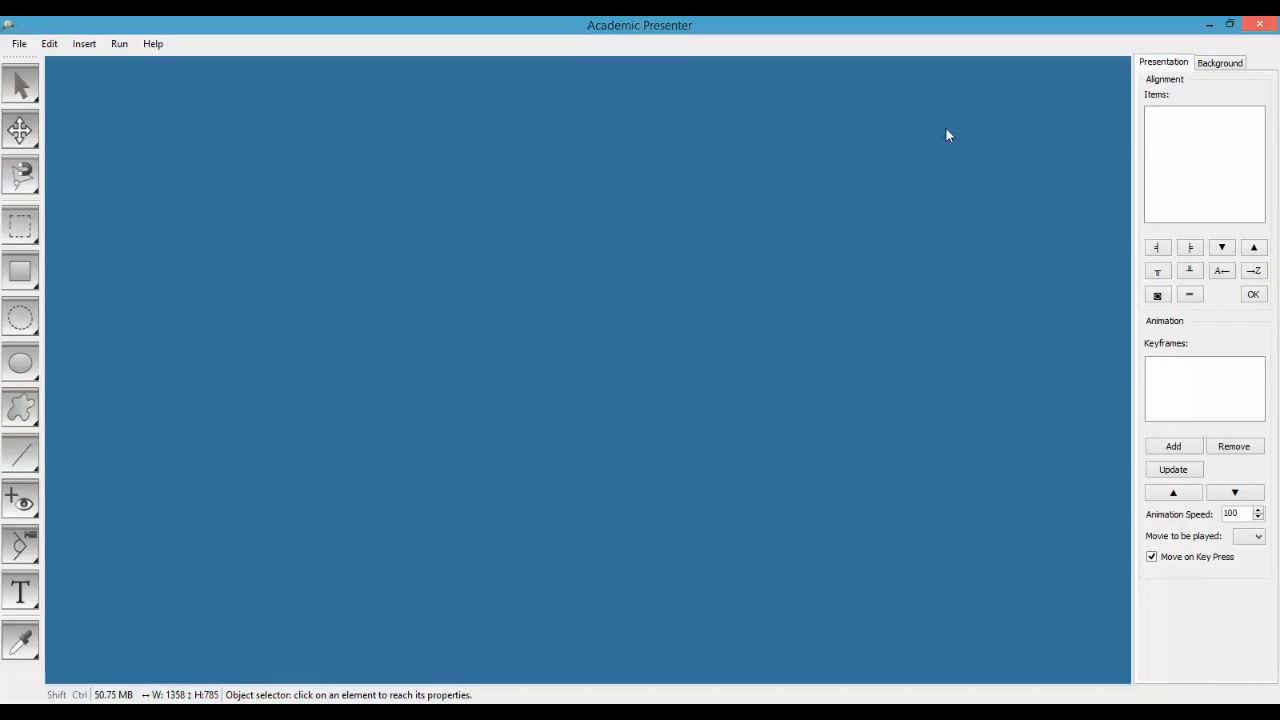
left_click(20, 361)
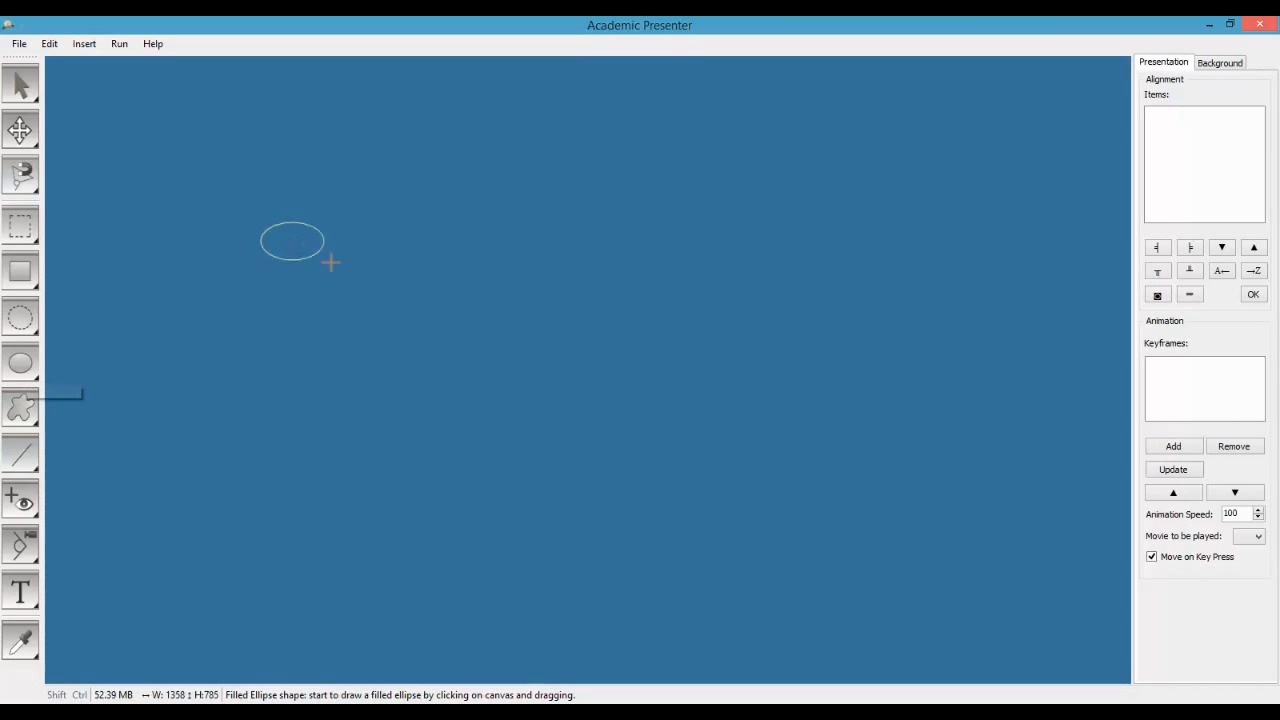
left_click_drag(292, 242, 420, 320)
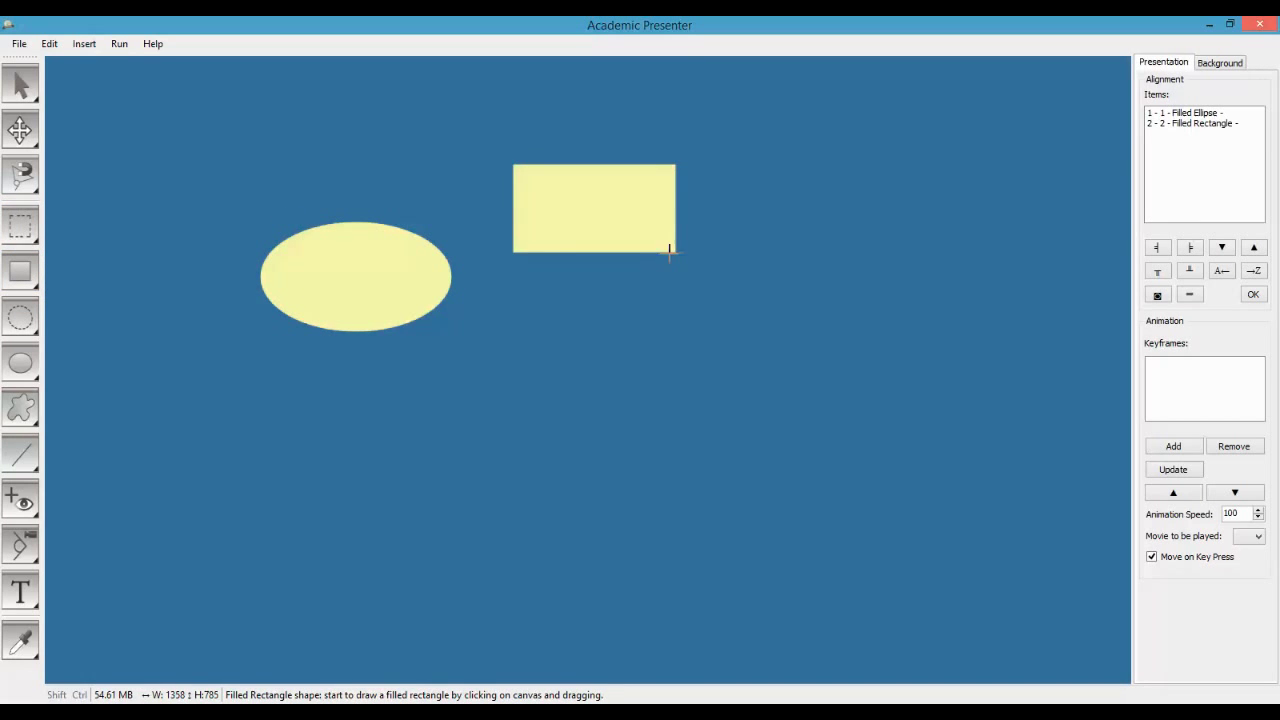
left_click(355, 276)
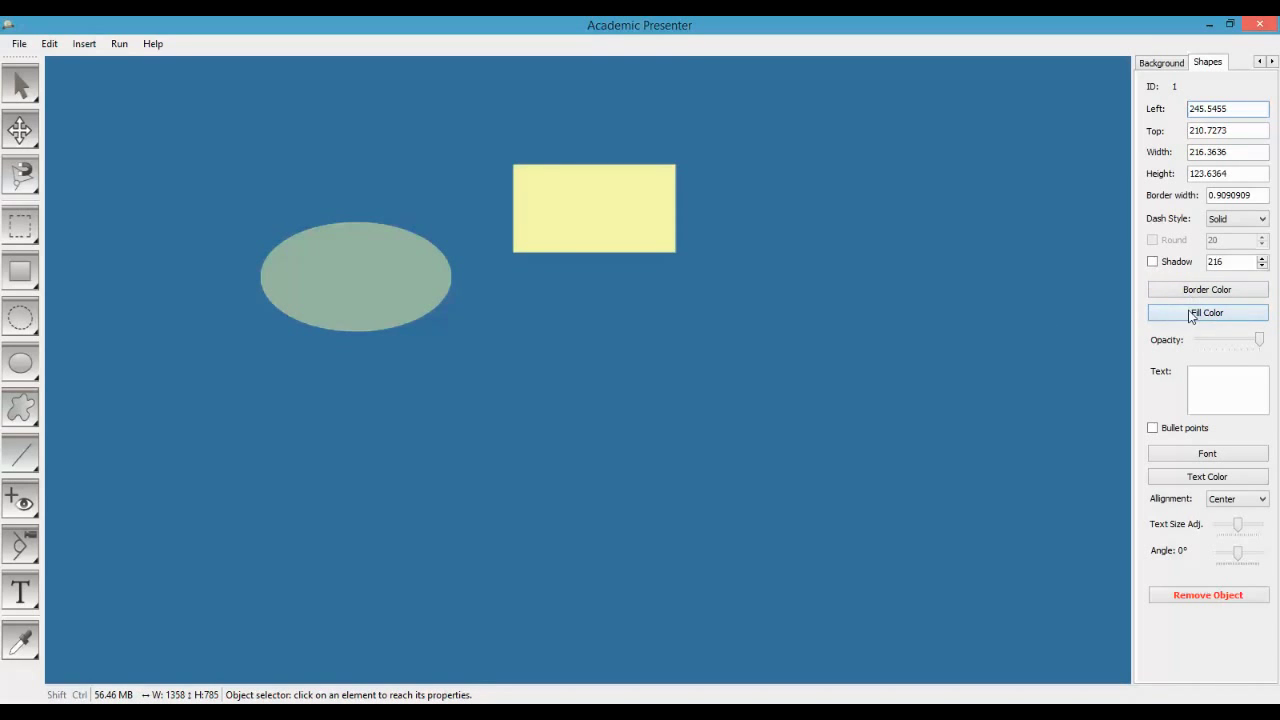
left_click(1207, 312)
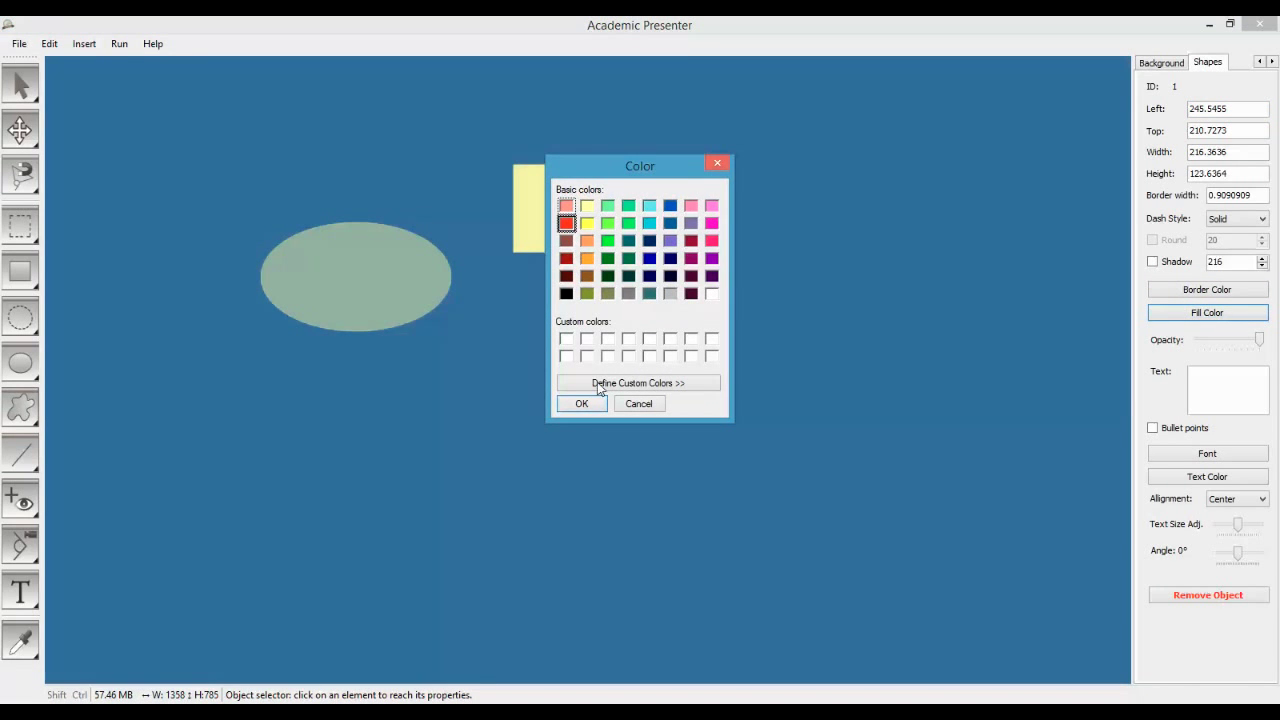
left_click(581, 403)
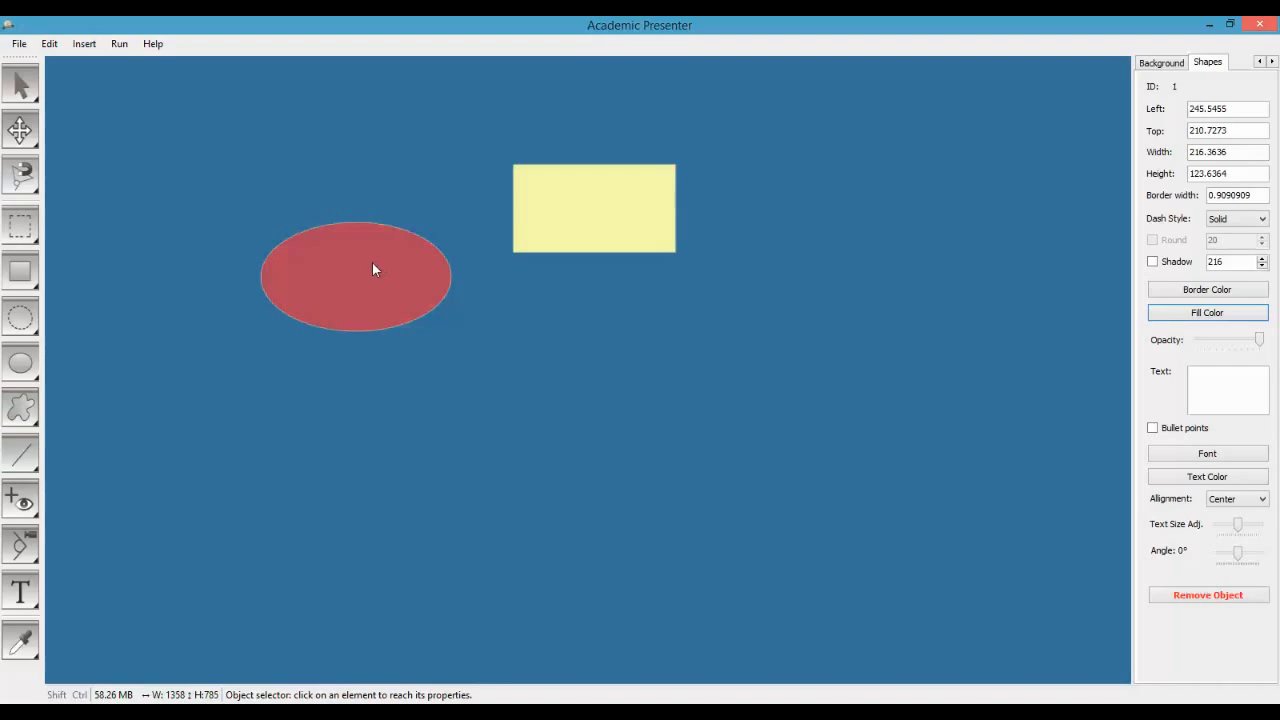
mouse_move(583, 223)
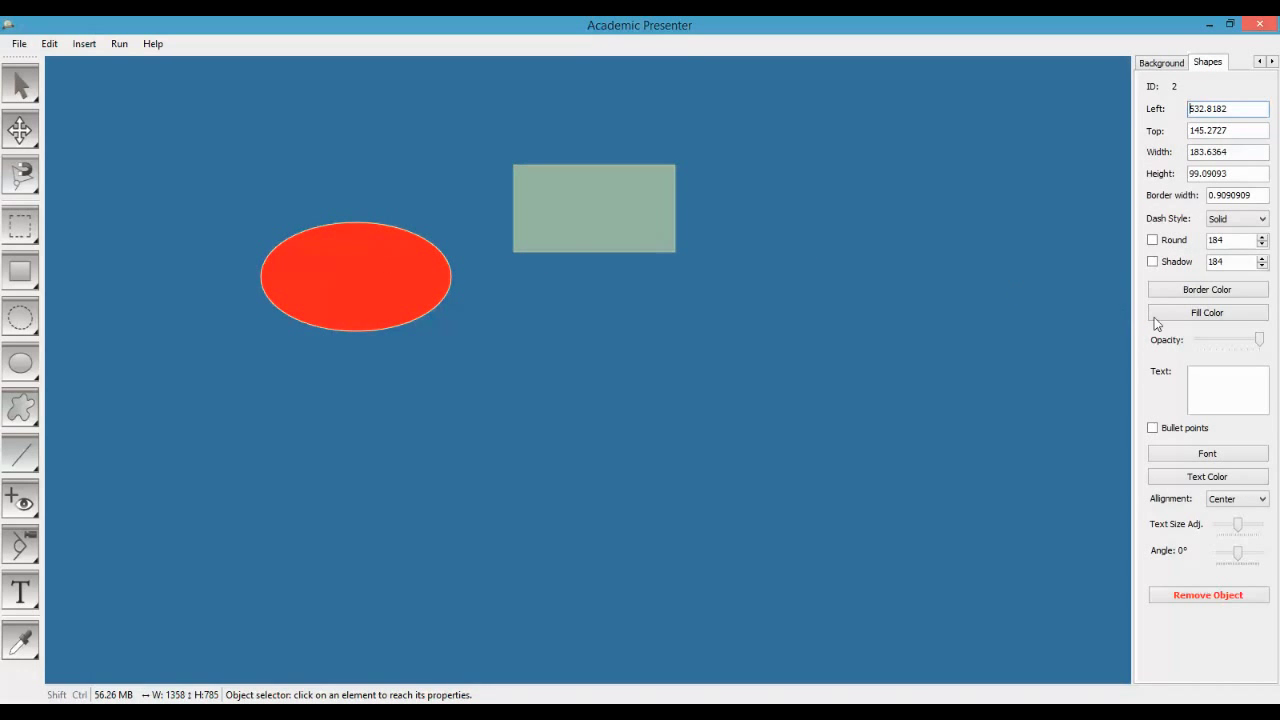
- Fill the rectangle dark green
left_click(1207, 312)
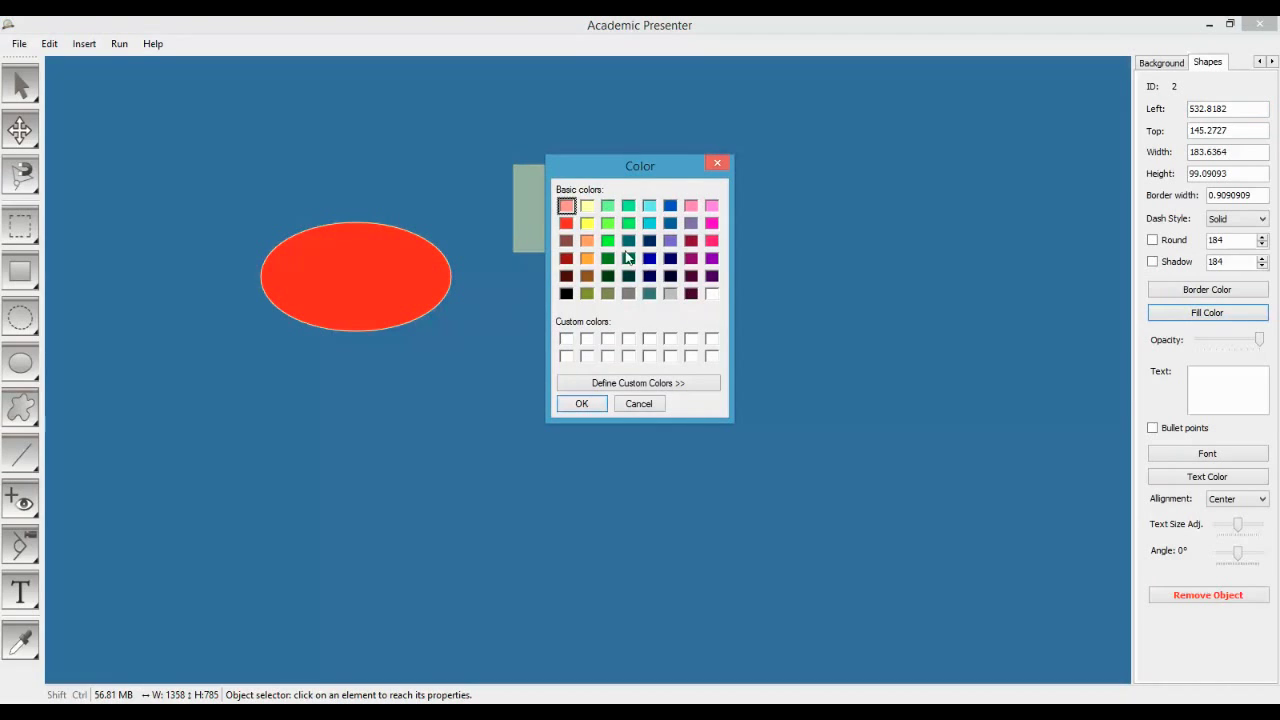
left_click(608, 258)
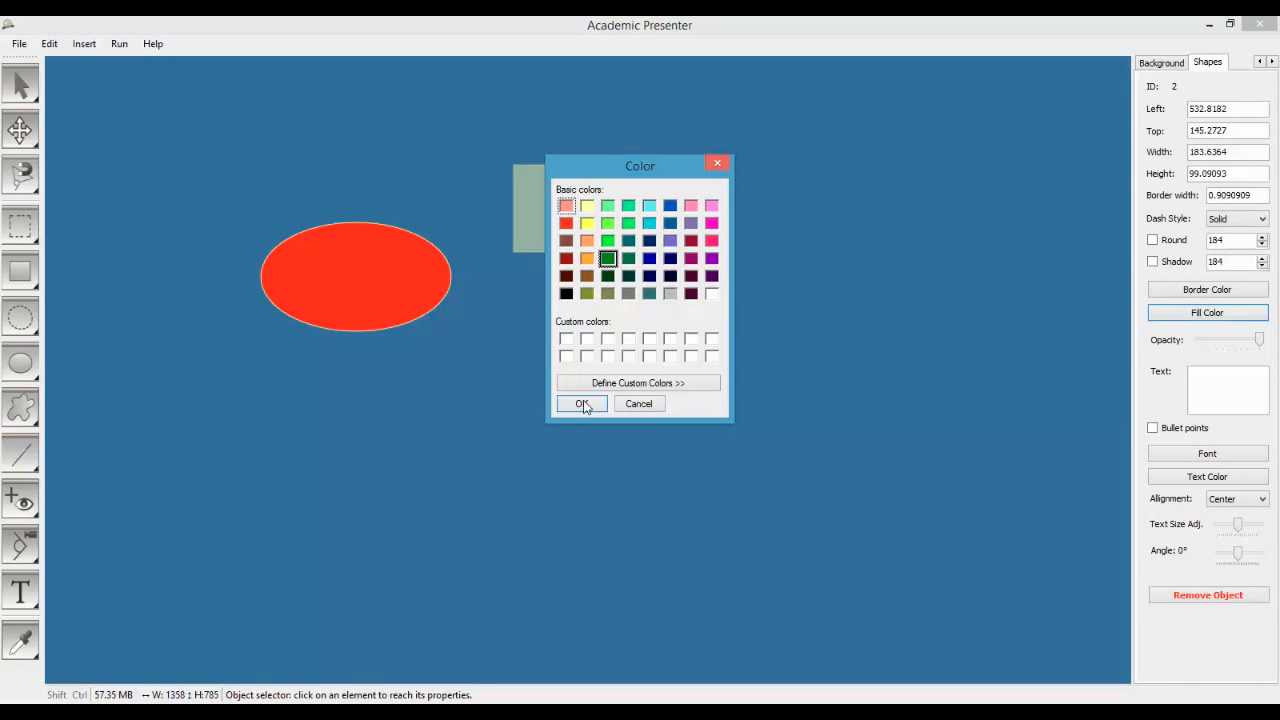
left_click(581, 403)
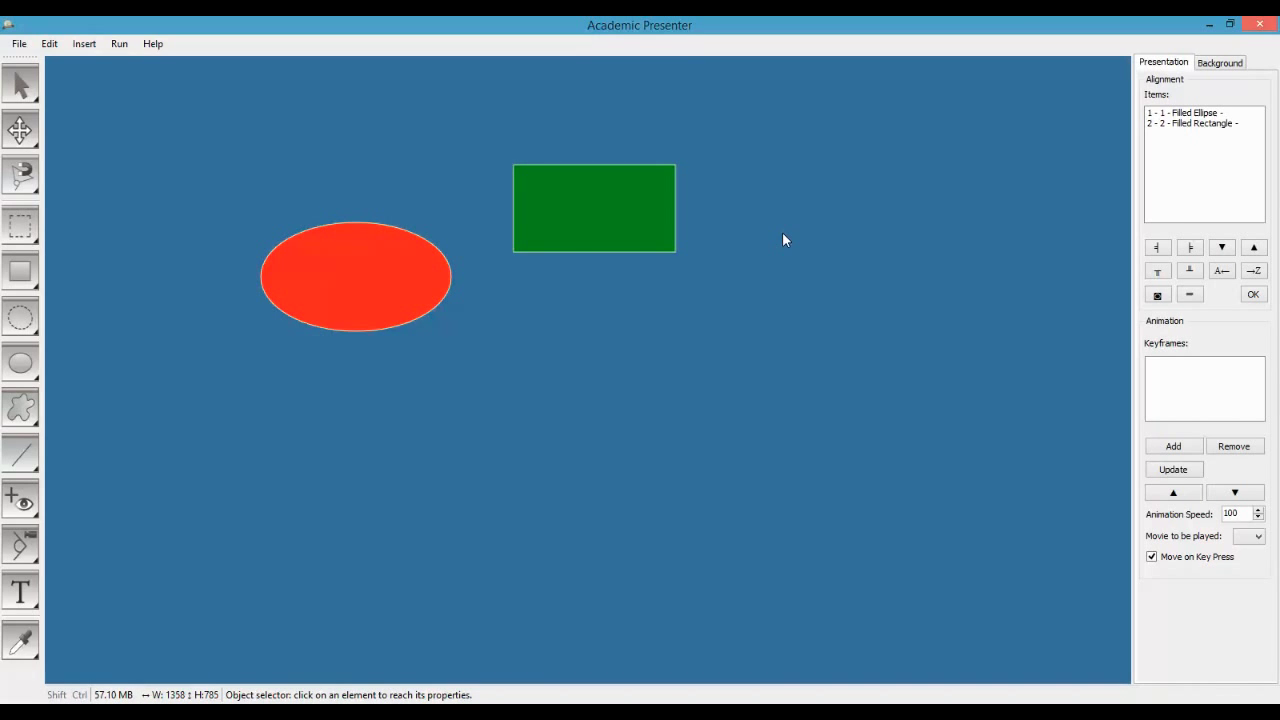
mouse_move(885, 215)
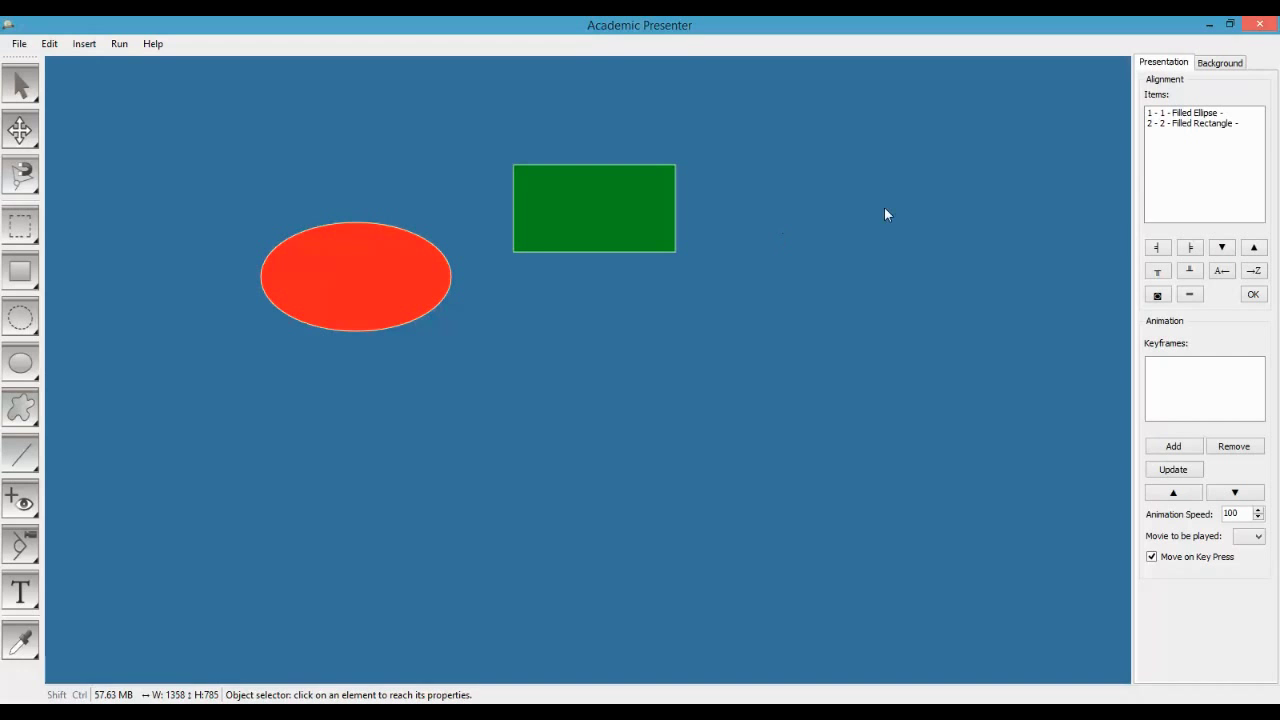
- Select the ellipse and rectangle in the Items list and align their tops and bottoms
left_click(1185, 112)
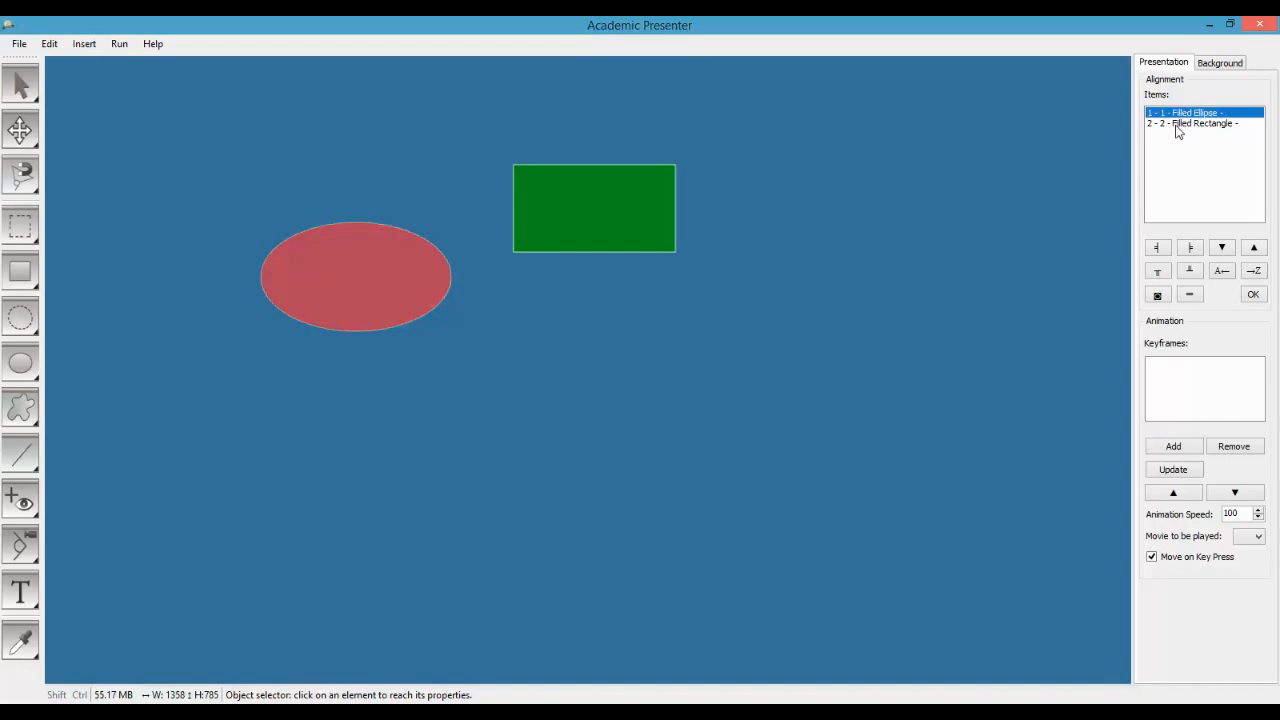
left_click(1190, 123)
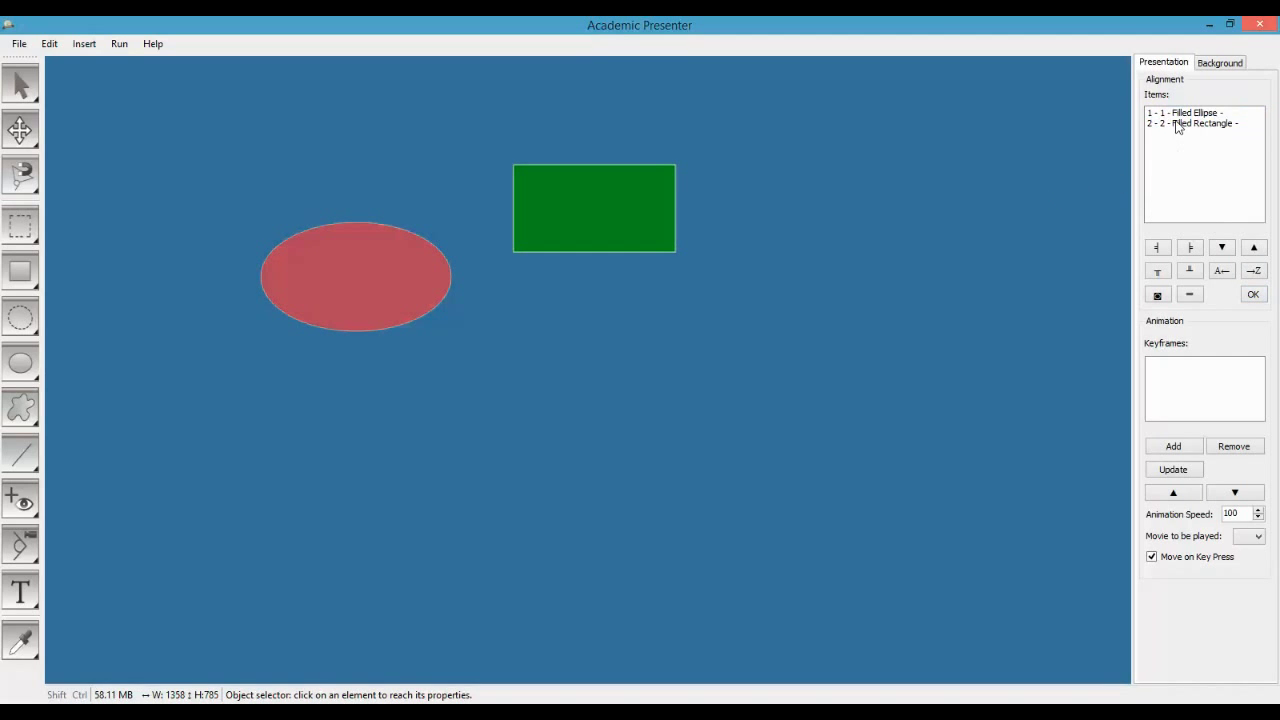
left_click(1185, 112)
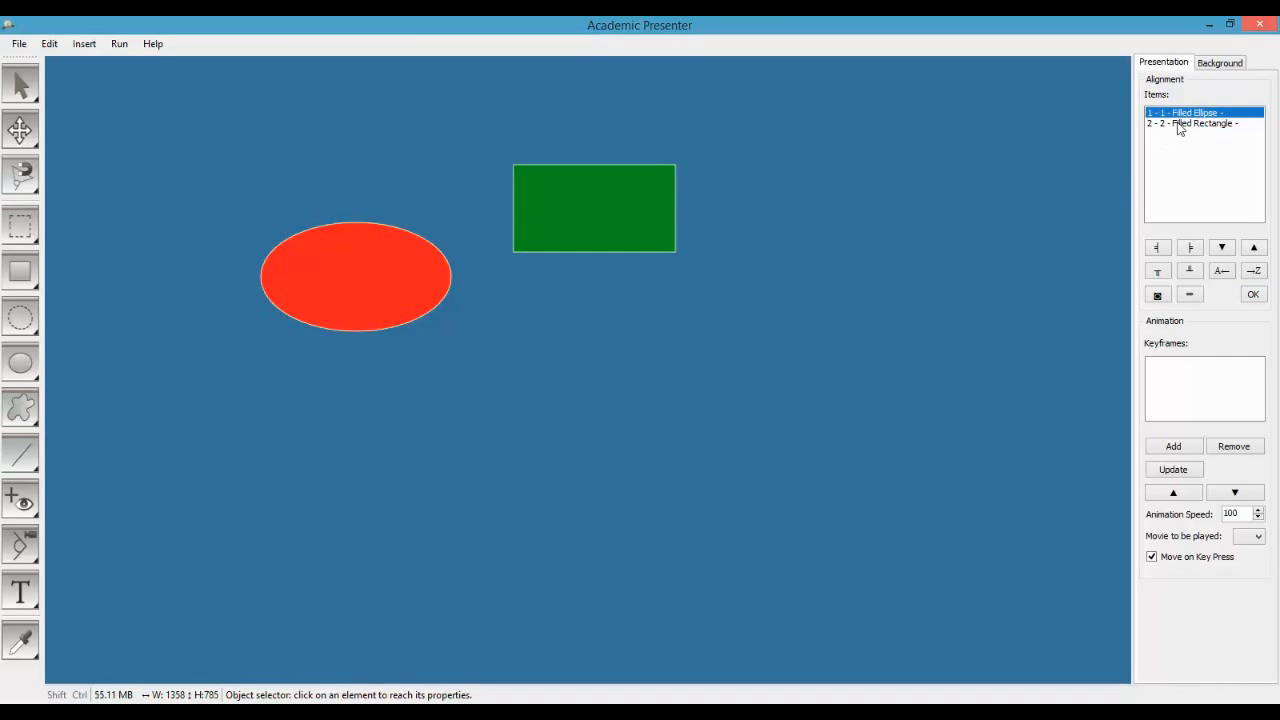
left_click(1190, 123)
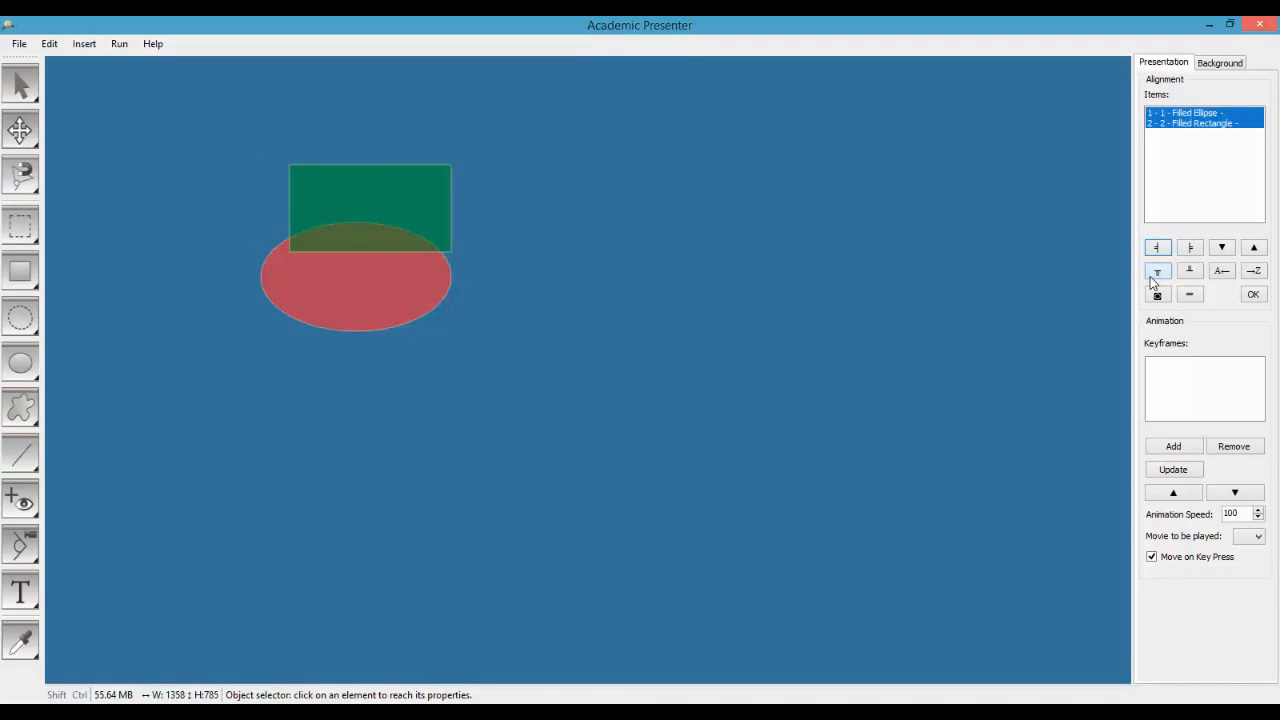
left_click(1157, 270)
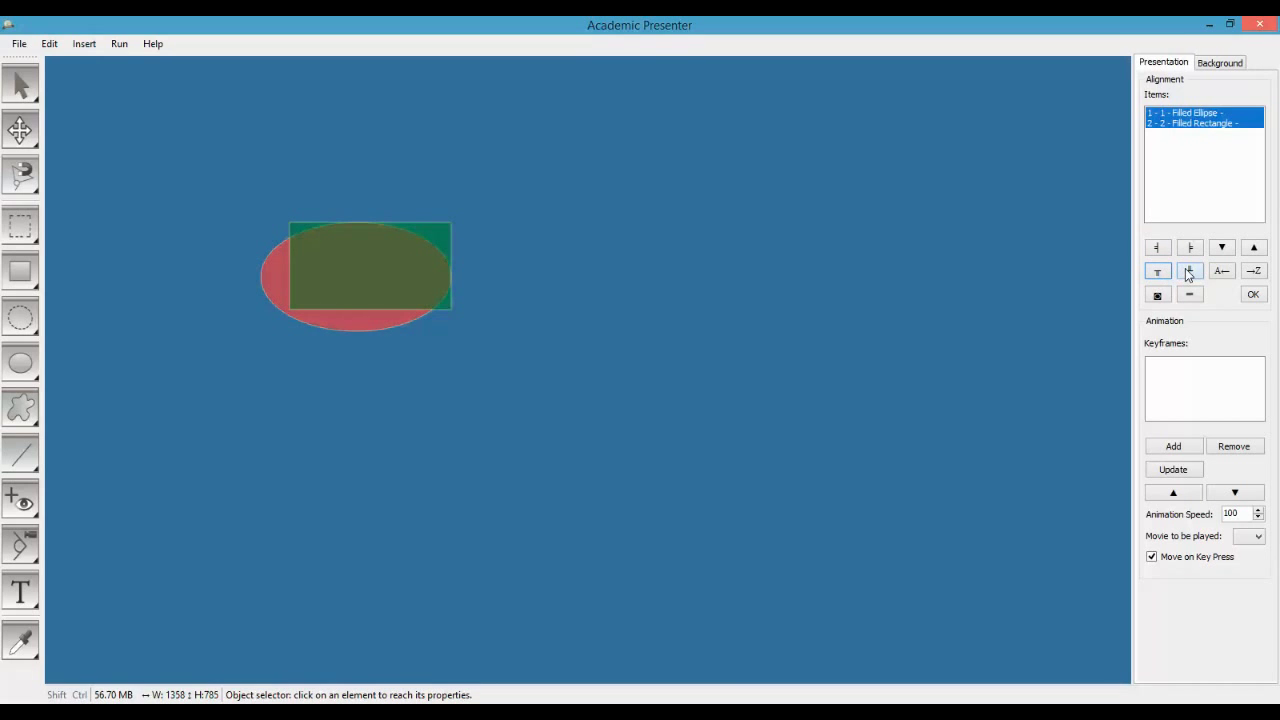
left_click(1190, 271)
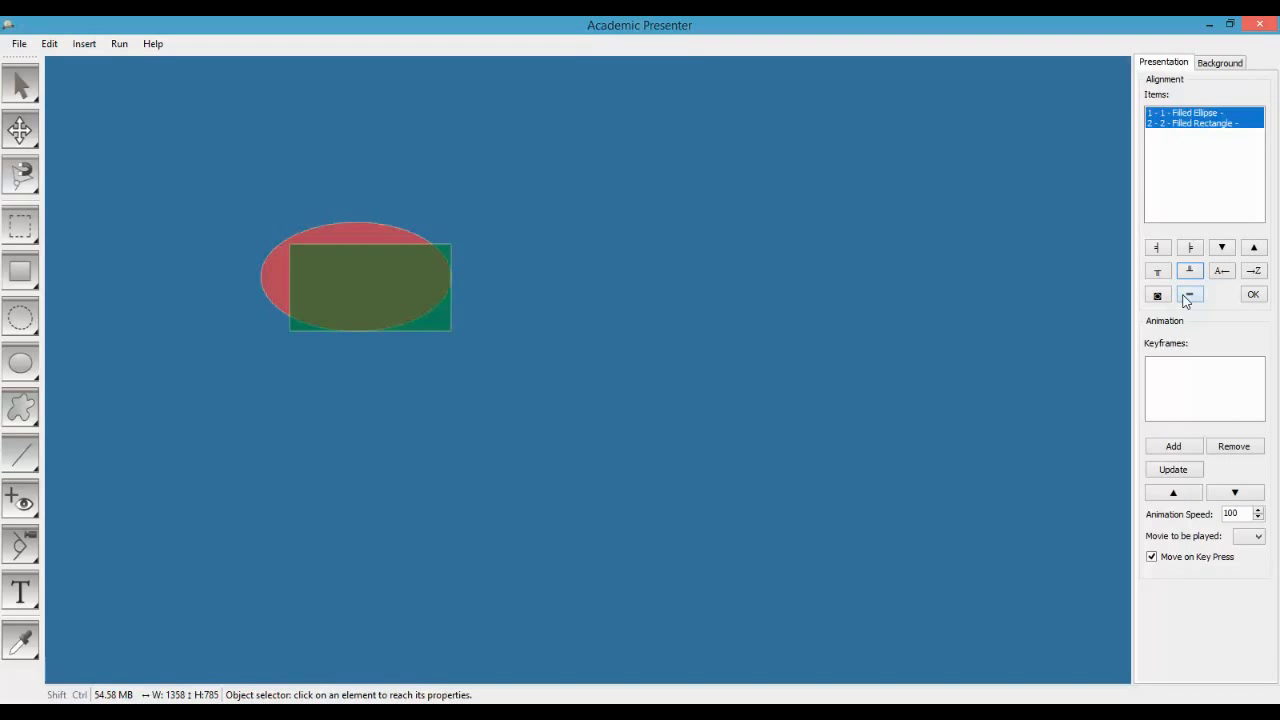
- Make the rectangle the same size as the ellipse, then select only the rectangle
left_click(1190, 294)
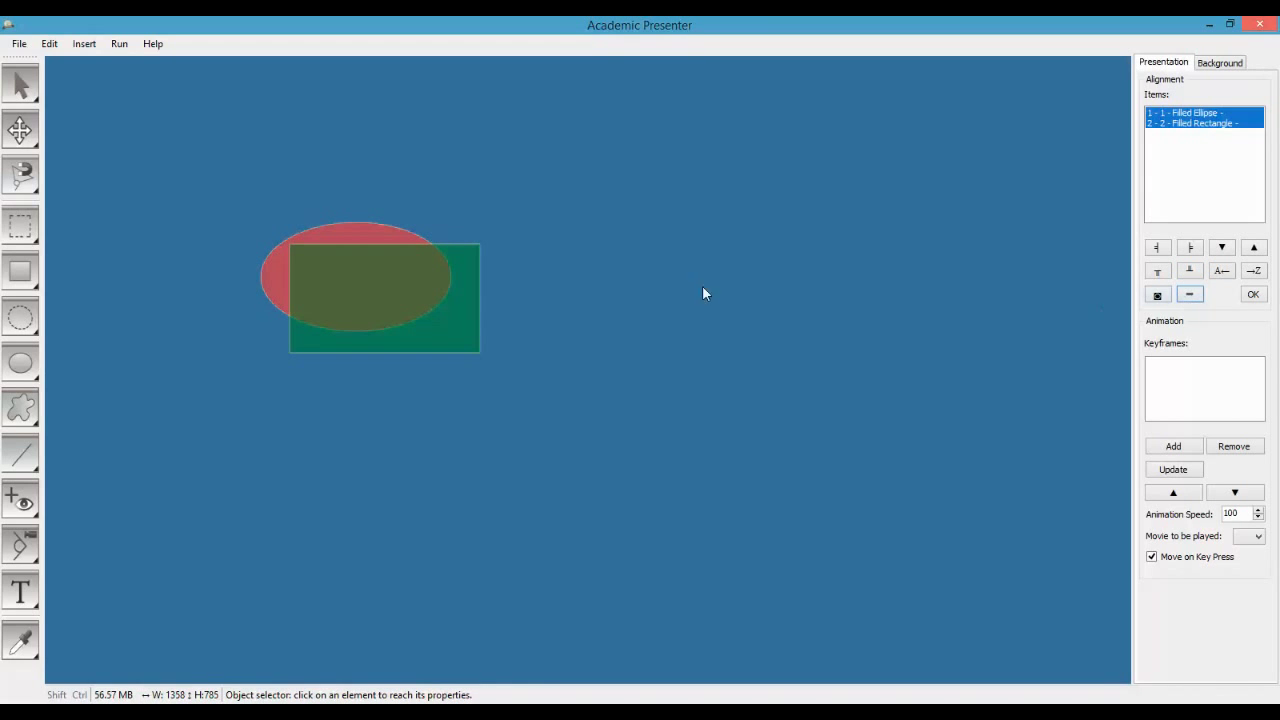
mouse_move(363, 267)
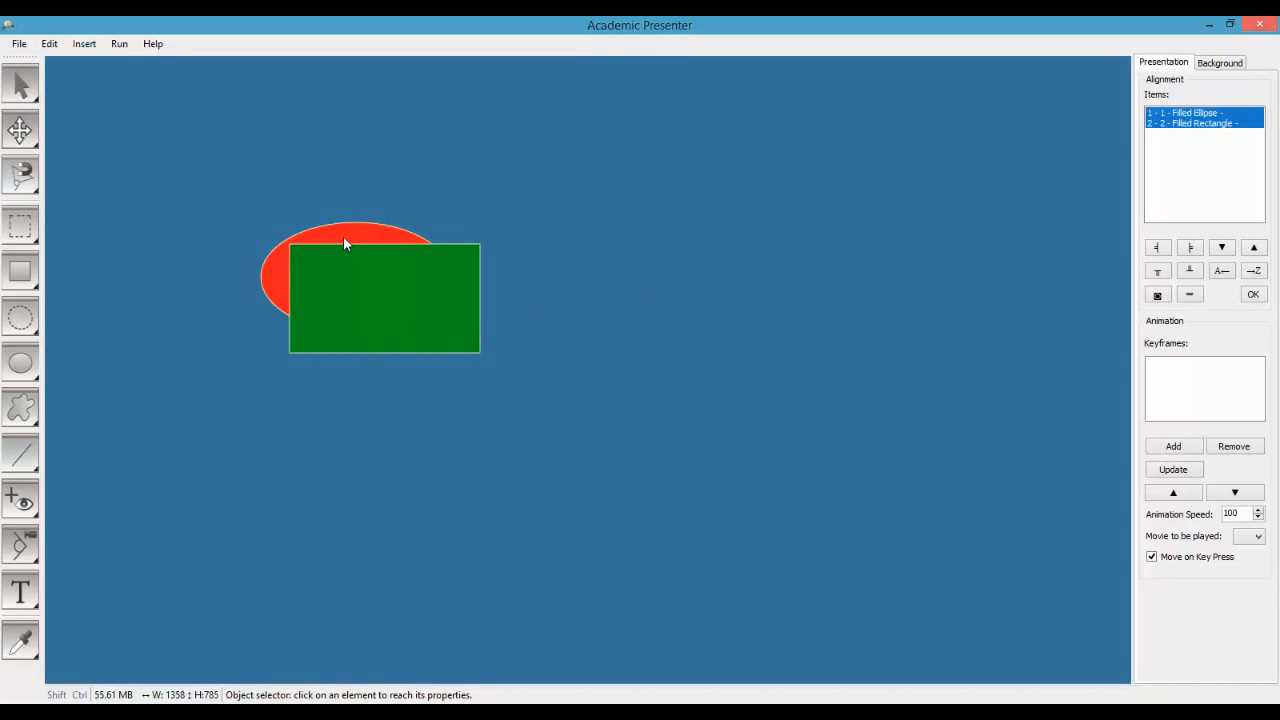
mouse_move(350, 260)
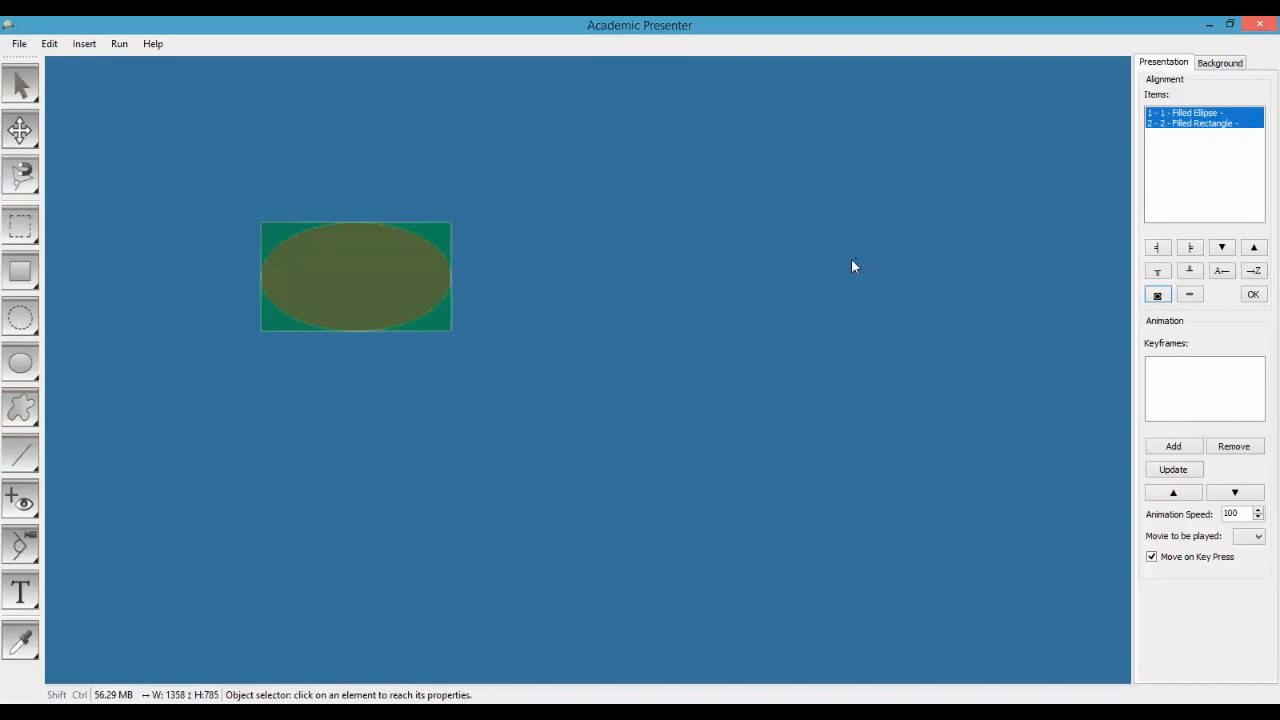
mouse_move(830, 275)
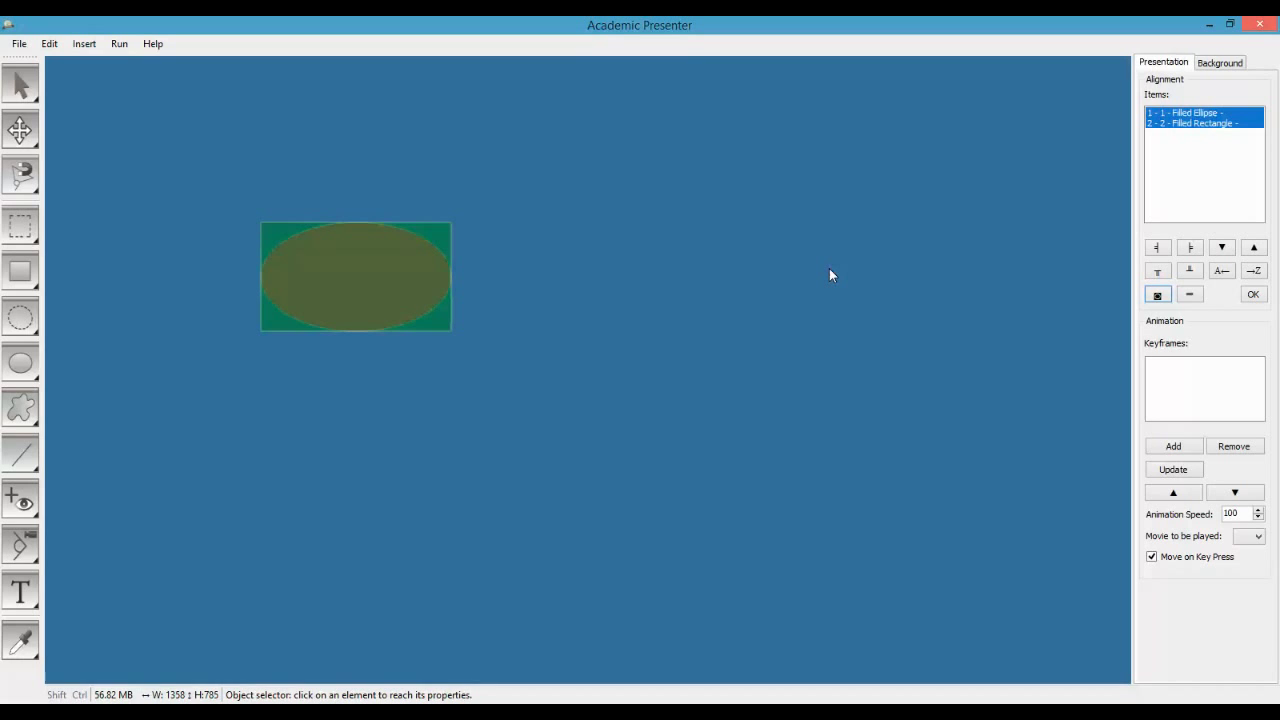
mouse_move(748, 288)
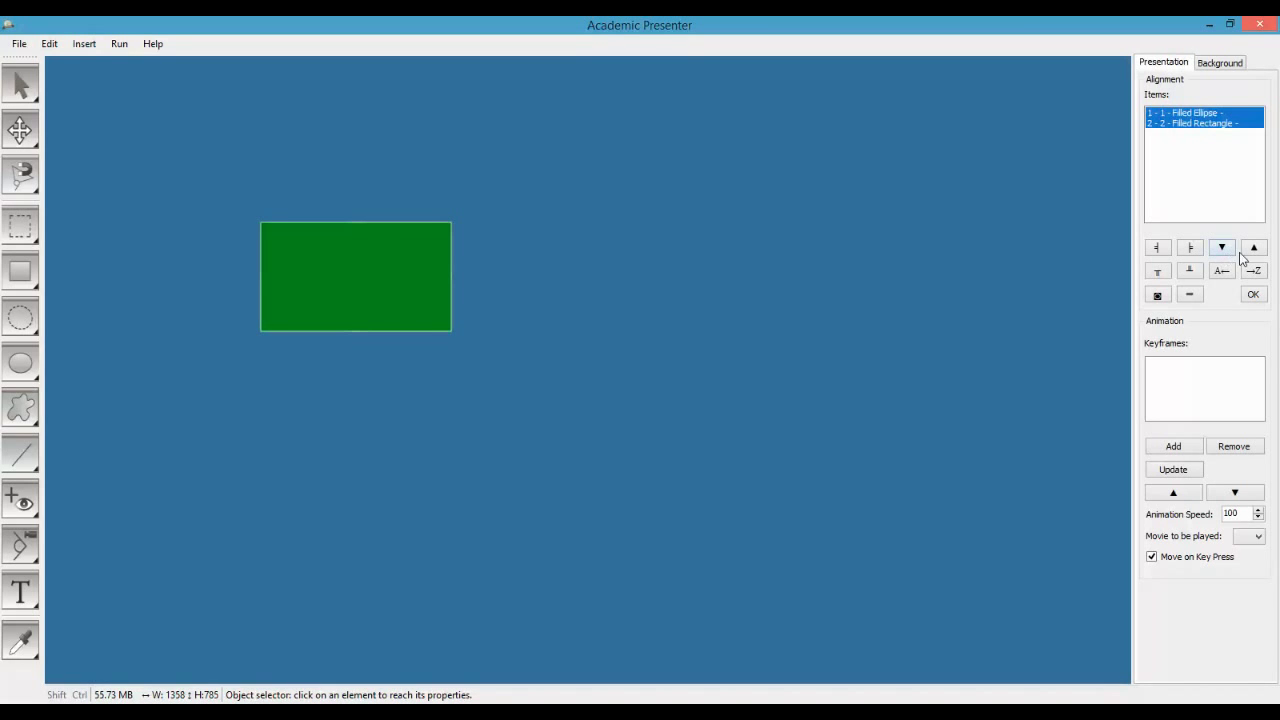
left_click(1190, 123)
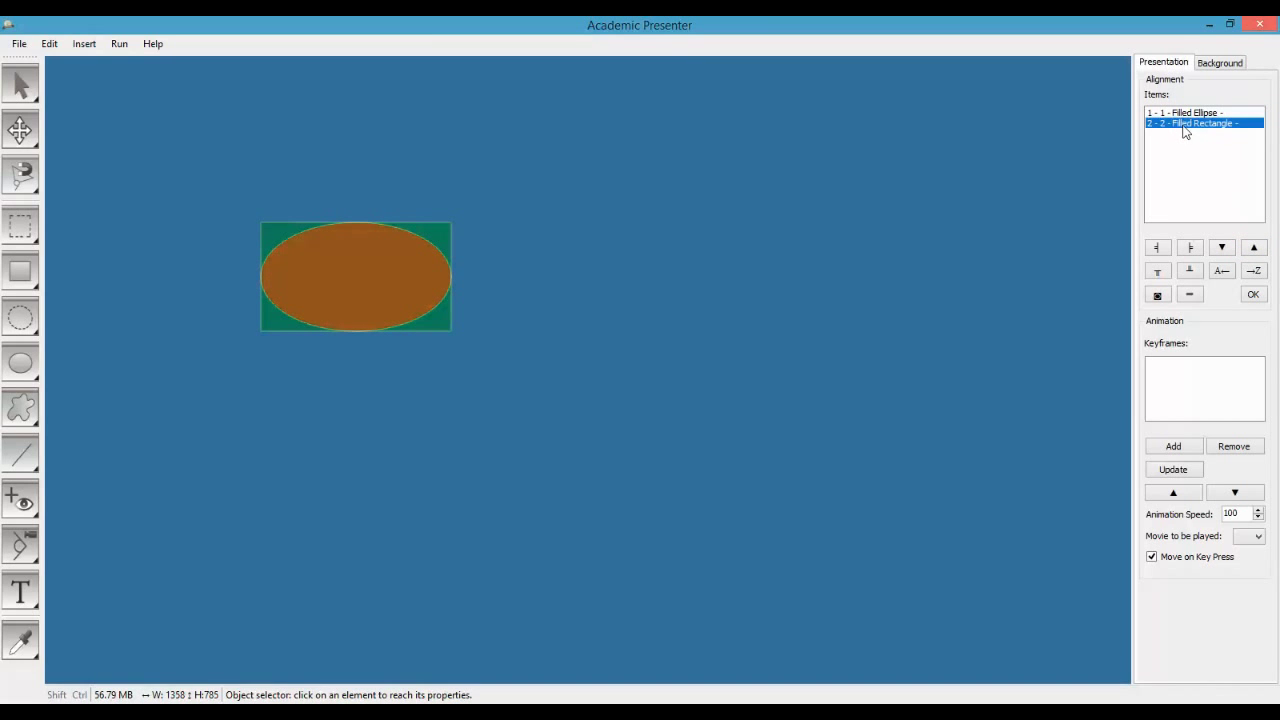
left_click(1254, 247)
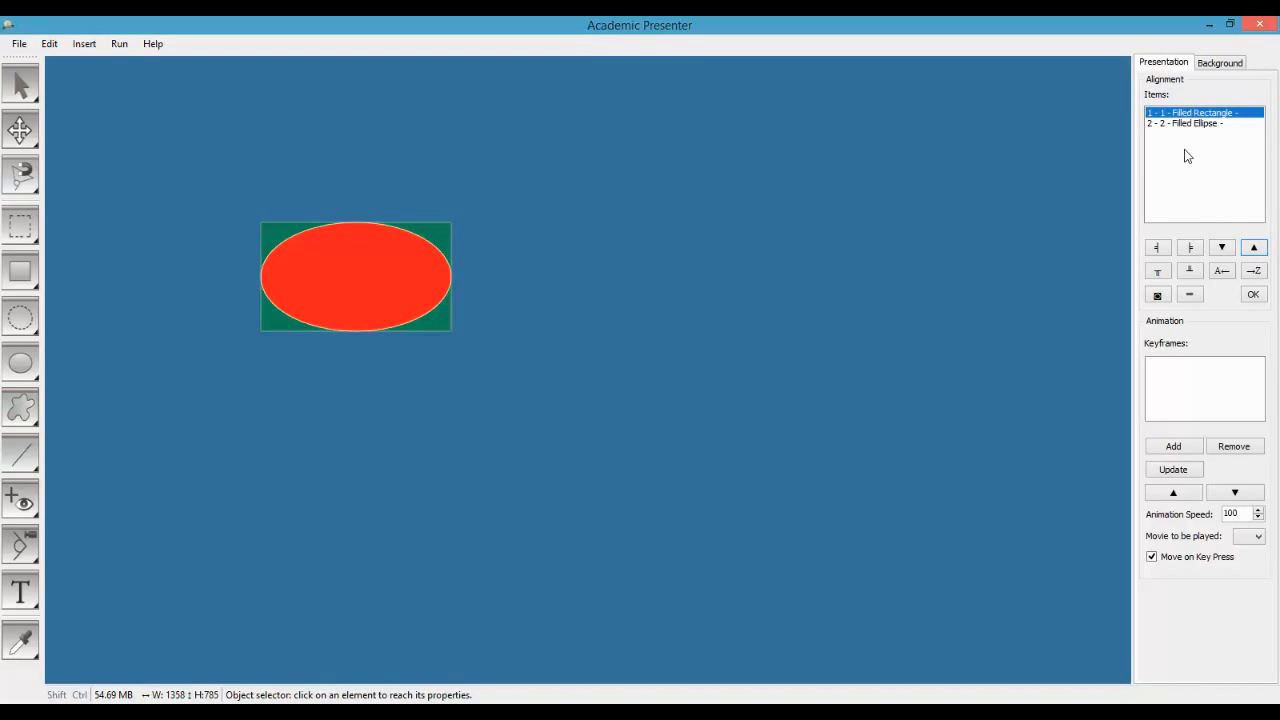
mouse_move(729, 215)
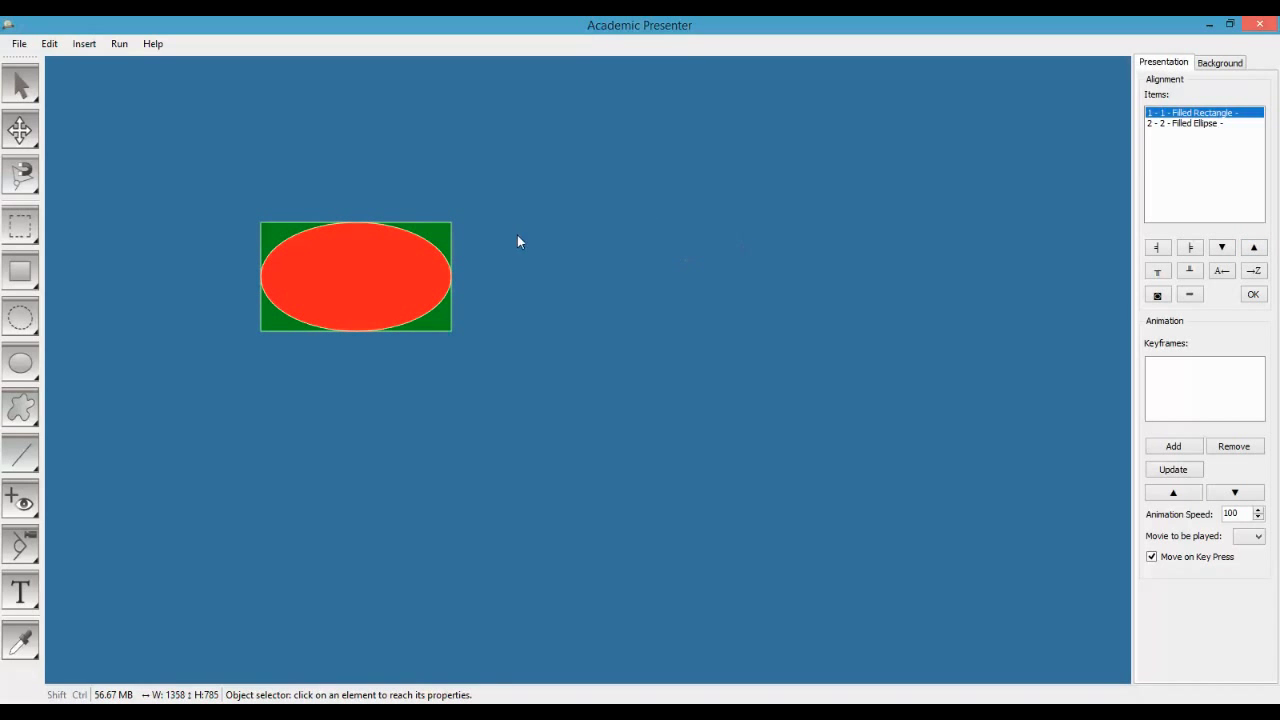
- Select rectangle 10 in the Items list and bring up its opacity setting
left_click(20, 271)
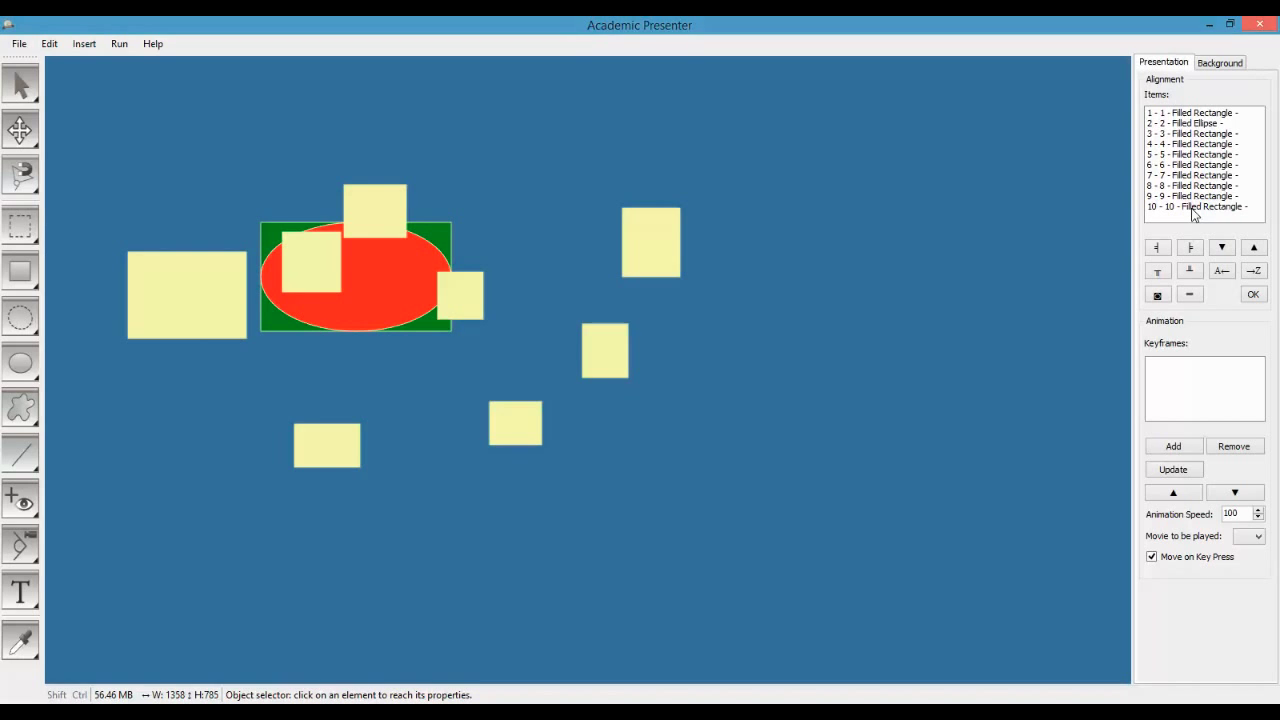
left_click(1200, 112)
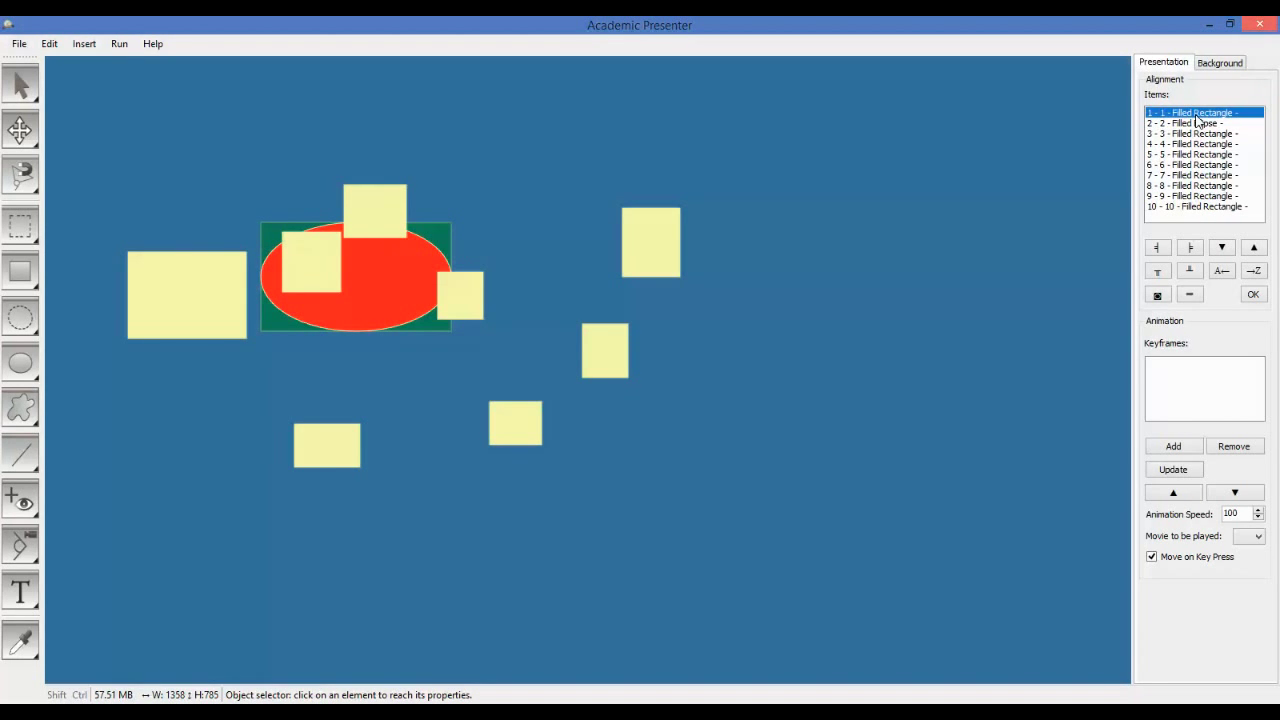
left_click(1253, 271)
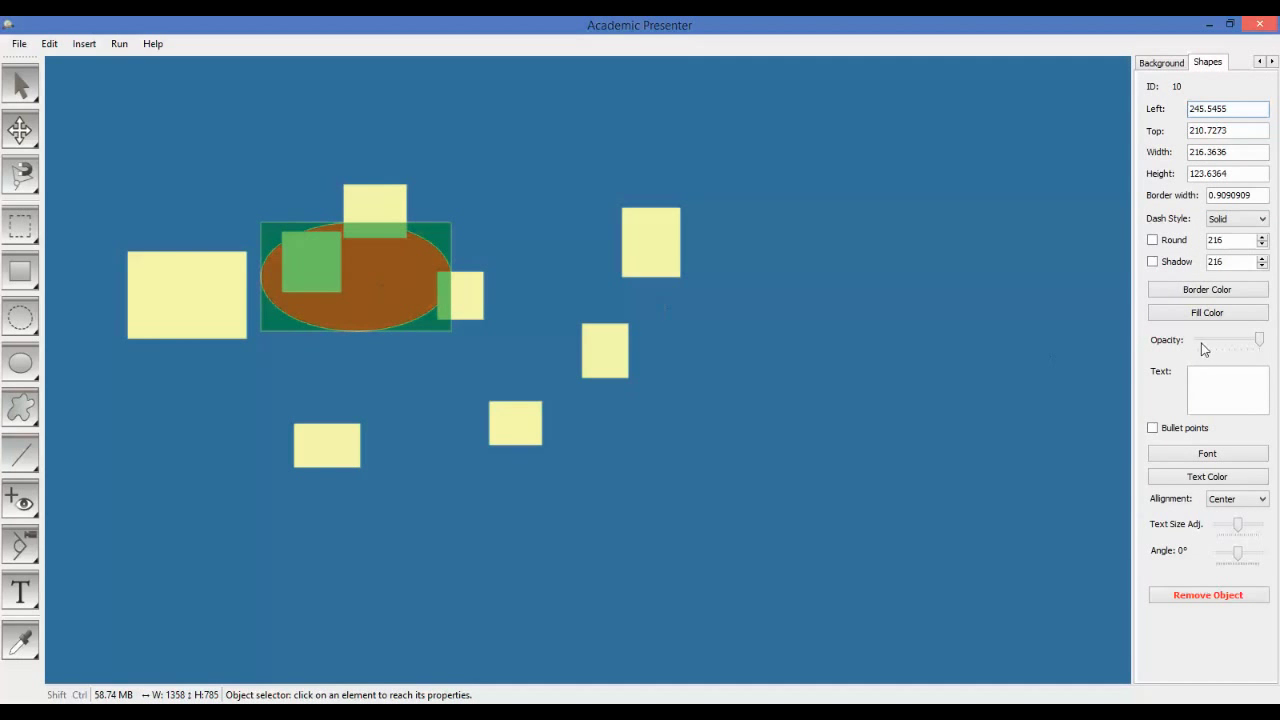
left_click(1163, 61)
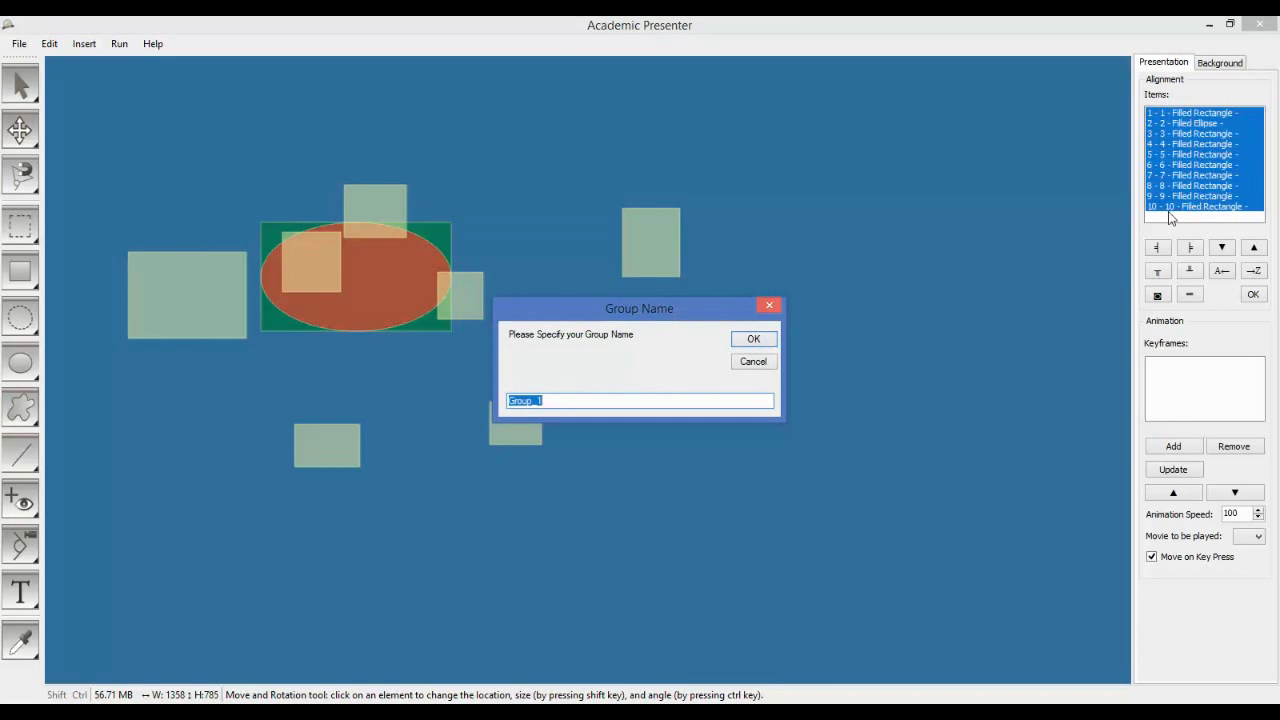
mouse_move(725, 327)
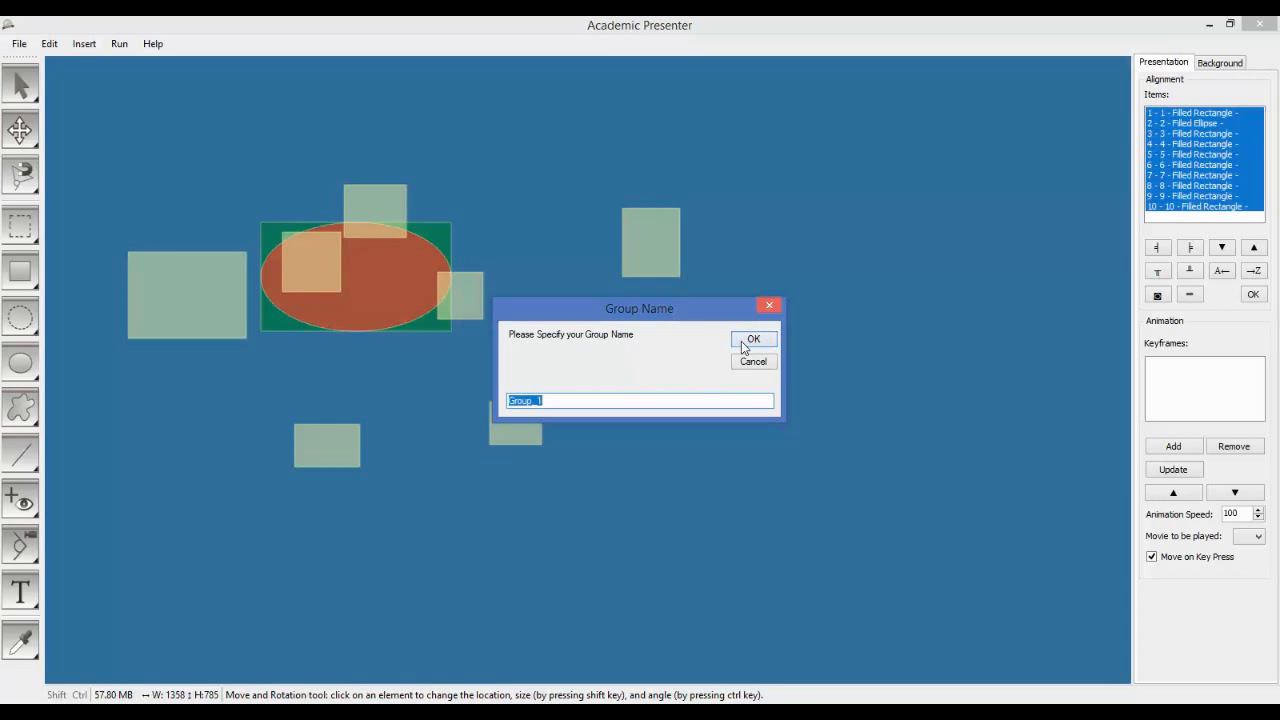
mouse_move(714, 323)
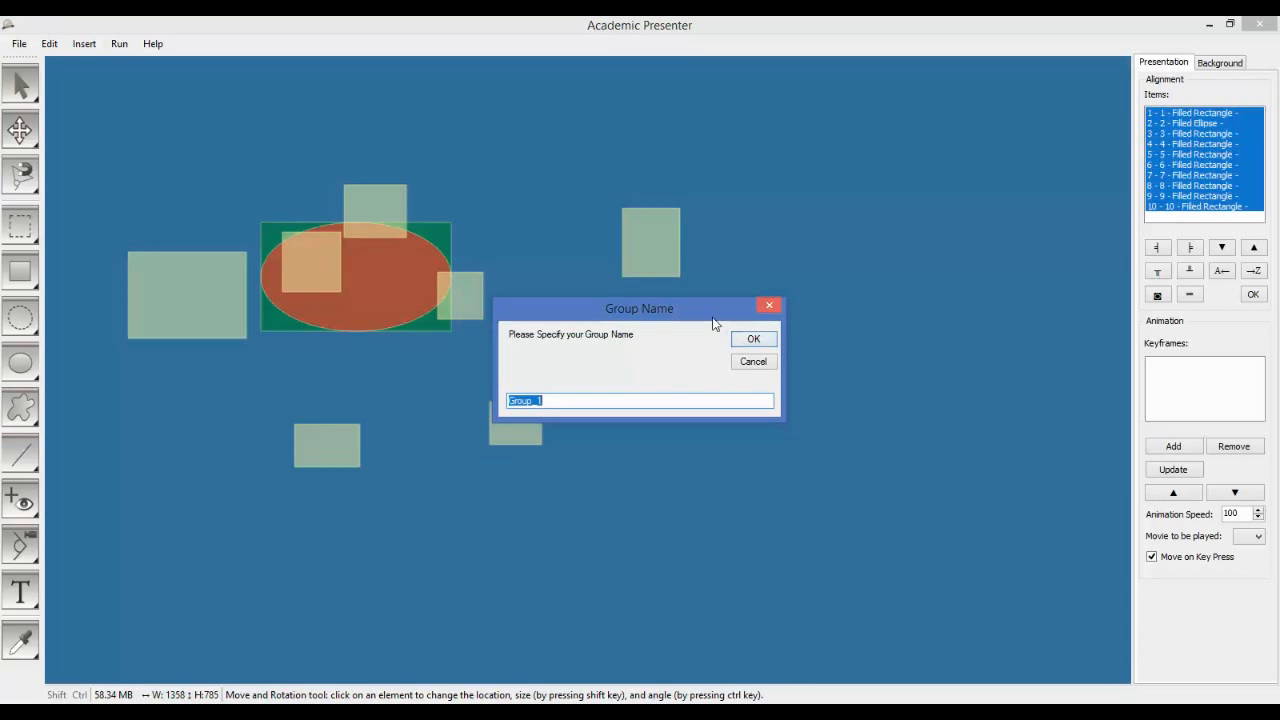
- Accept the group name Group_1 and select Group_1 in the Items list
left_click(752, 338)
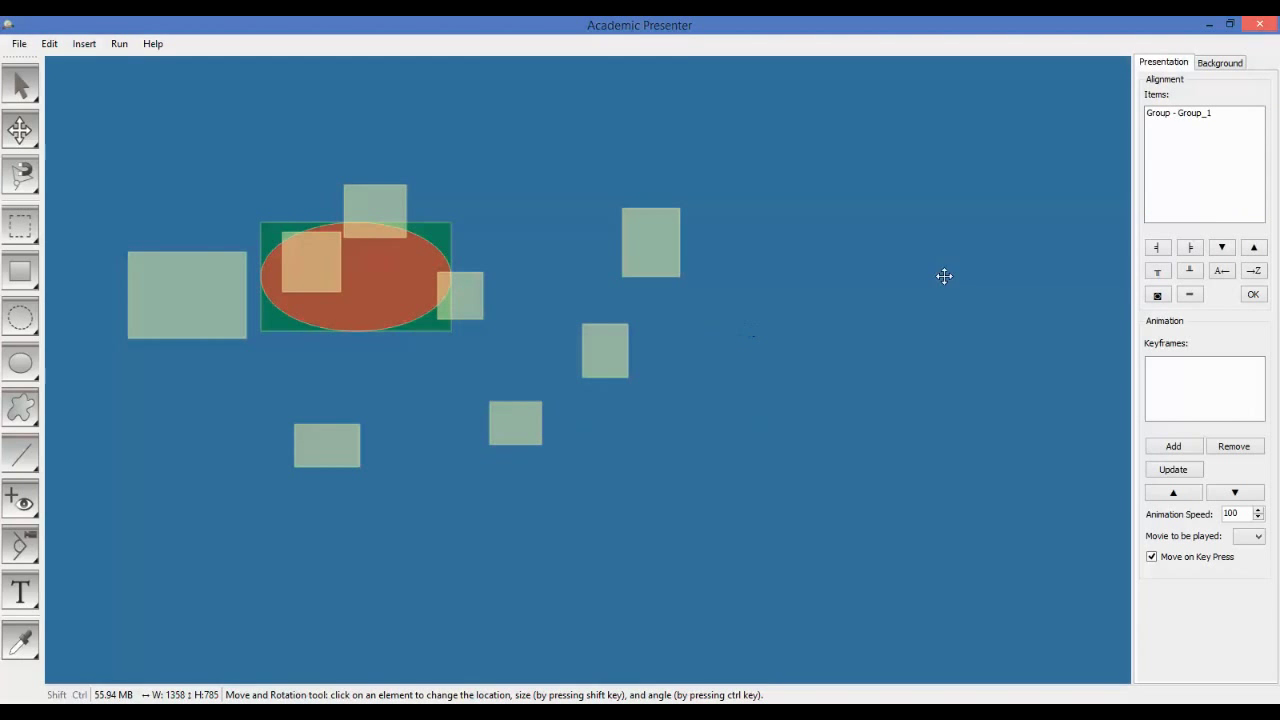
mouse_move(1185, 172)
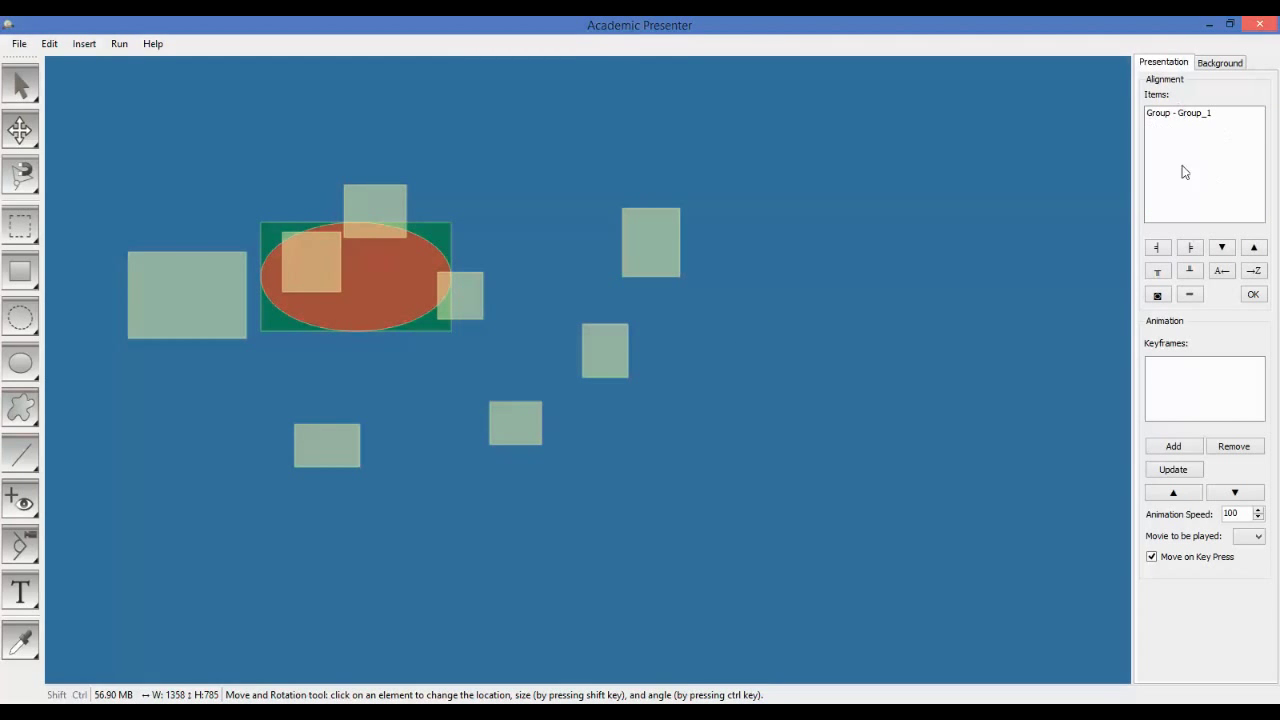
left_click(1178, 112)
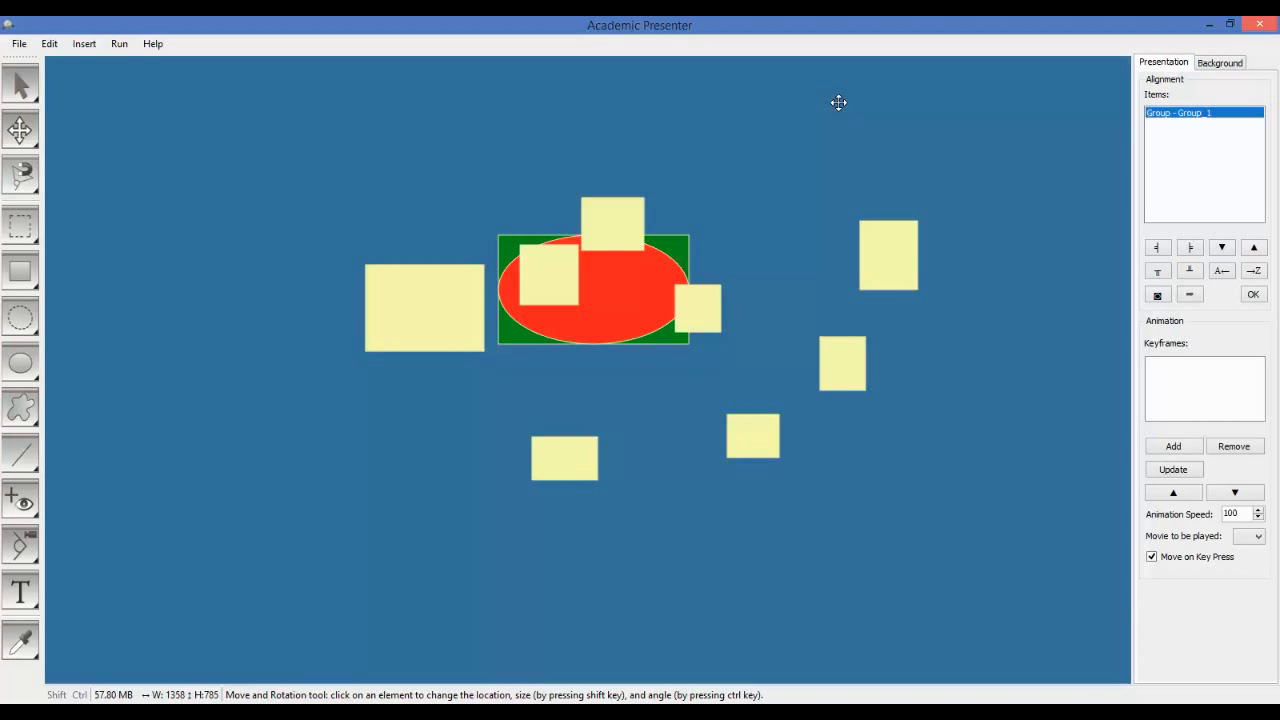
mouse_move(598, 463)
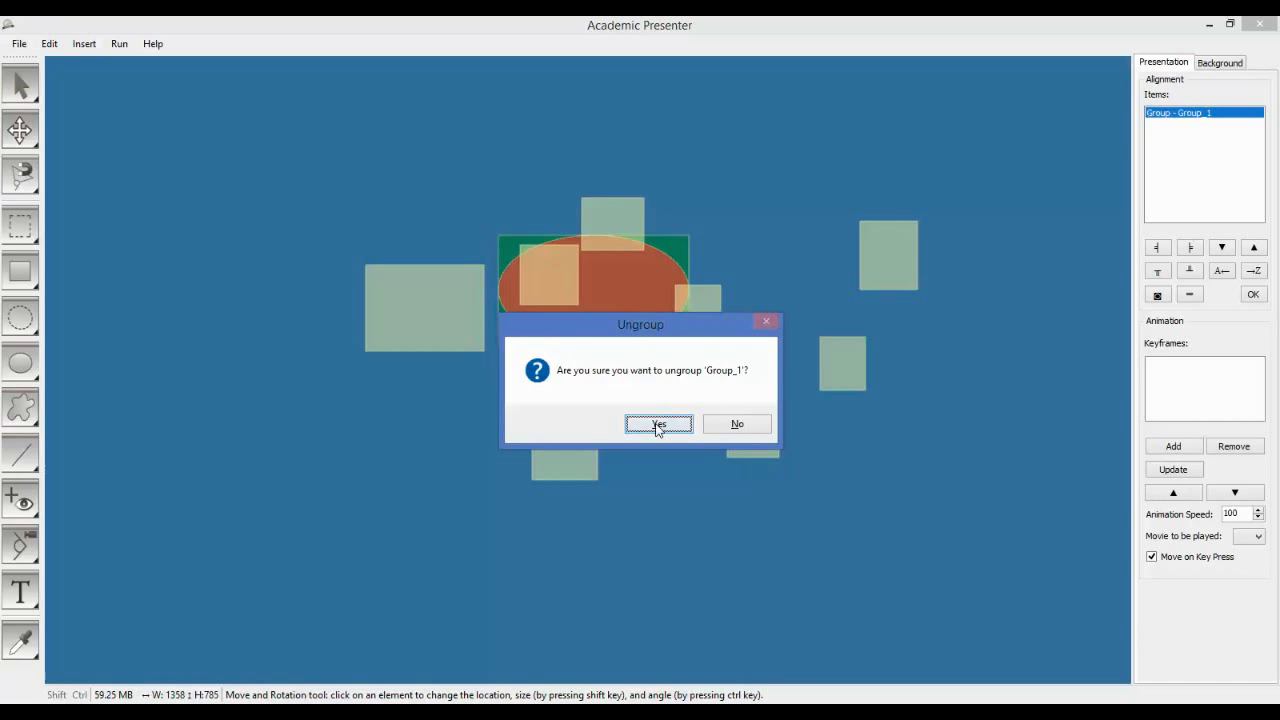
- Confirm ungrouping Group_1, regroup all ten shapes, and pick an Edit menu command
left_click(658, 423)
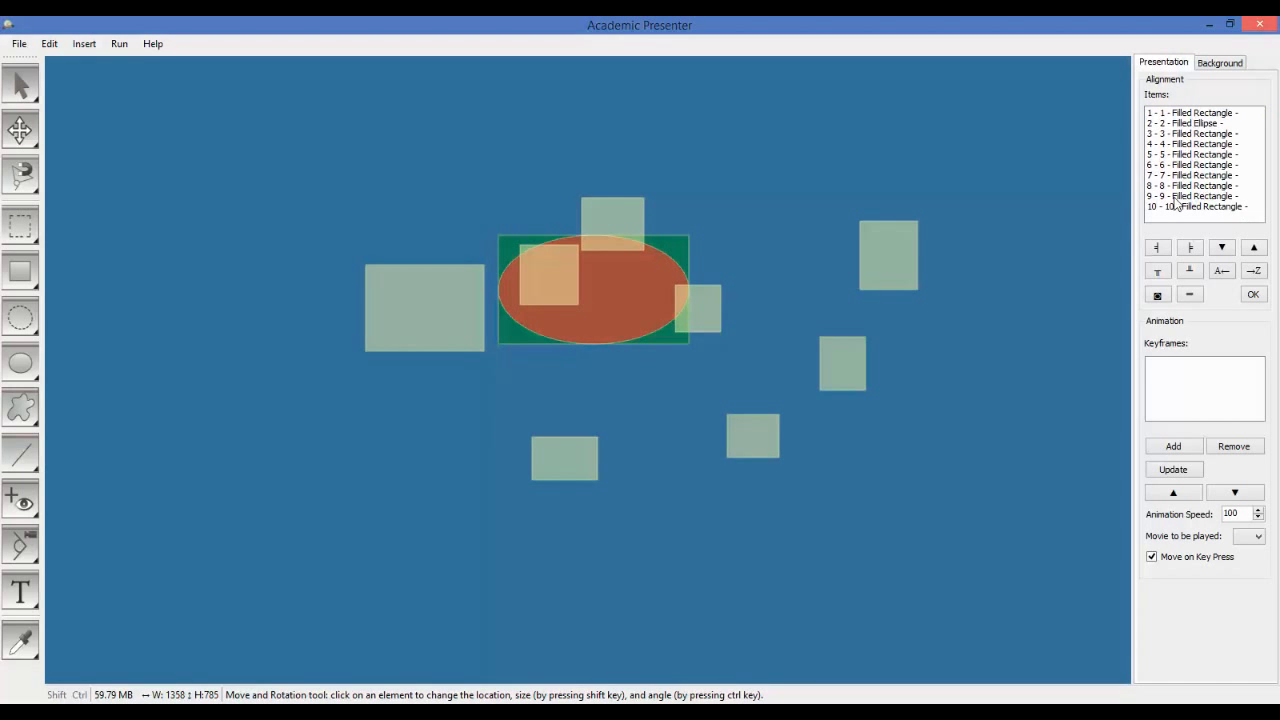
mouse_move(1037, 232)
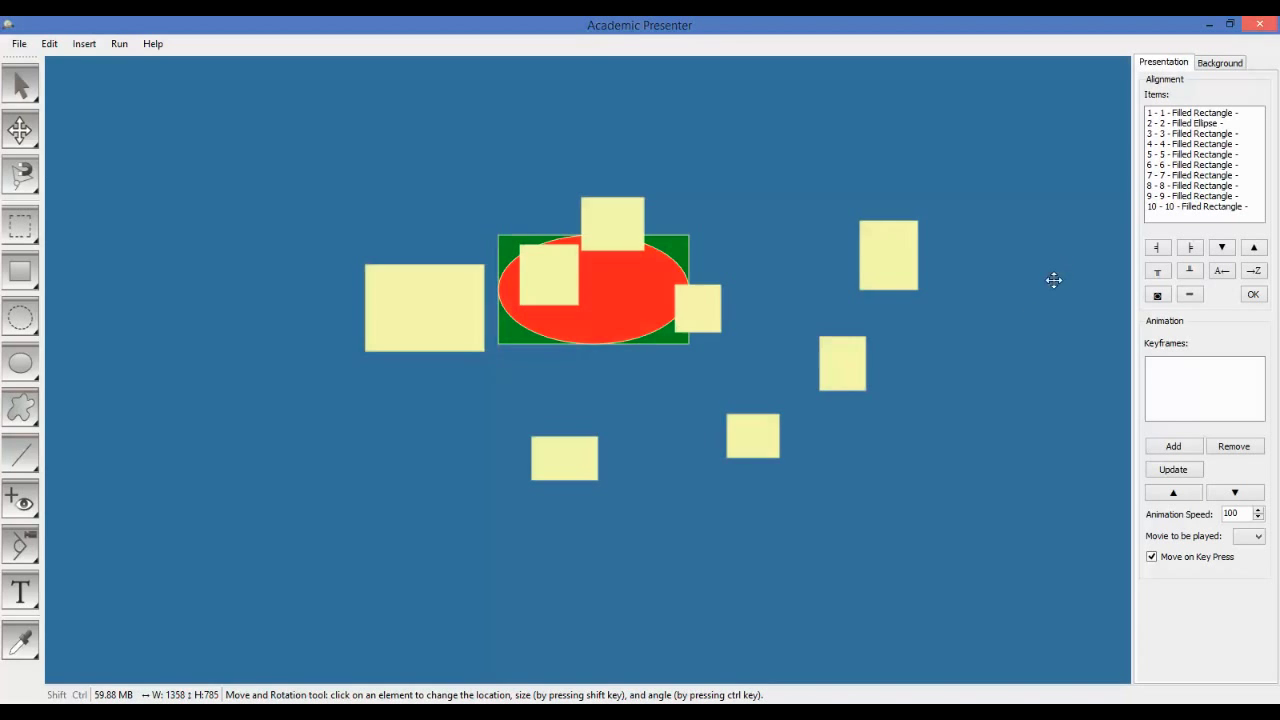
mouse_move(408, 299)
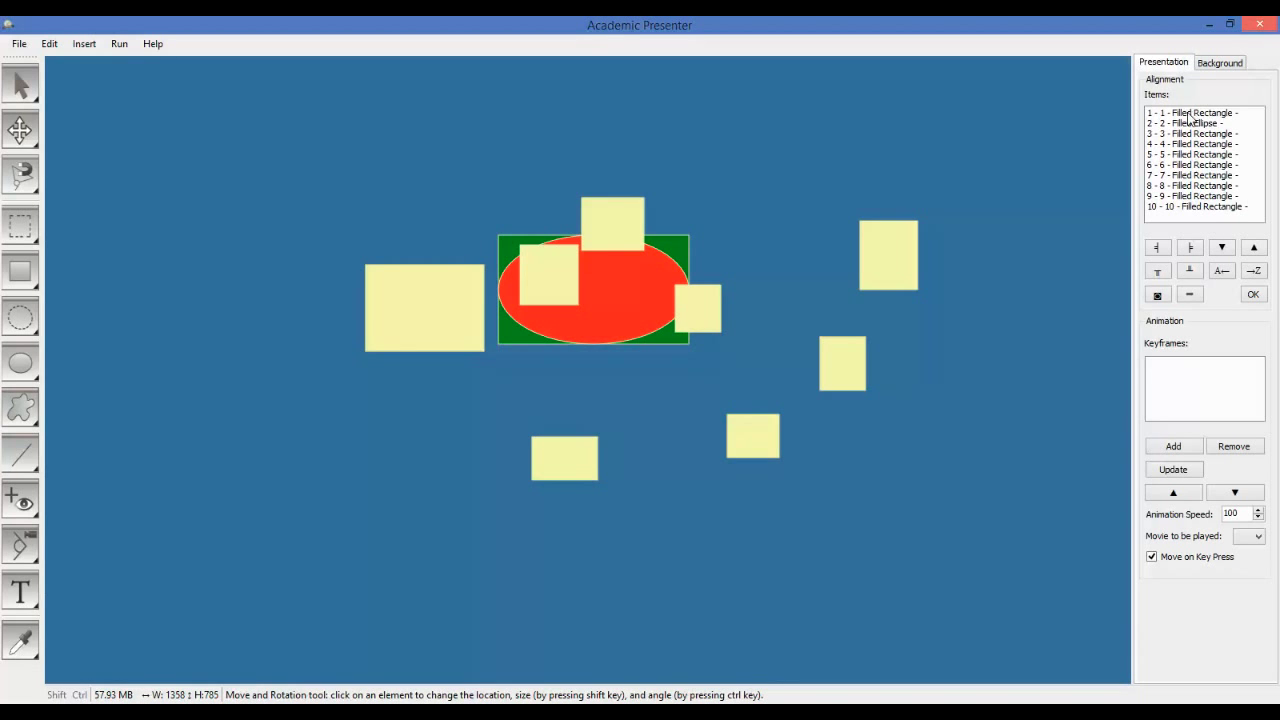
mouse_move(1144, 175)
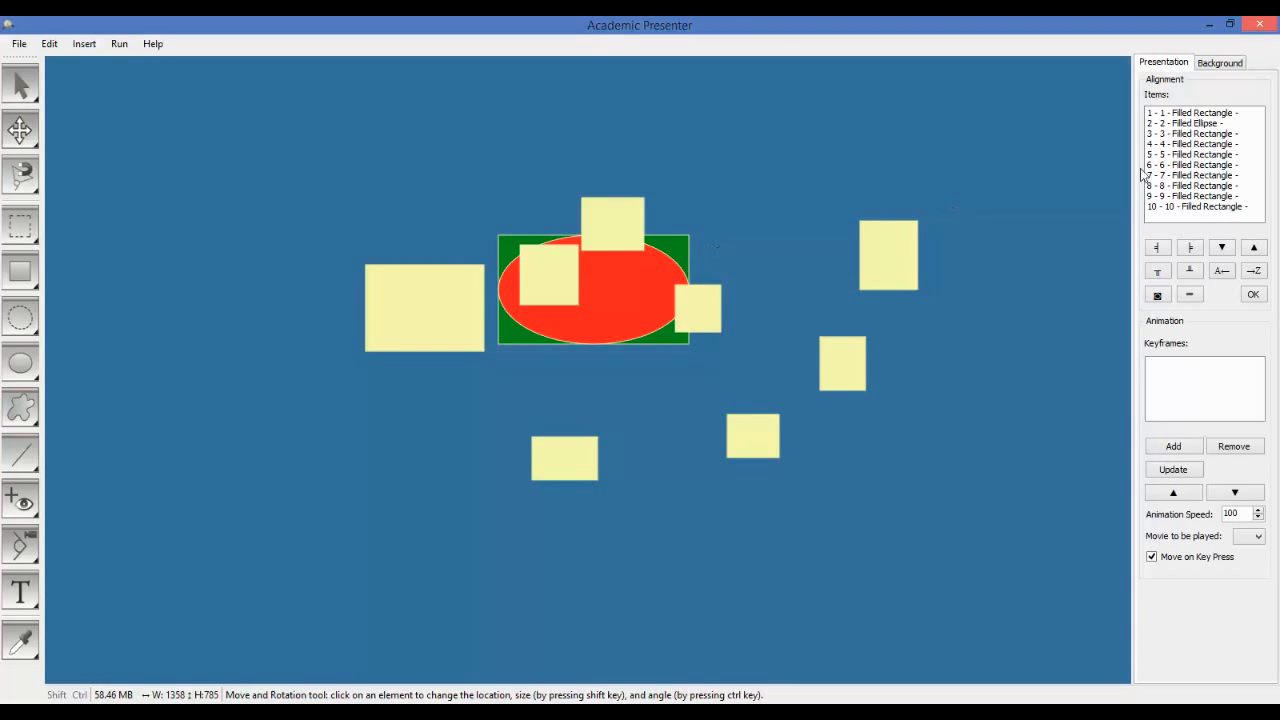
left_click(1195, 207)
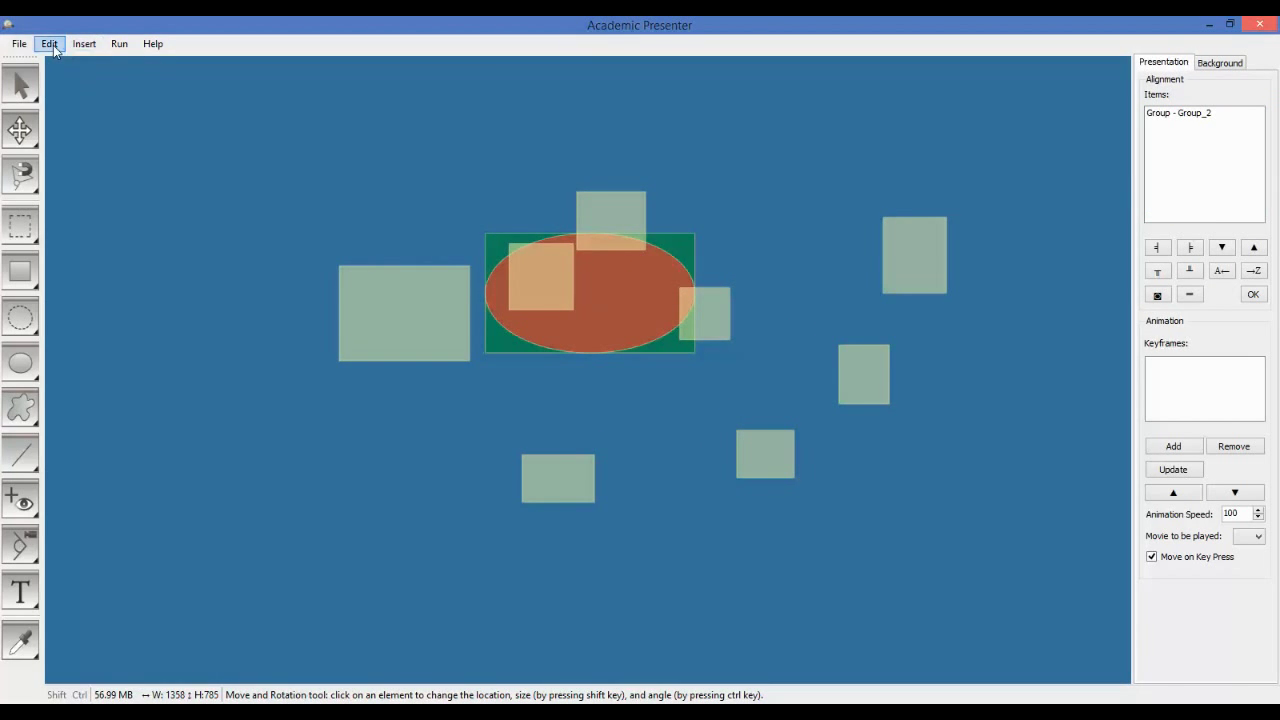
left_click(48, 43)
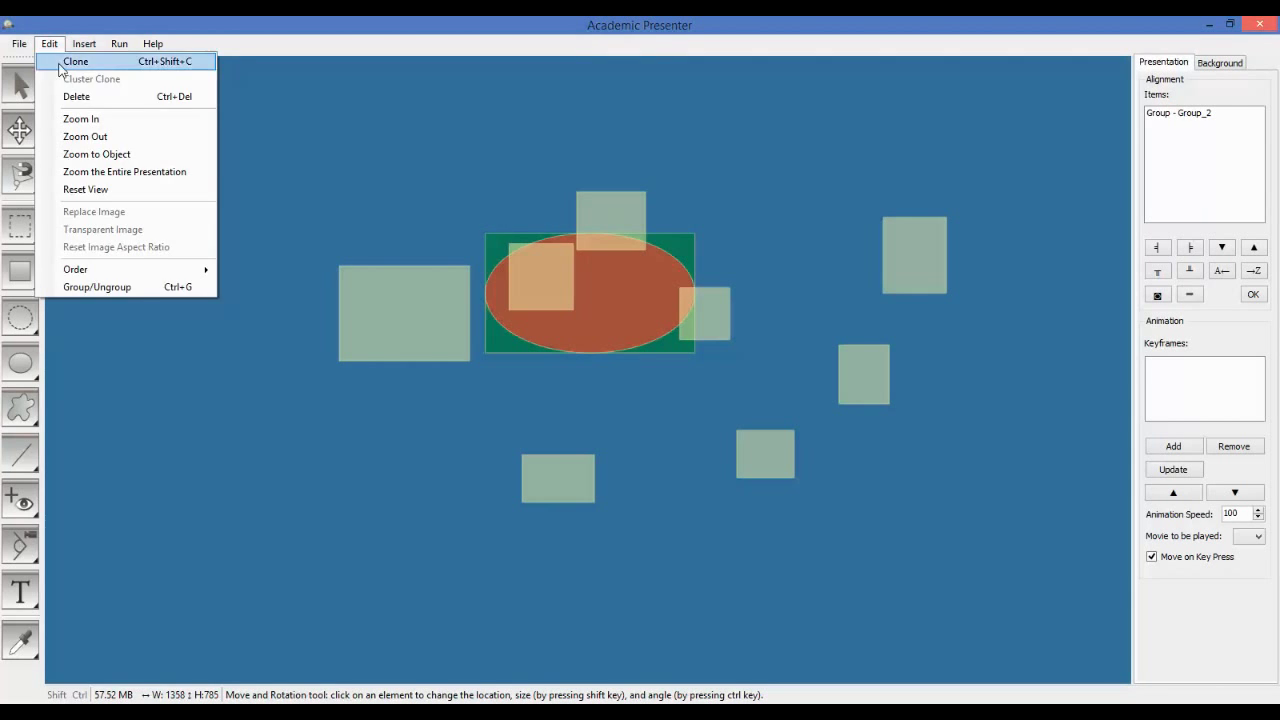
left_click(76, 96)
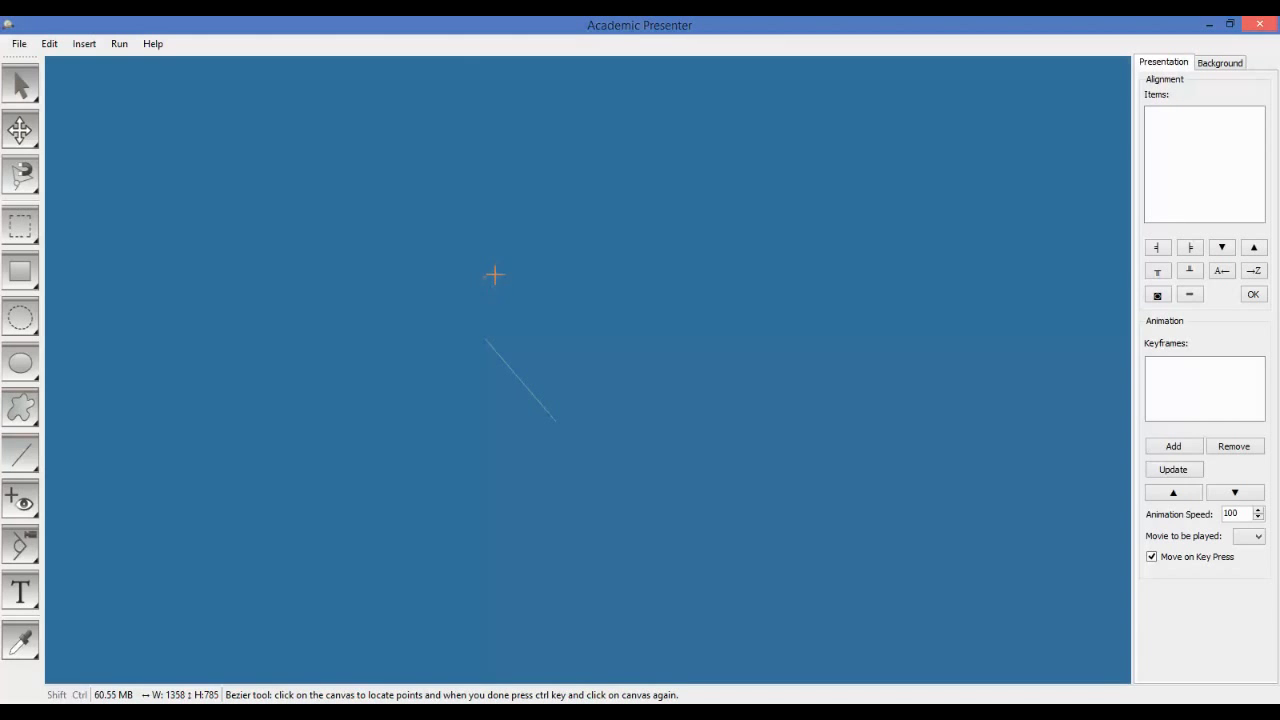
- Place the heart's outline points in the slide centre and close the Bezier shape
left_click(555, 268)
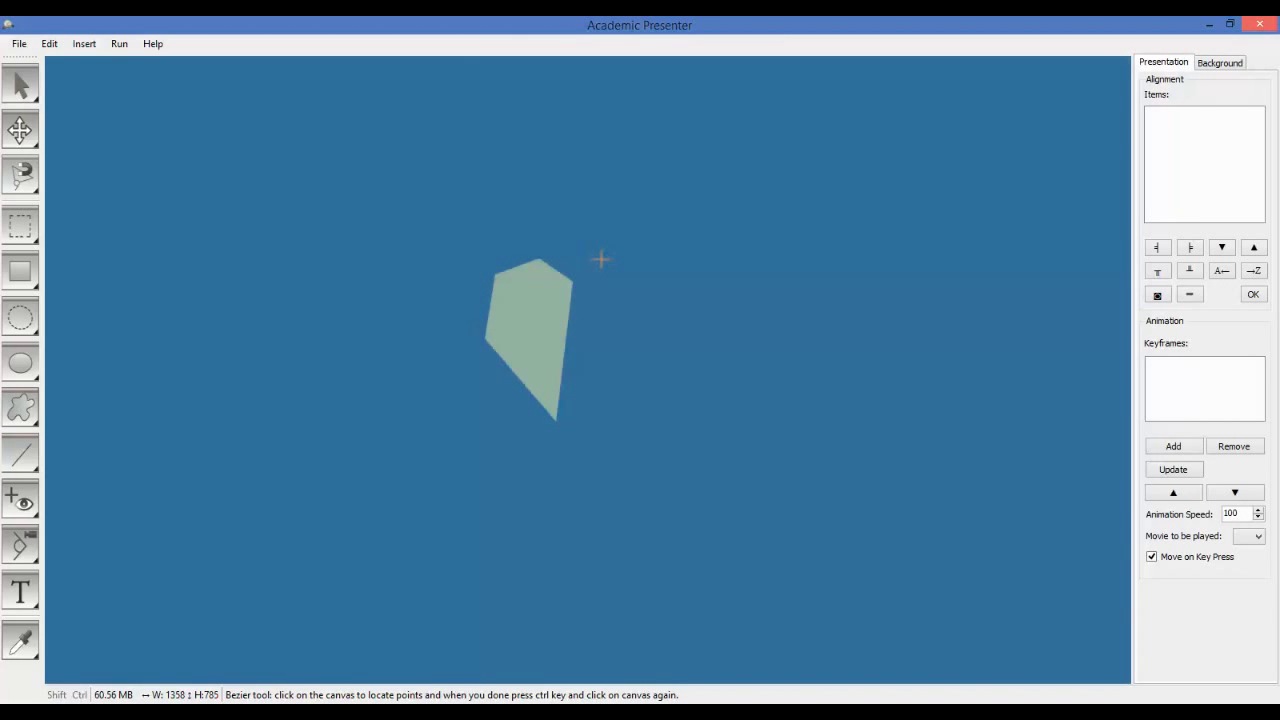
left_click(653, 285)
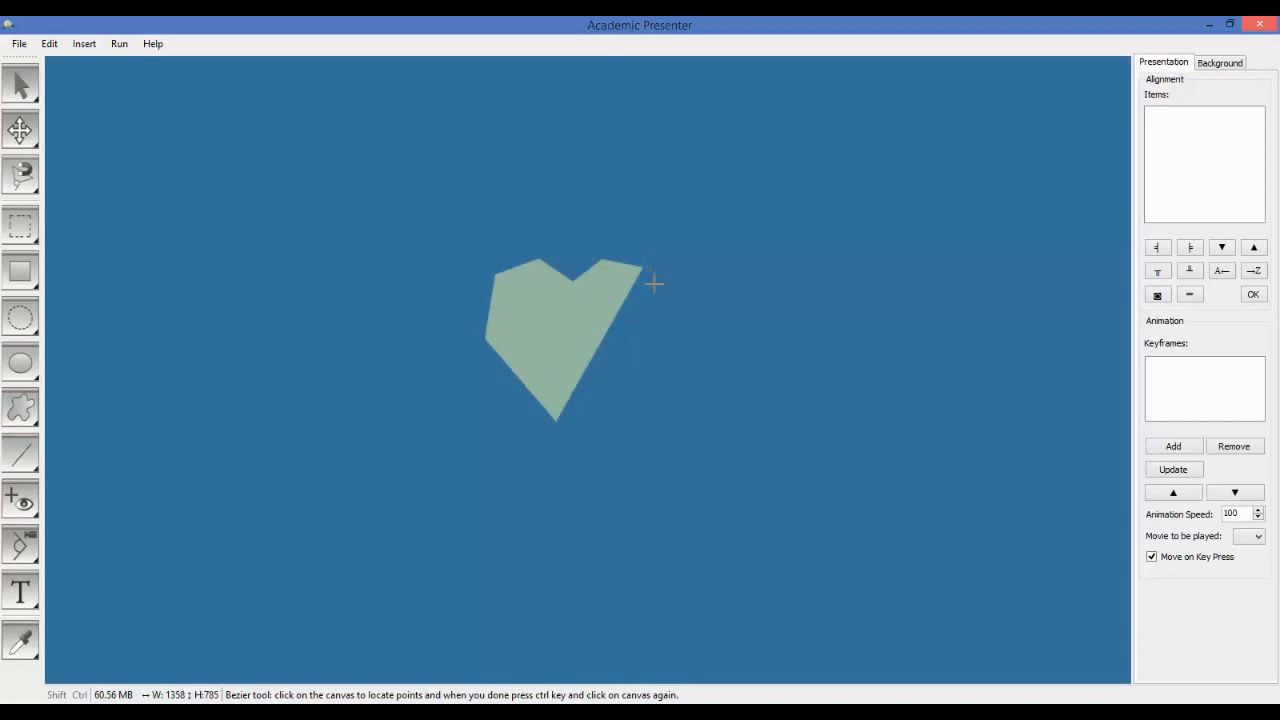
left_click(620, 378)
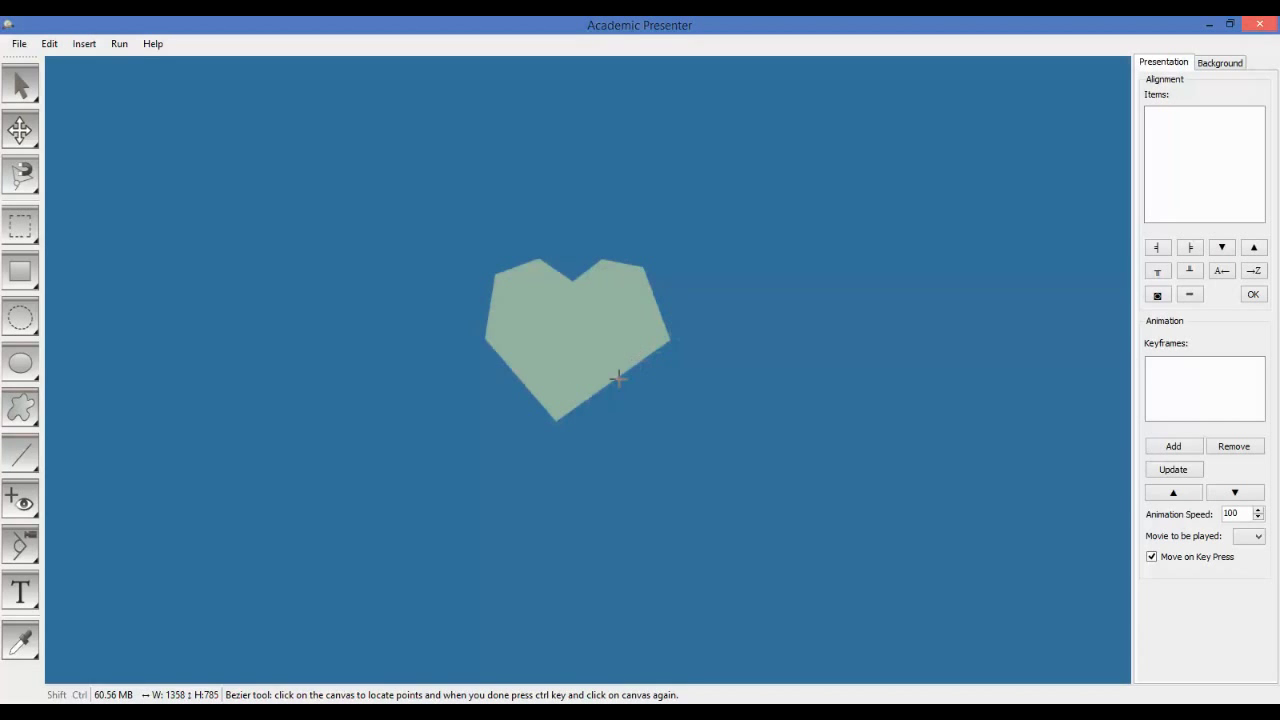
mouse_move(603, 417)
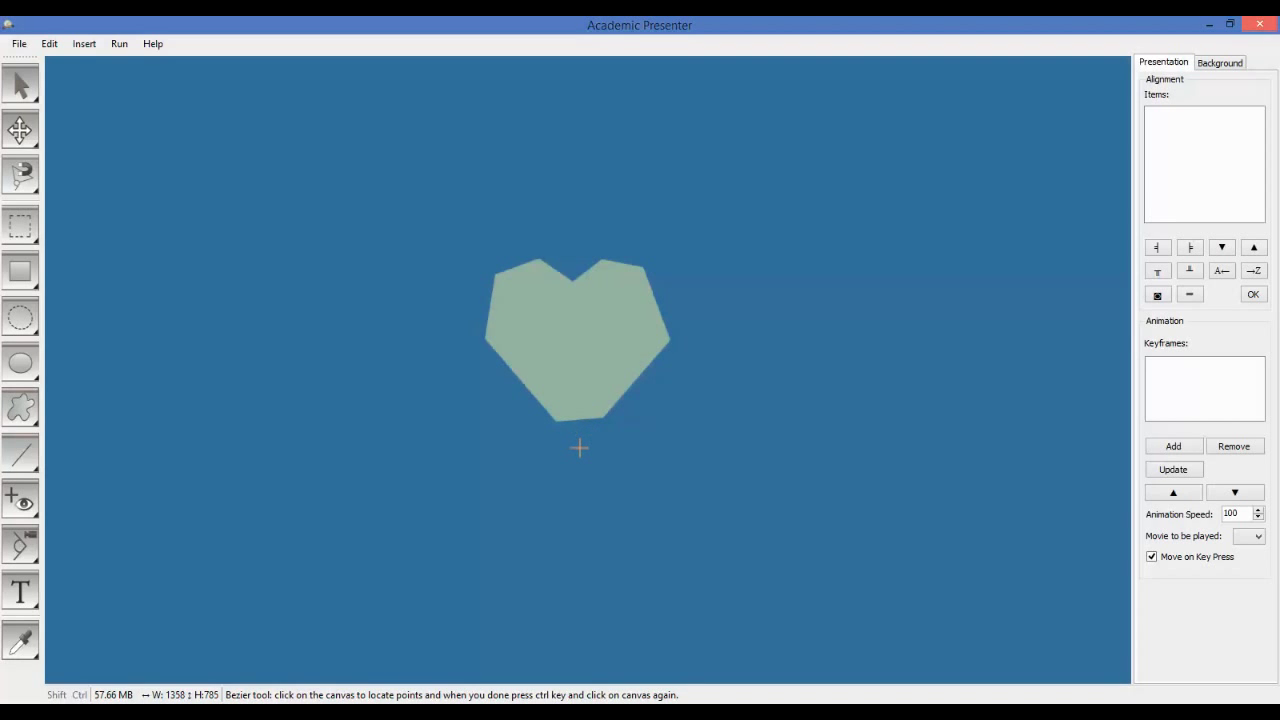
left_click(580, 448)
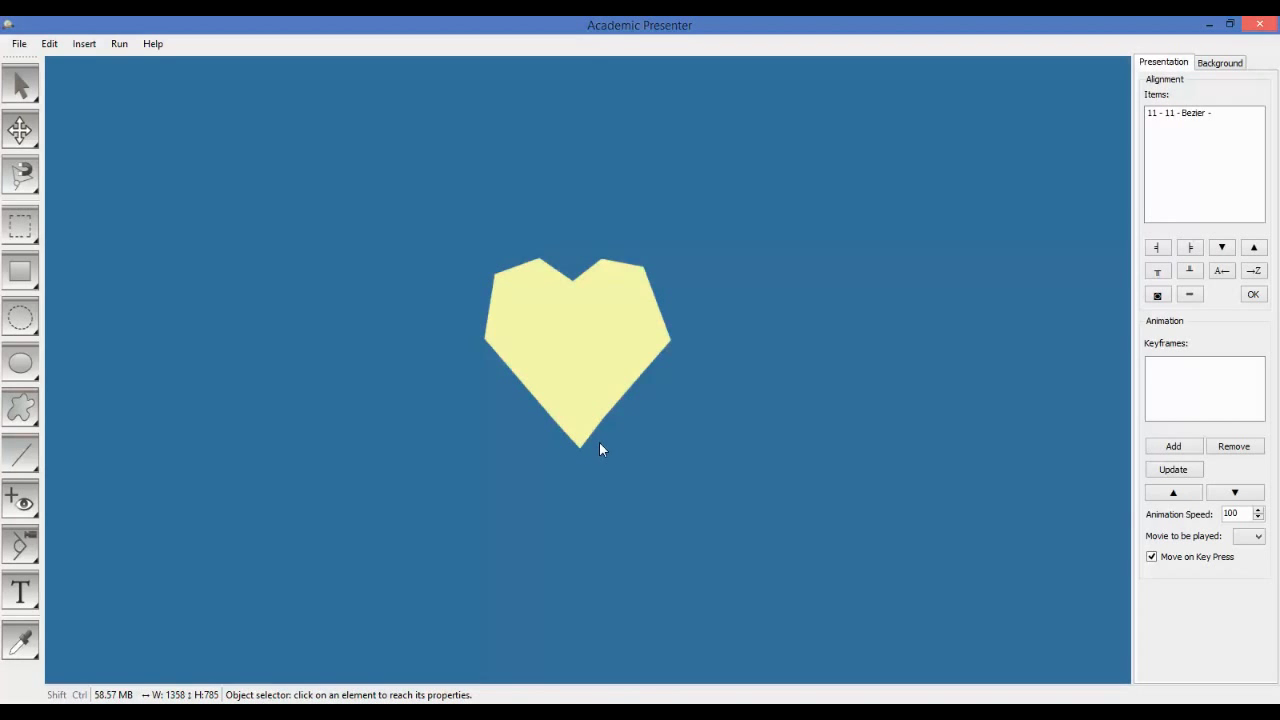
mouse_move(583, 451)
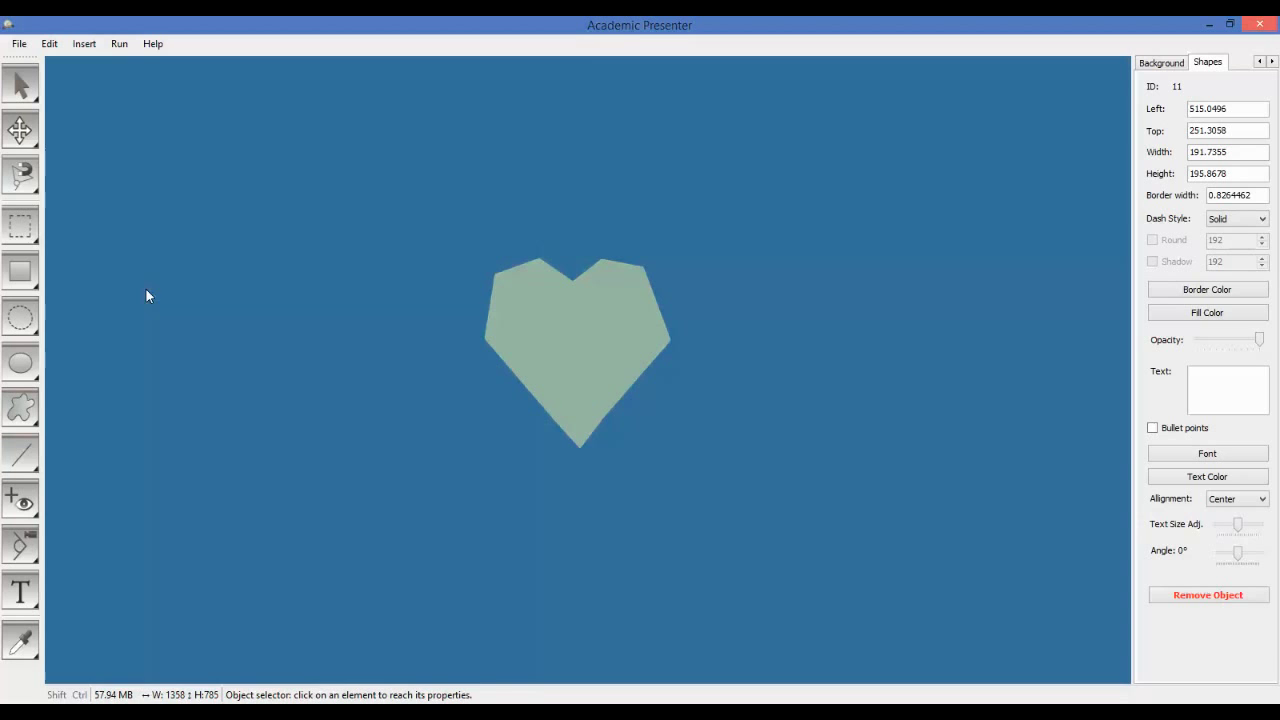
mouse_move(22, 175)
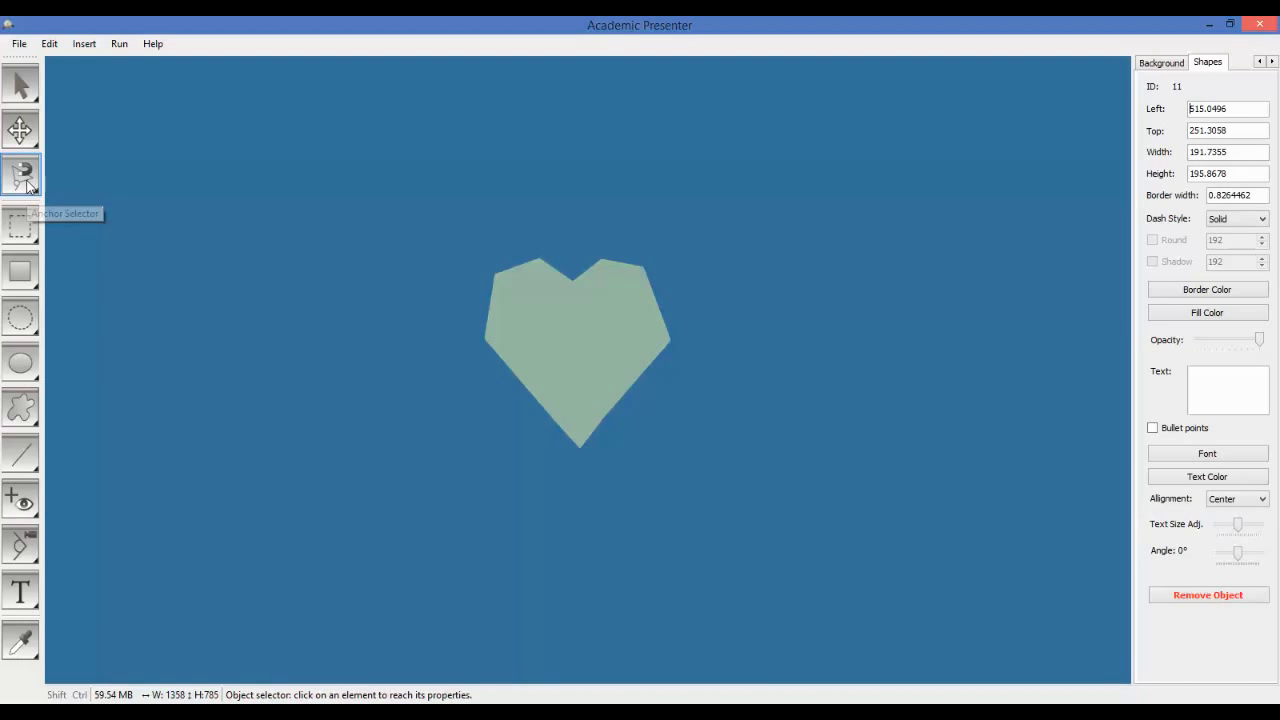
- With the Anchor Selector, round off the heart's upper left and right lobes
left_click(20, 175)
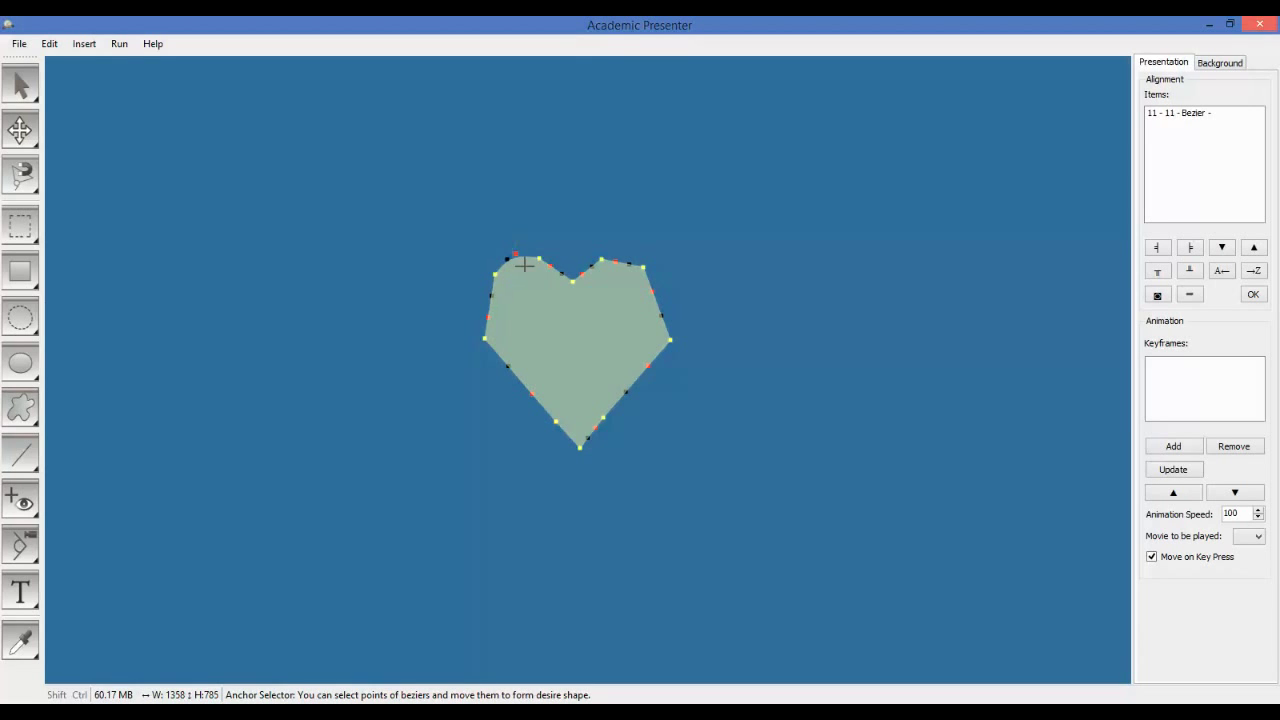
left_click_drag(525, 263, 562, 262)
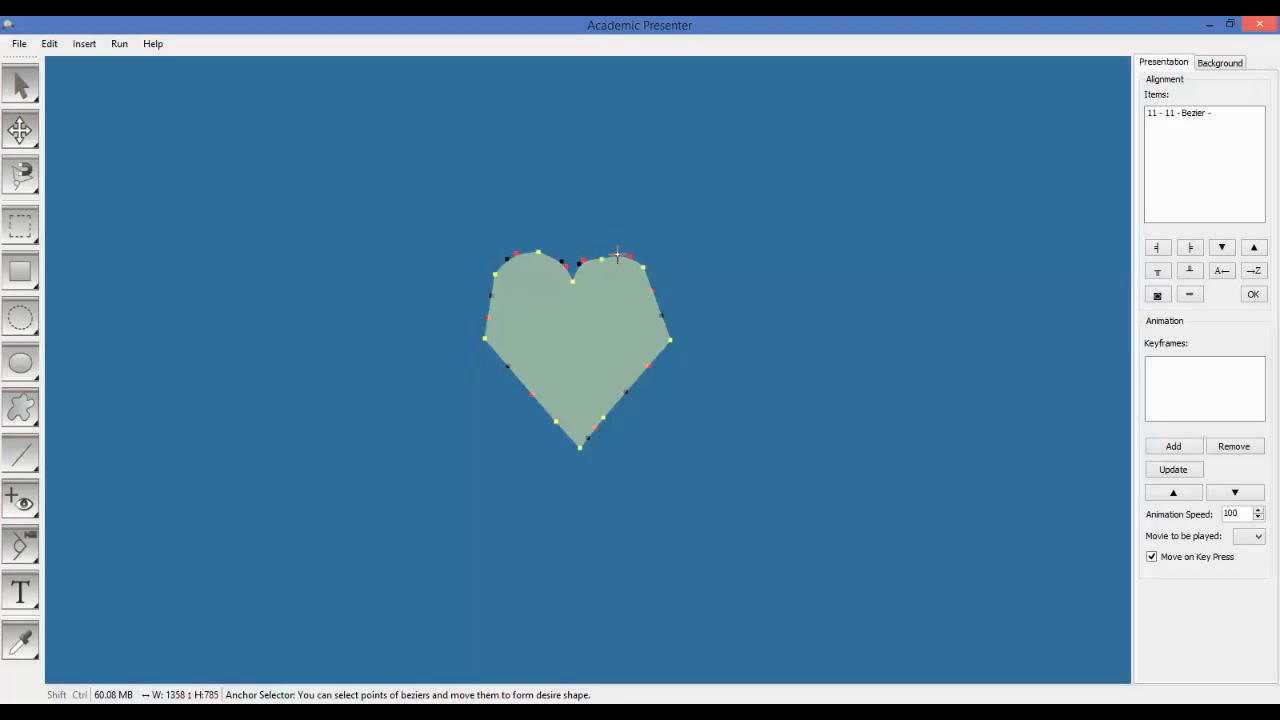
left_click_drag(617, 253, 600, 256)
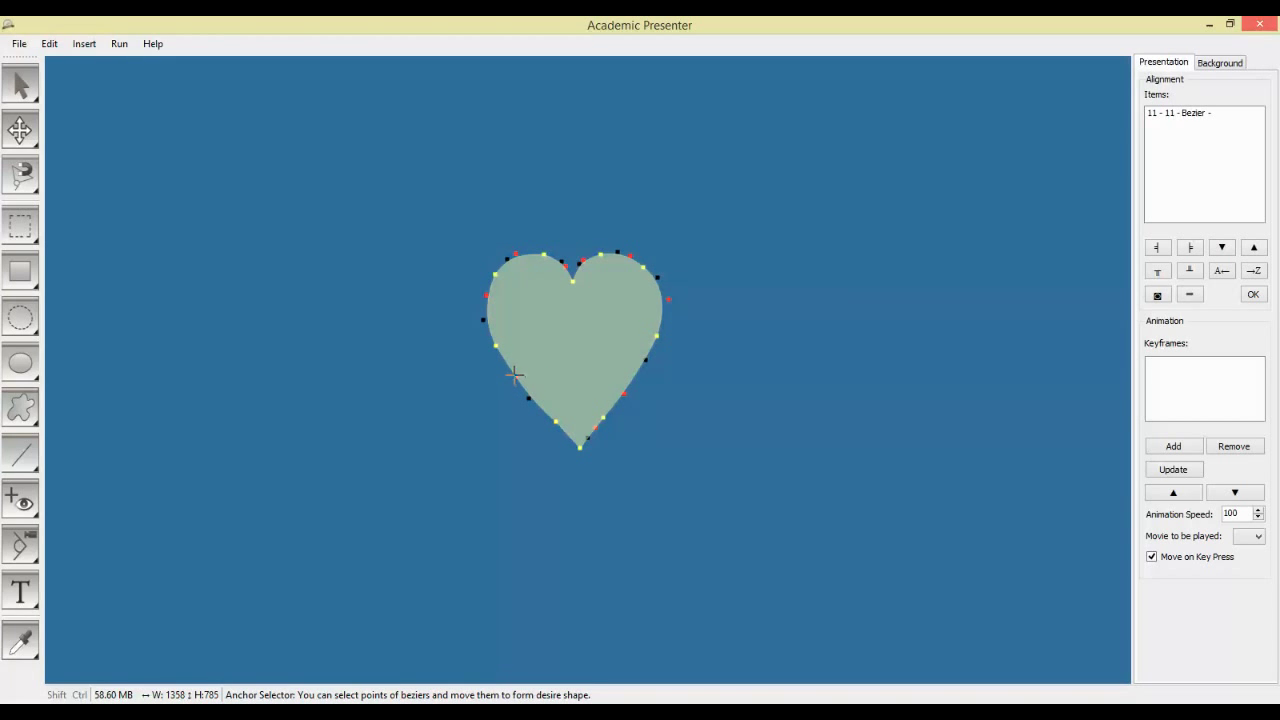
mouse_move(560, 428)
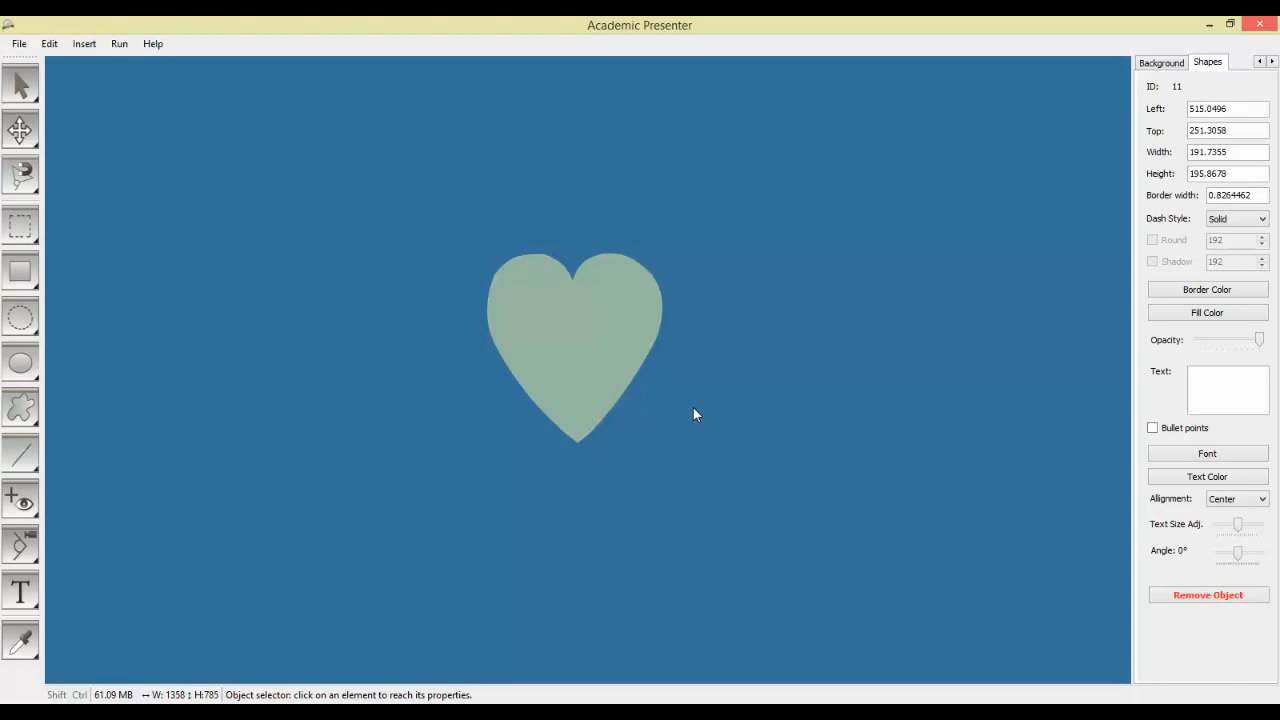
- Scale the heart down to about a third of its size with Move and Rotation
left_click(1227, 108)
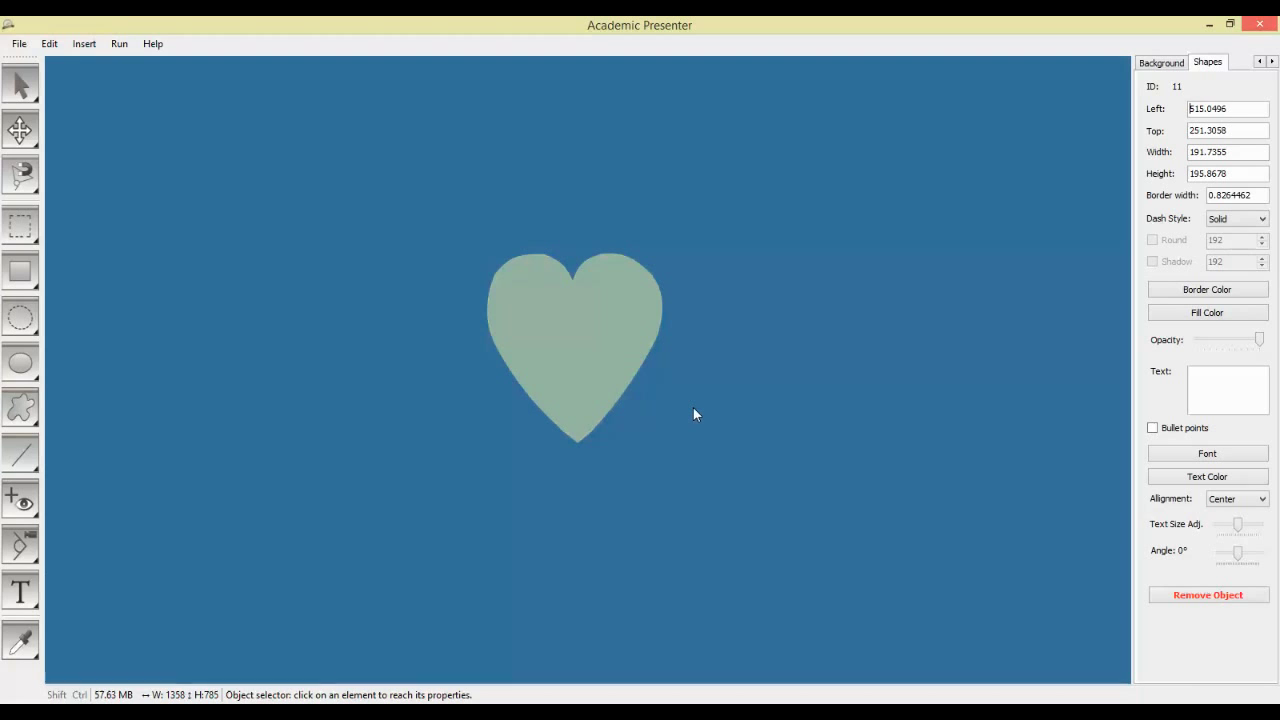
mouse_move(20, 130)
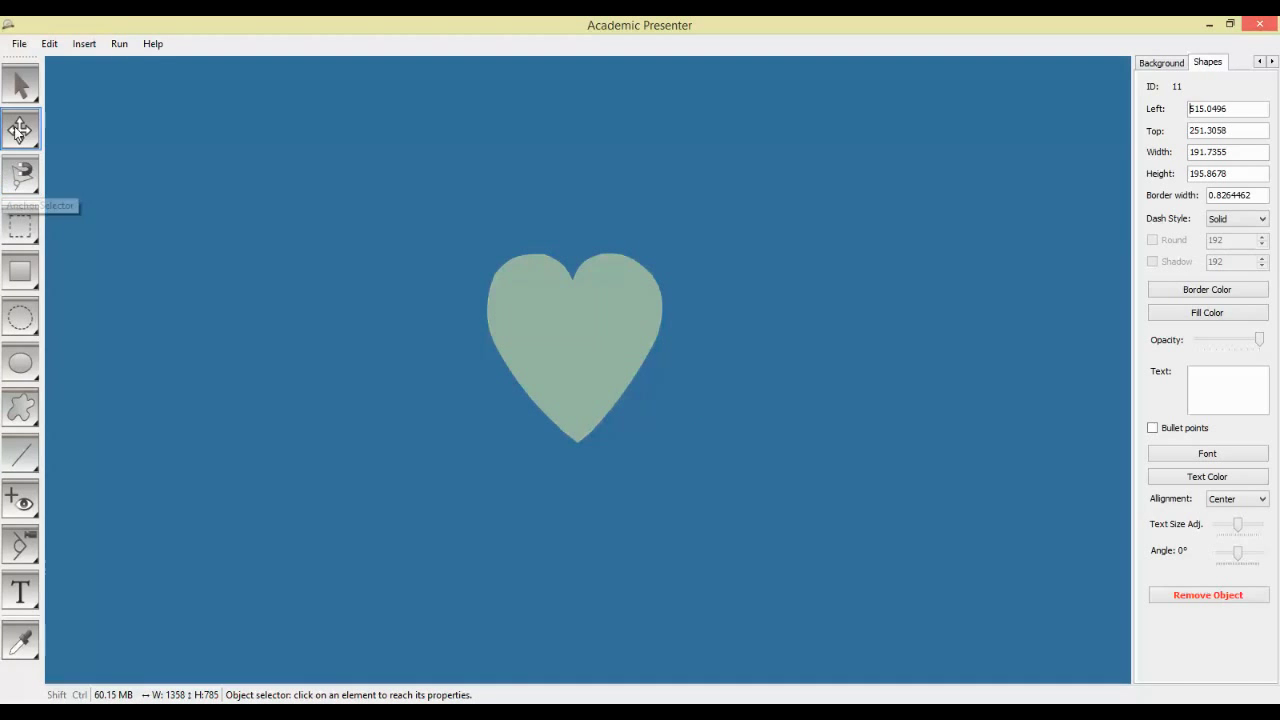
left_click(20, 131)
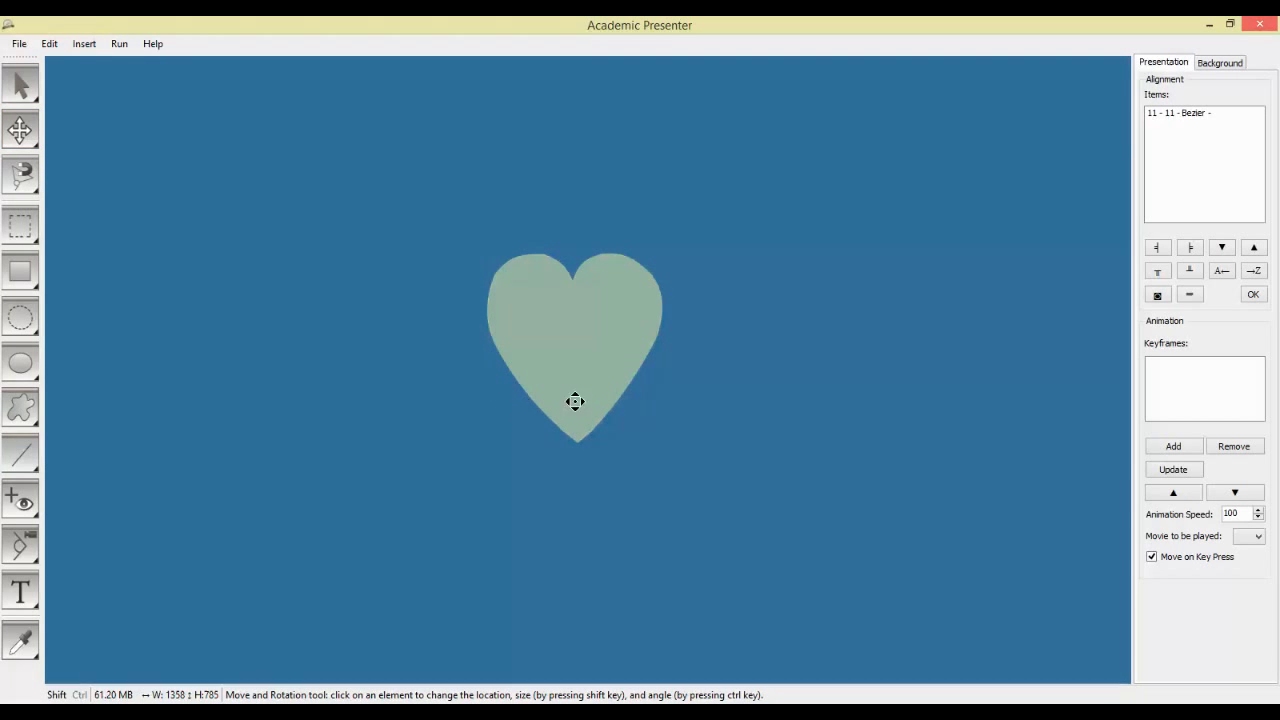
left_click_drag(575, 402, 583, 377)
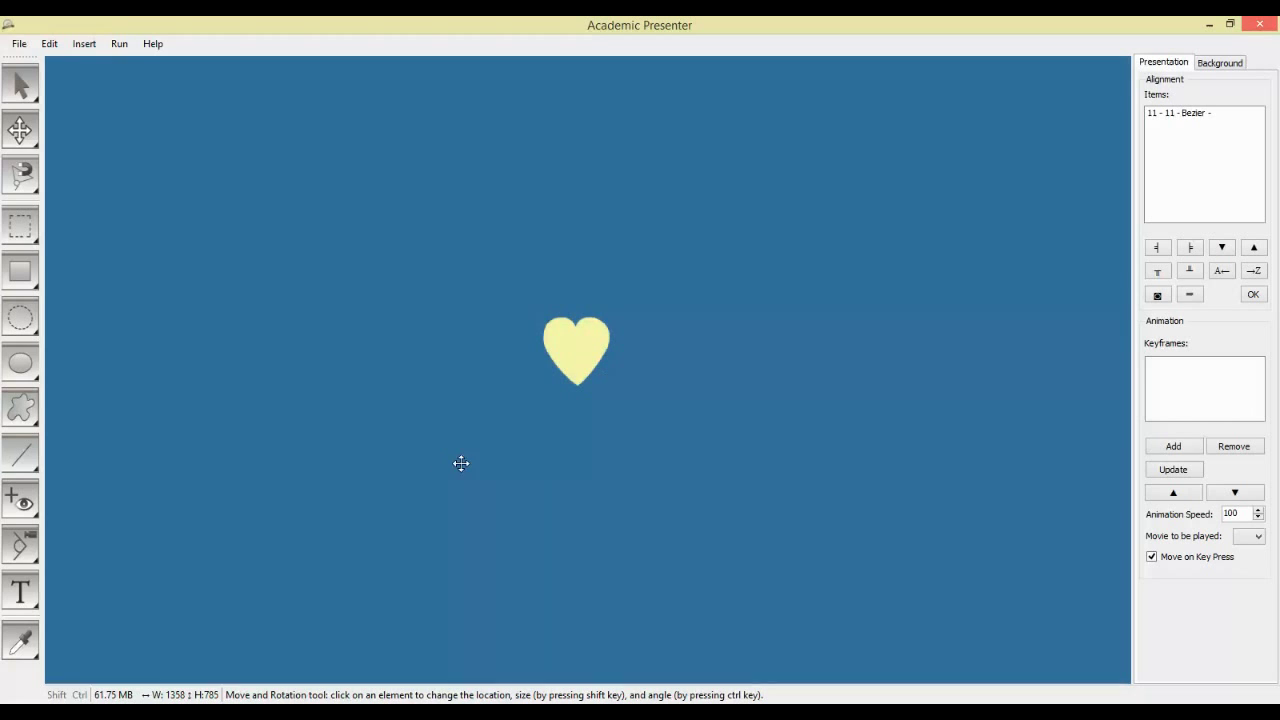
- Cluster Clone the heart: 40 copies, variance 400, varying rotation, size and colour
left_click(48, 43)
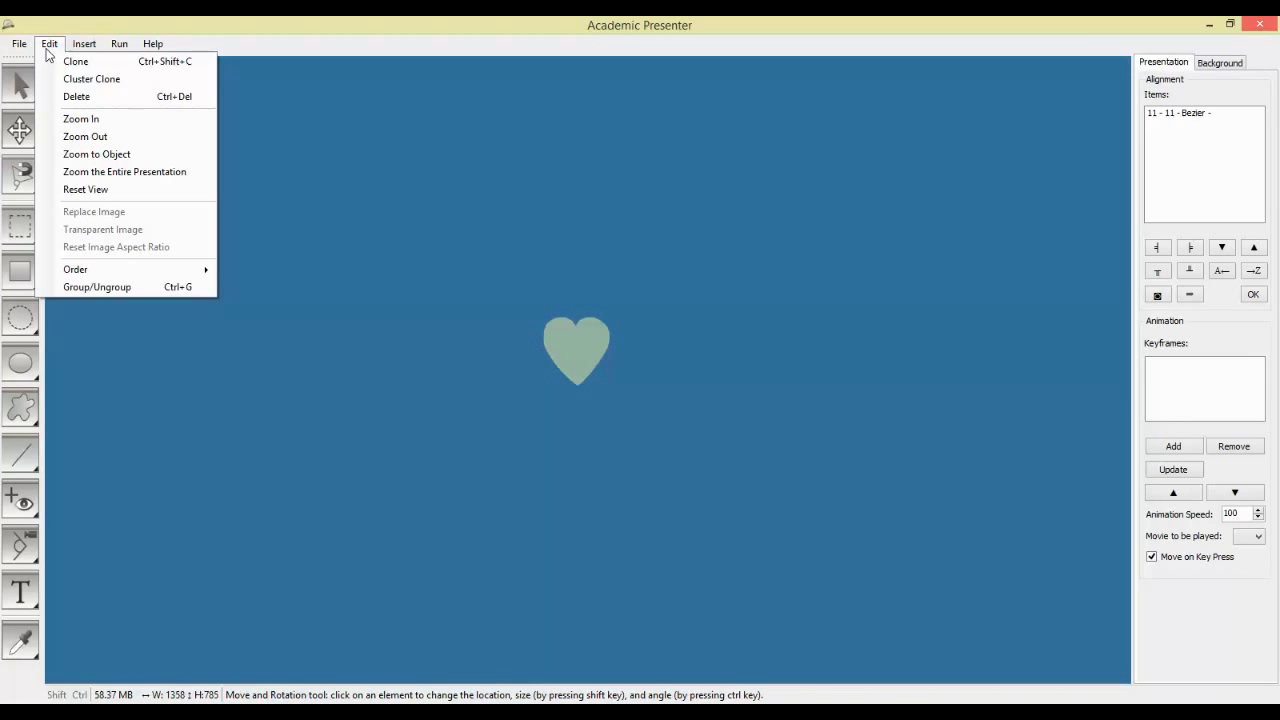
mouse_move(91, 78)
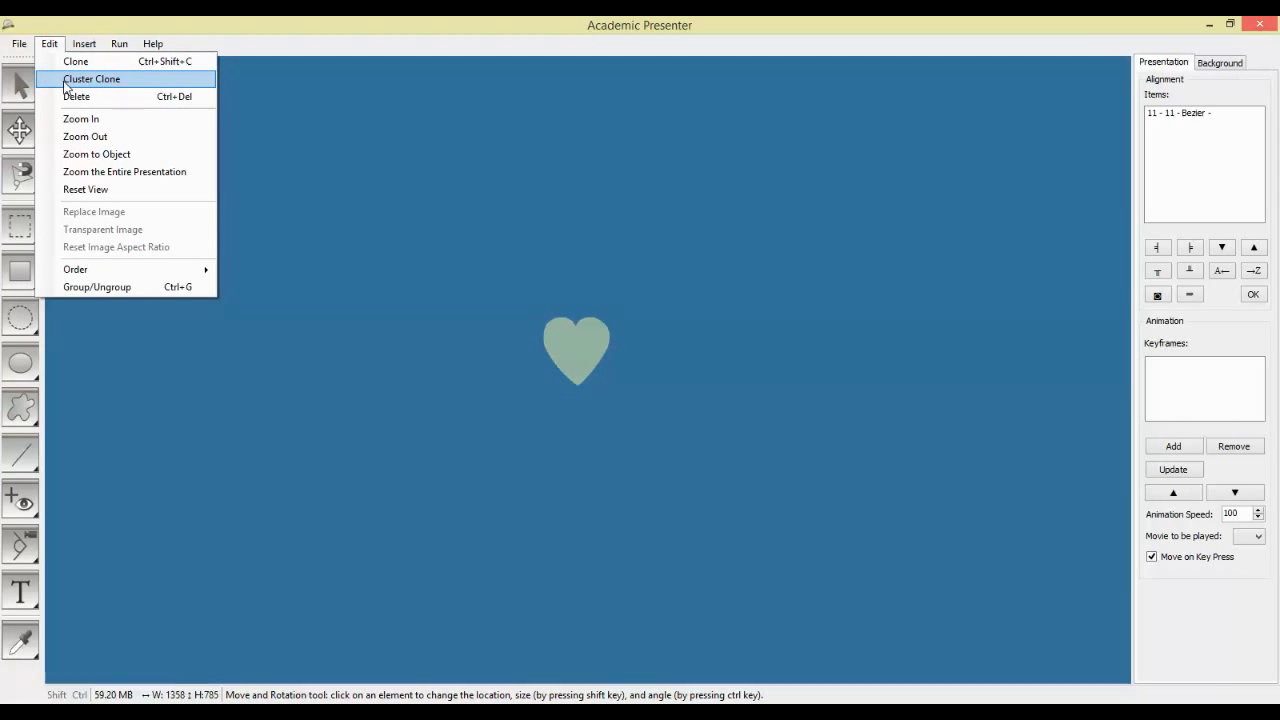
left_click(91, 79)
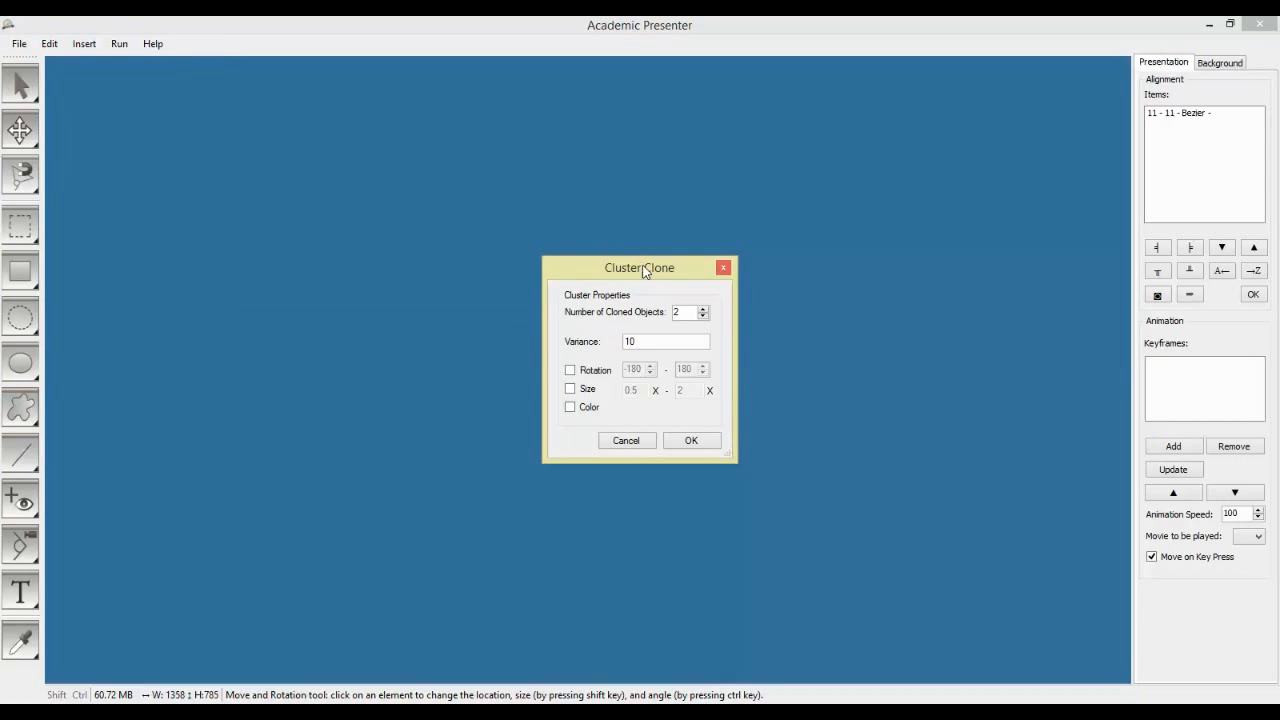
left_click_drag(640, 267, 850, 163)
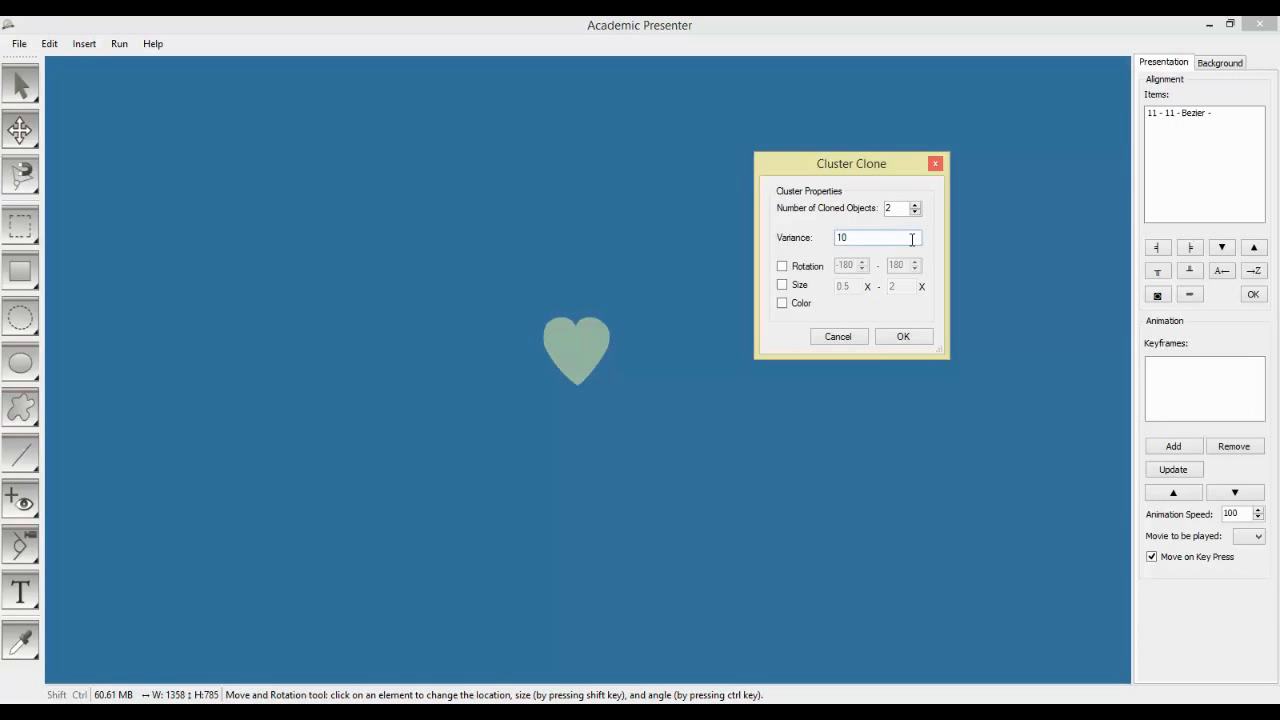
left_click(895, 208)
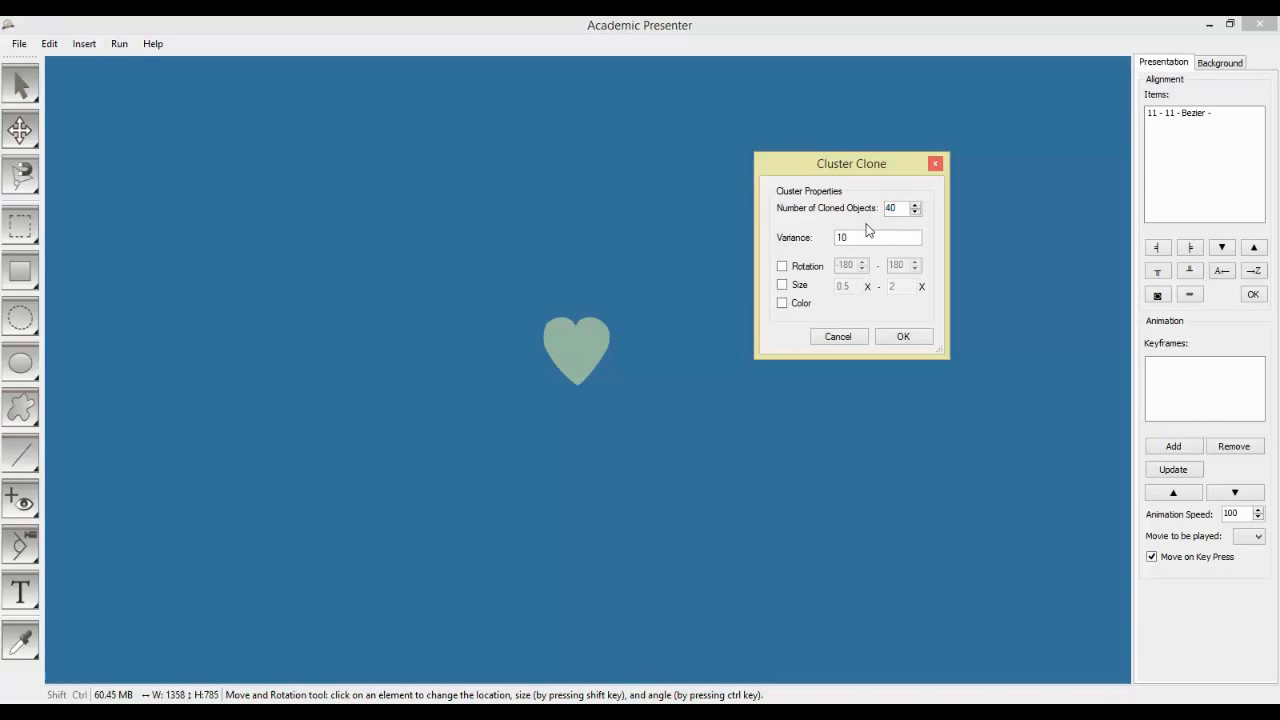
left_click(877, 237)
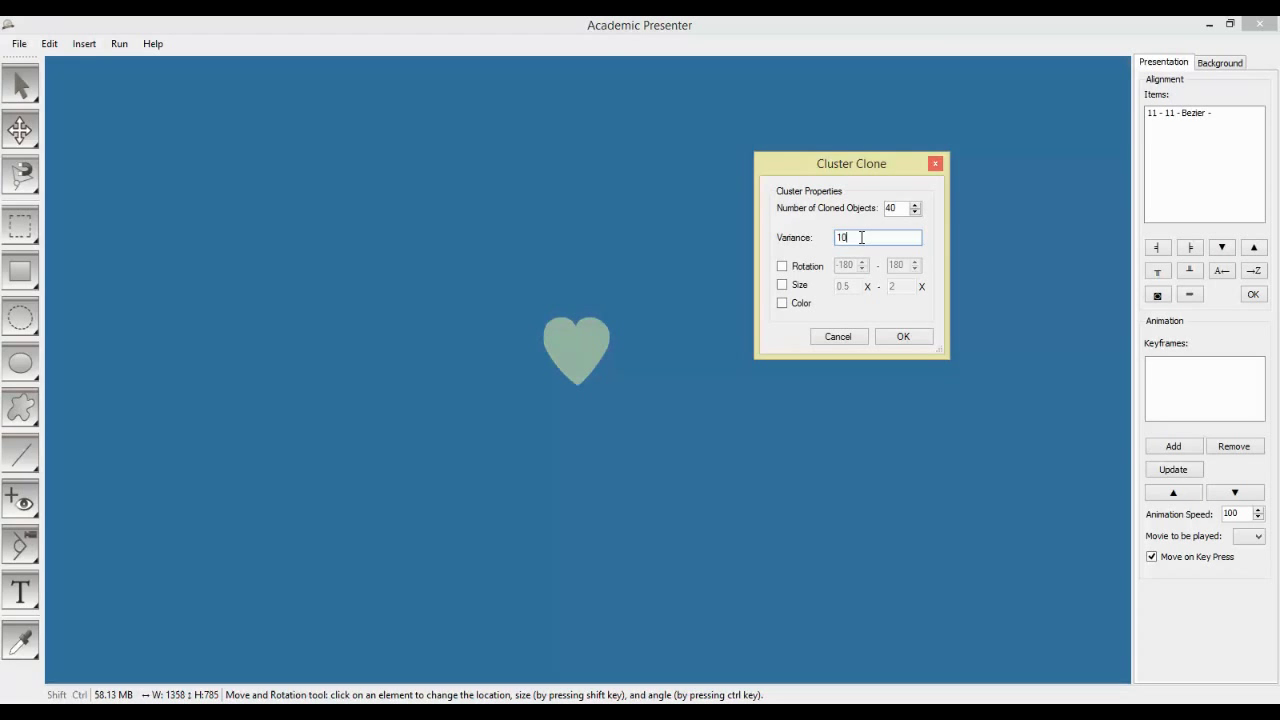
type("300")
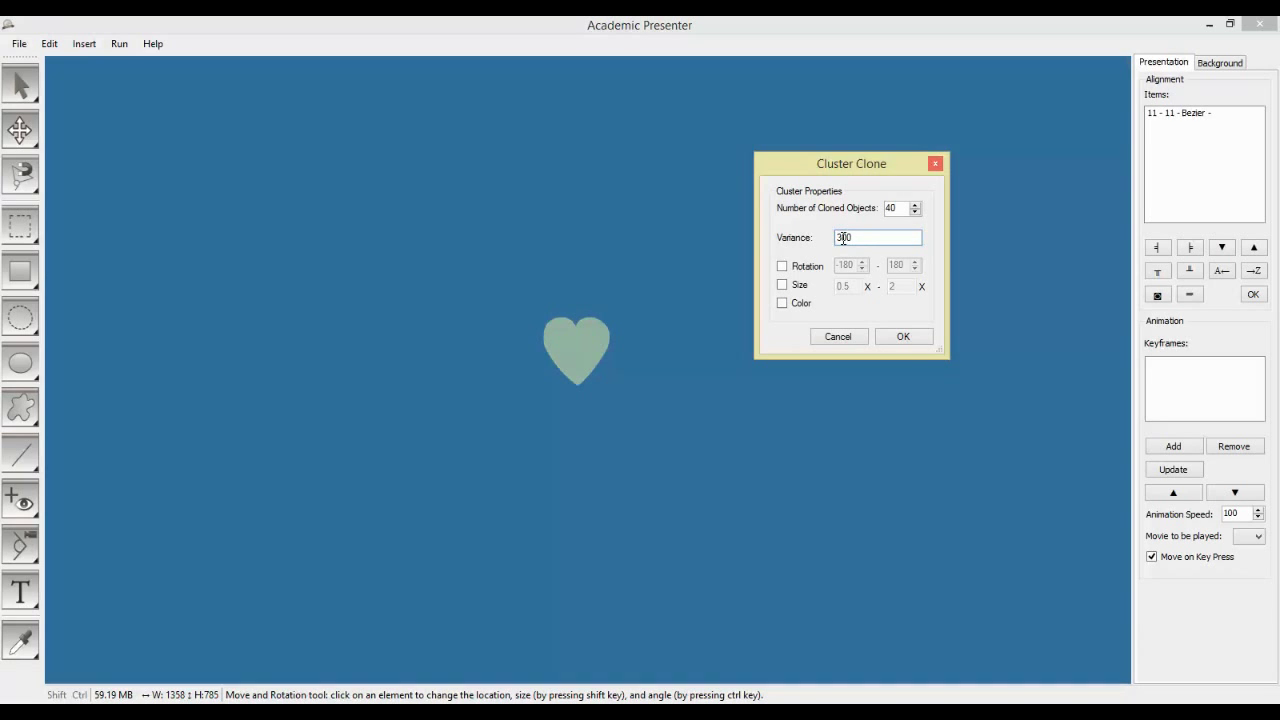
type("400")
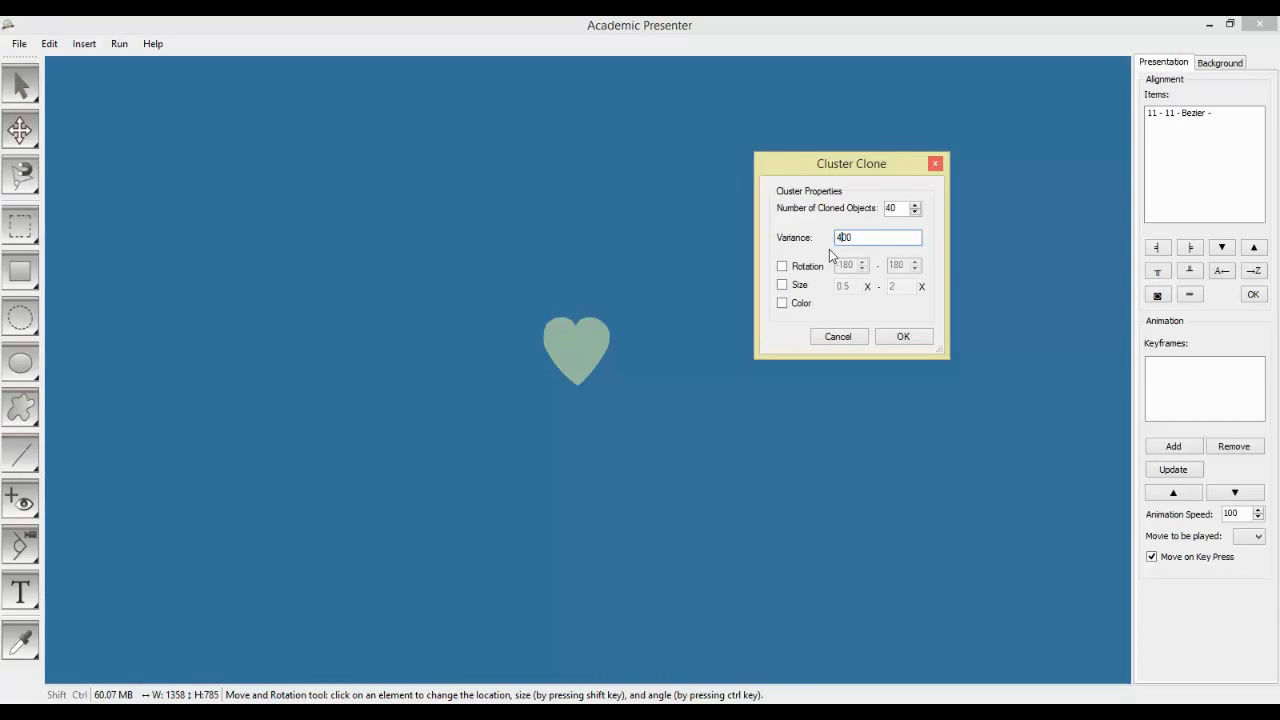
left_click(782, 266)
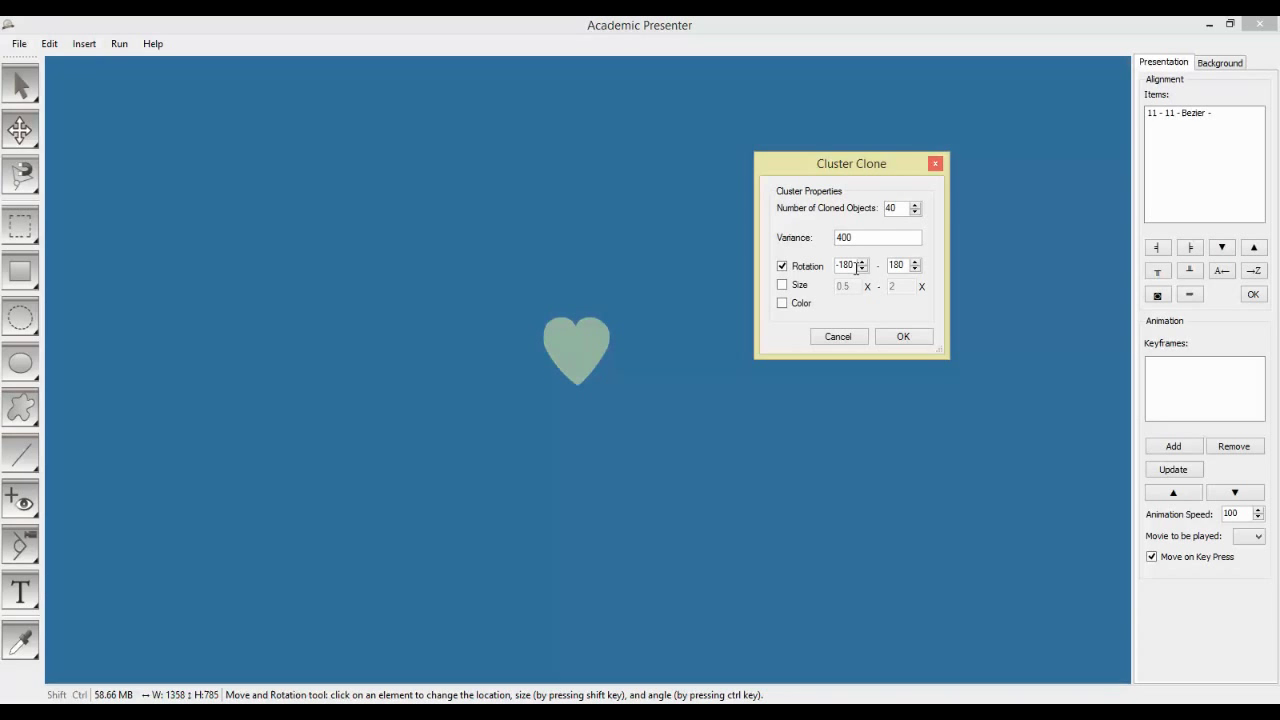
left_click(782, 285)
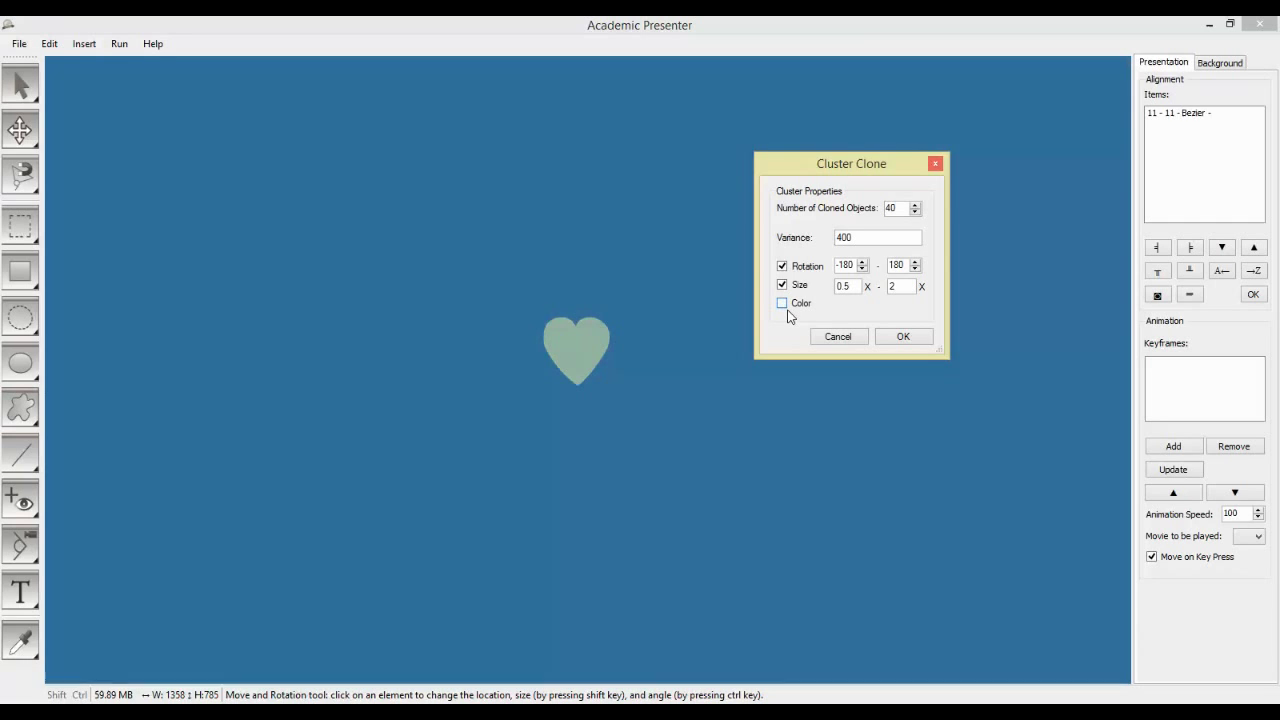
mouse_move(808, 310)
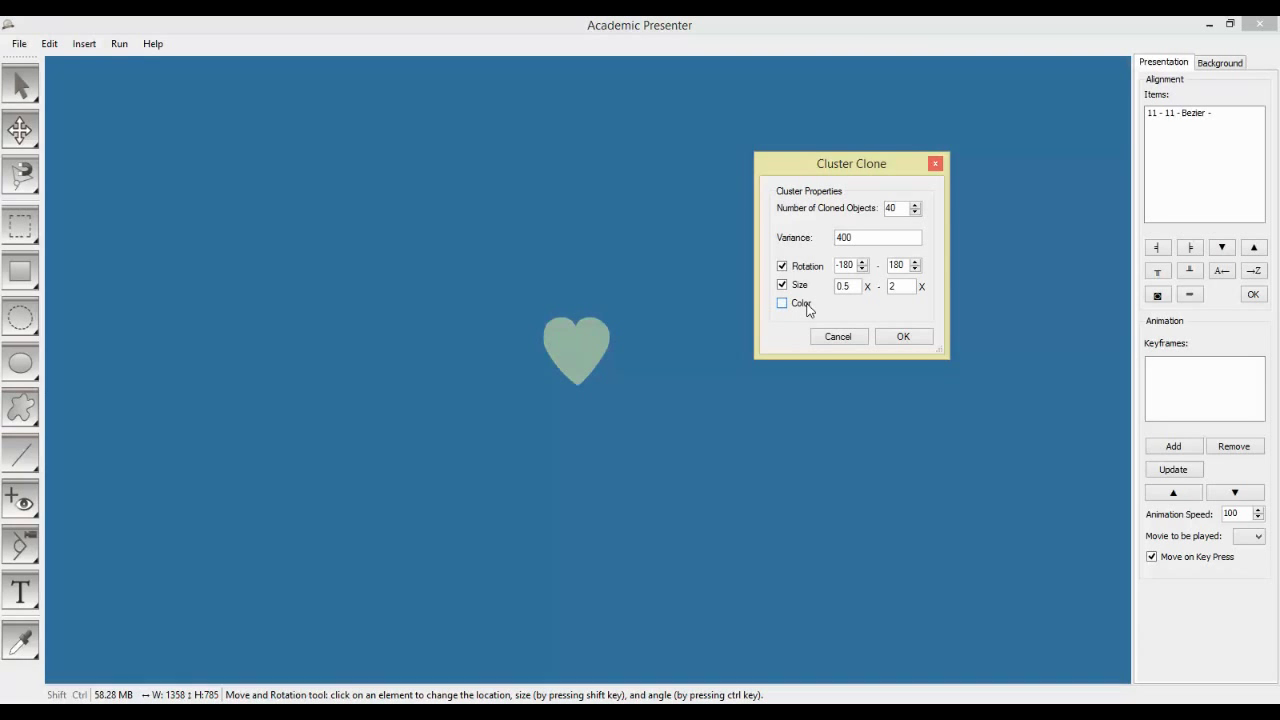
mouse_move(803, 310)
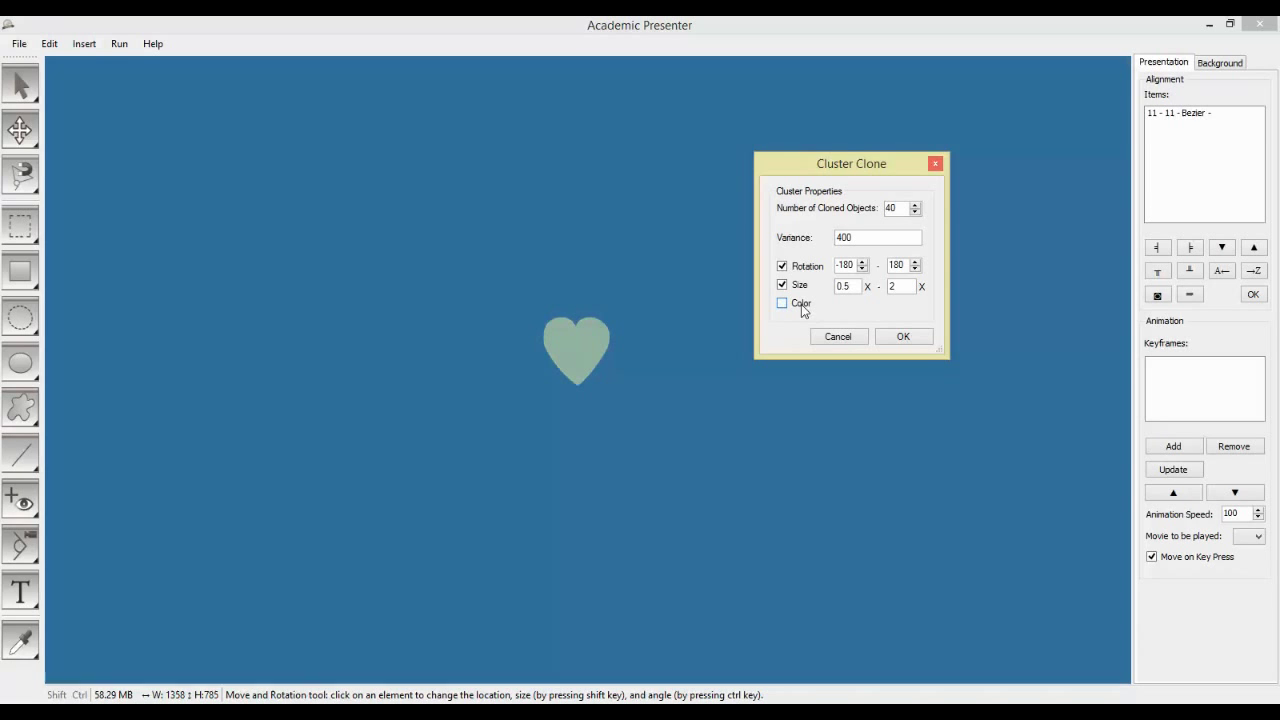
left_click(782, 303)
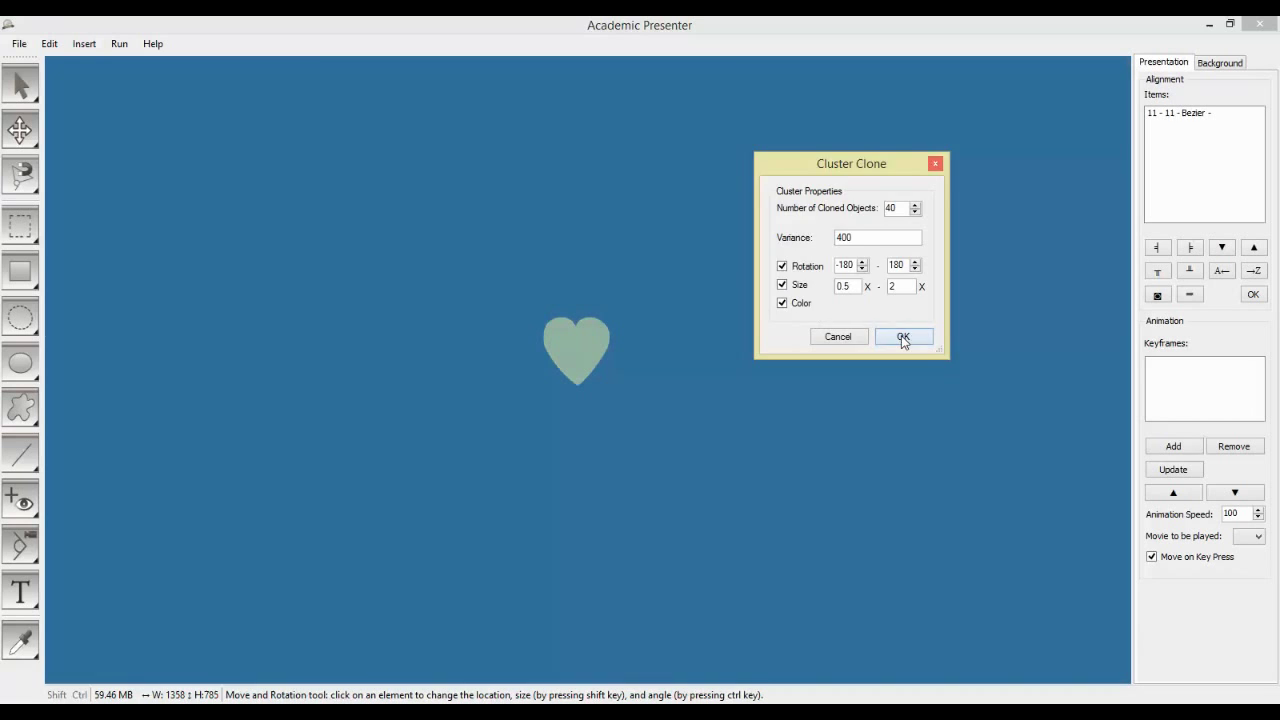
left_click(902, 336)
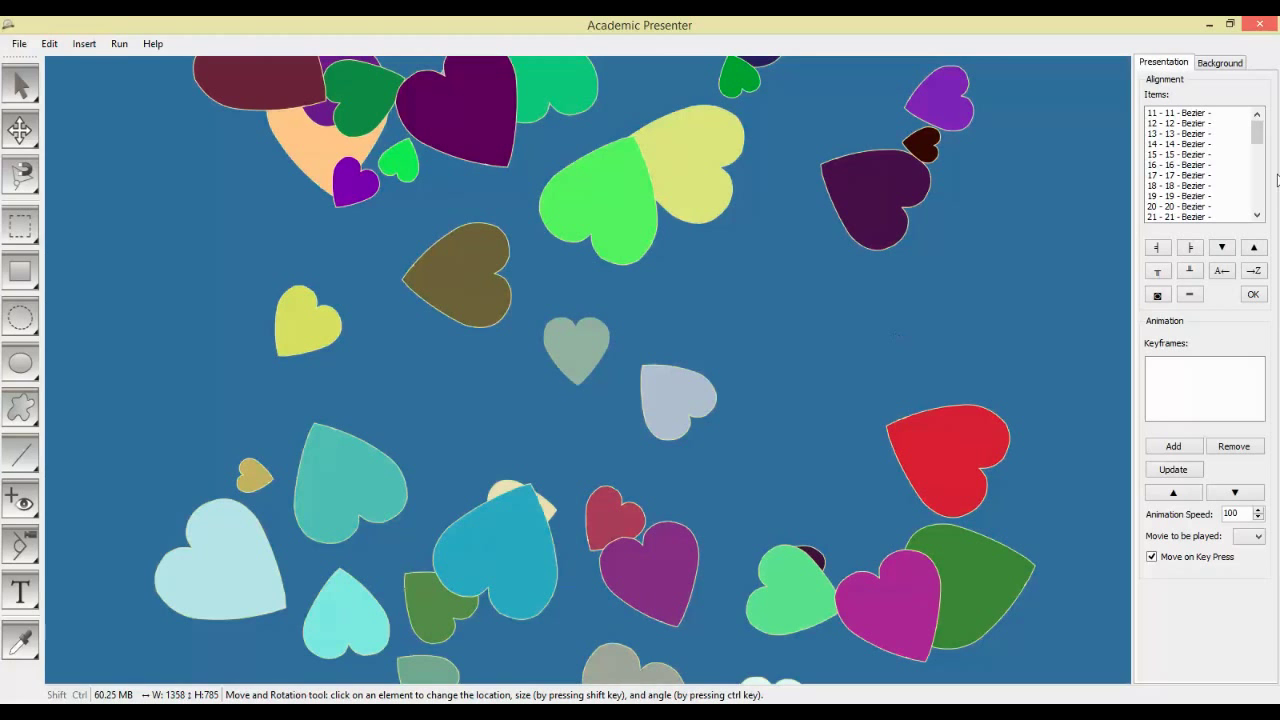
- Name the new heart group 'Romantic' and confirm it
scroll("down", 3)
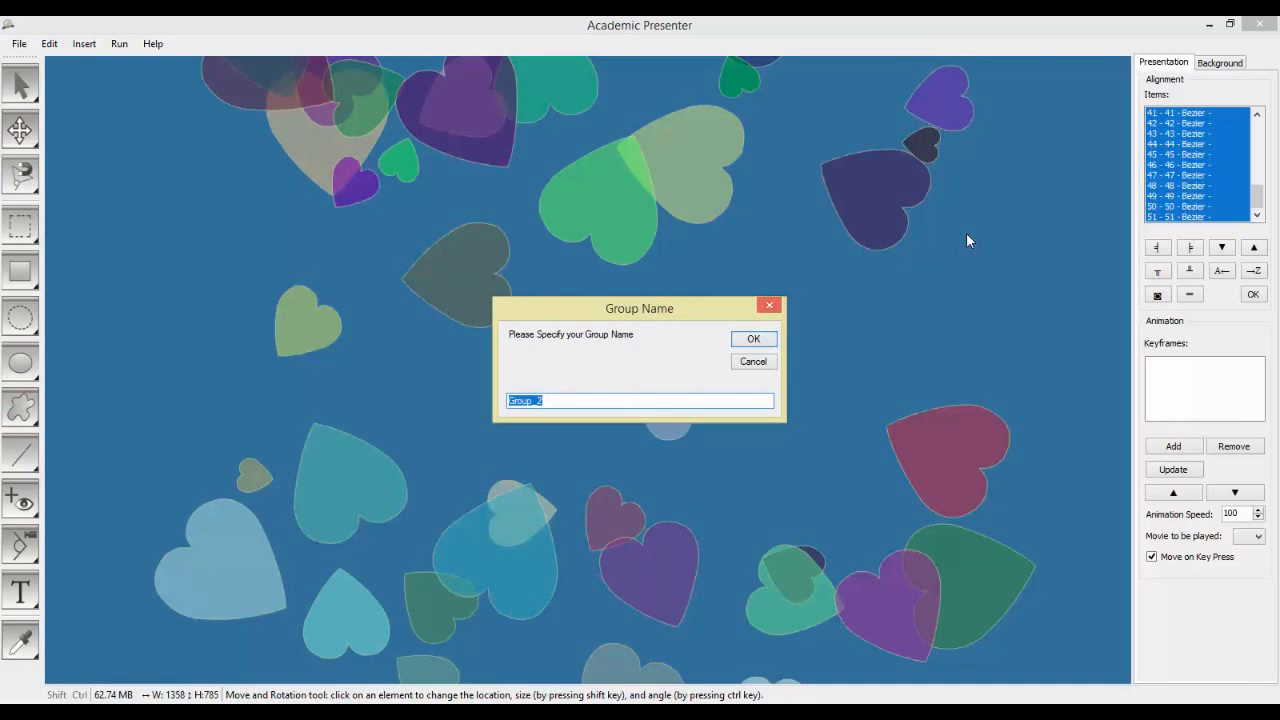
mouse_move(700, 334)
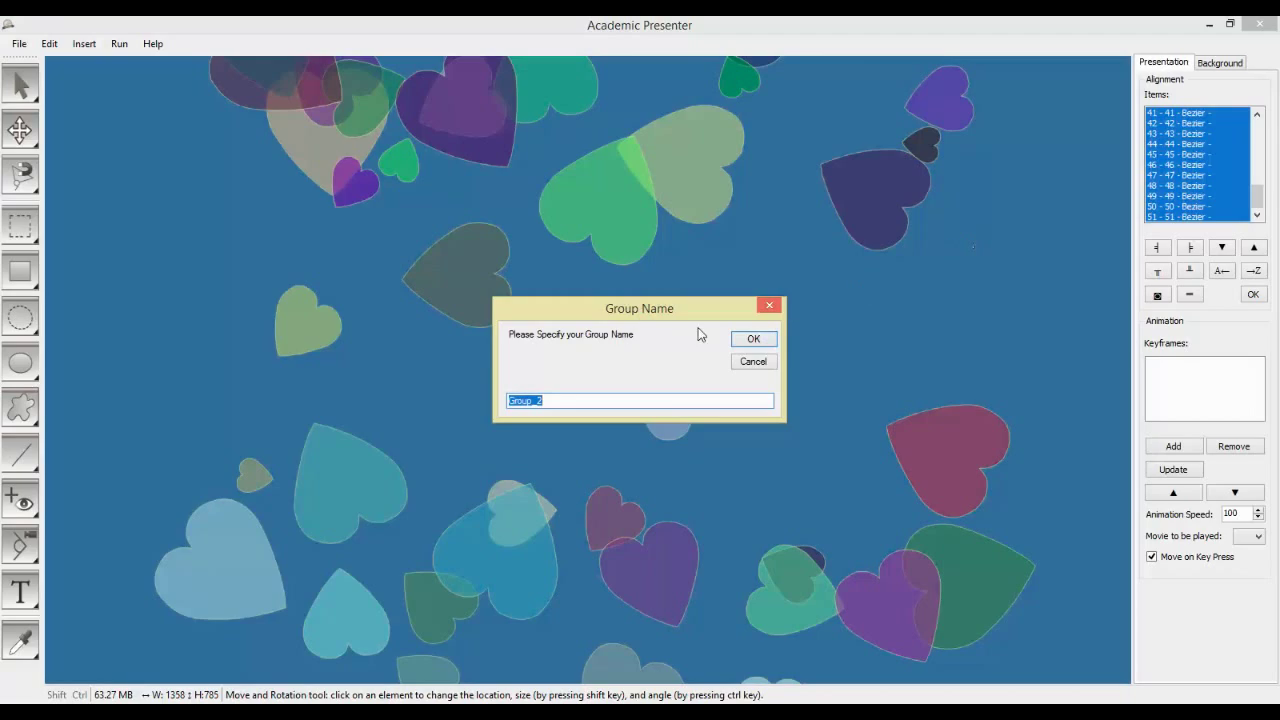
left_click(603, 400)
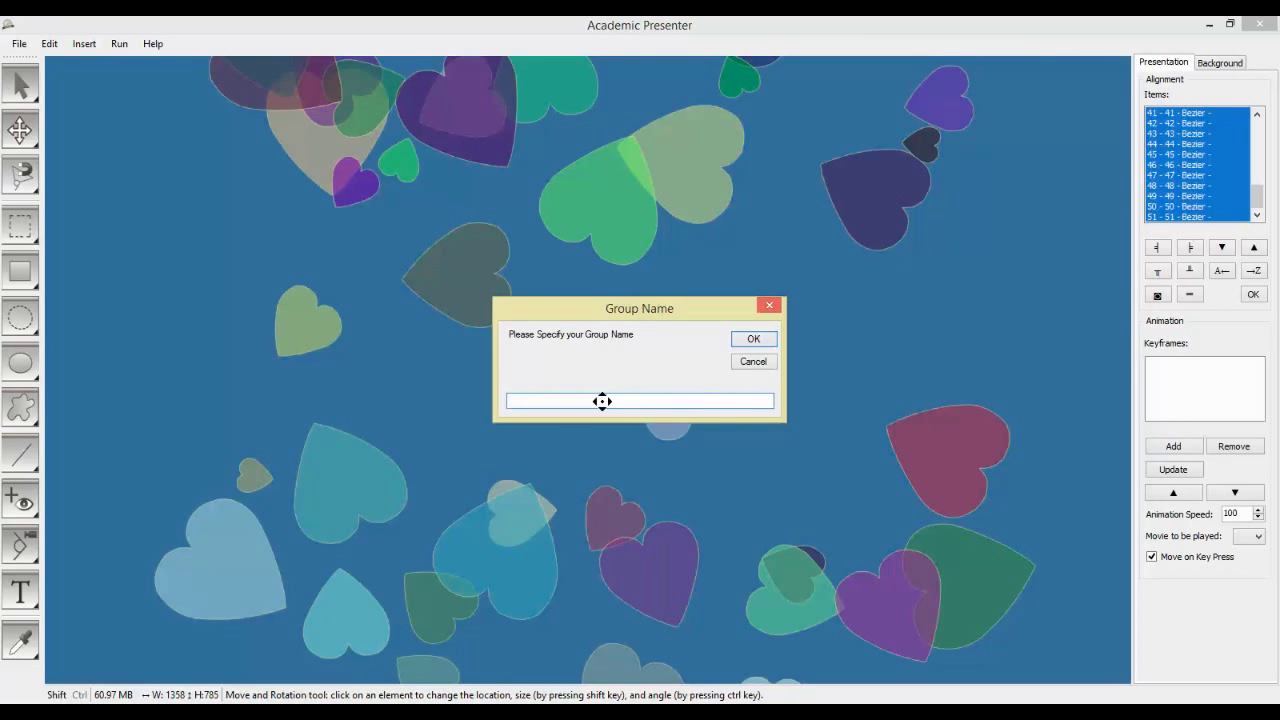
type("Romantic")
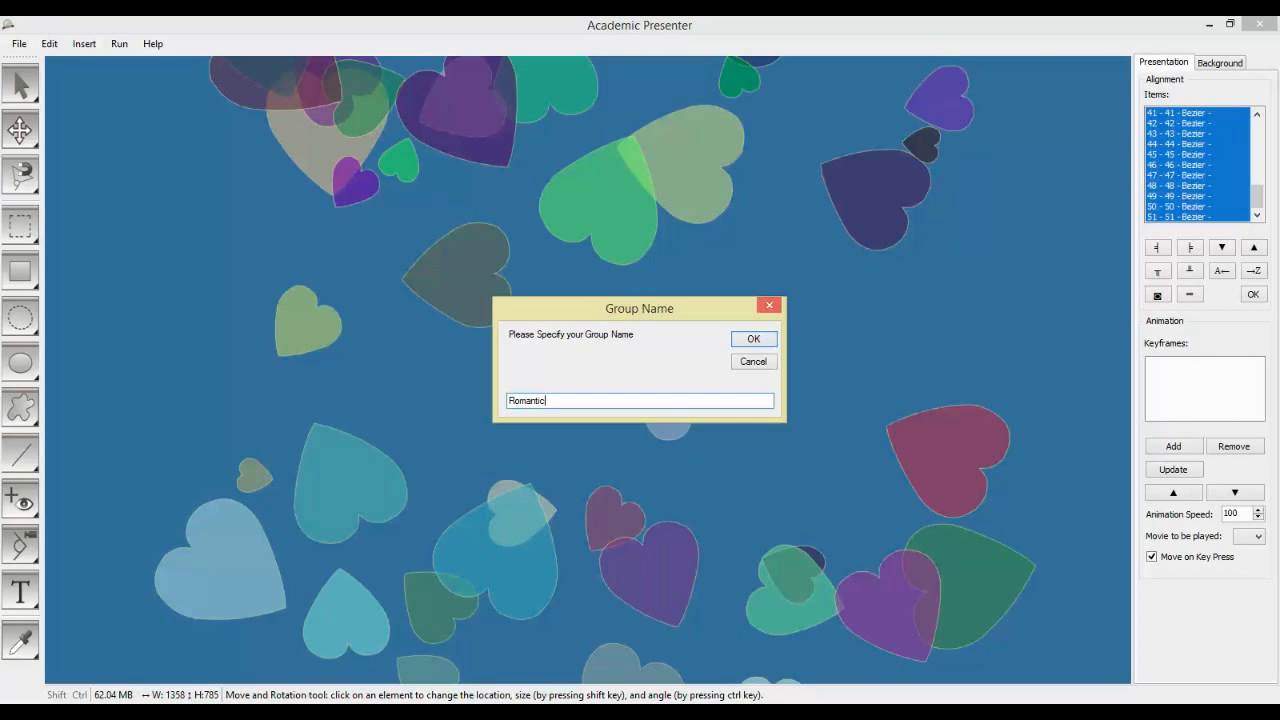
left_click(753, 338)
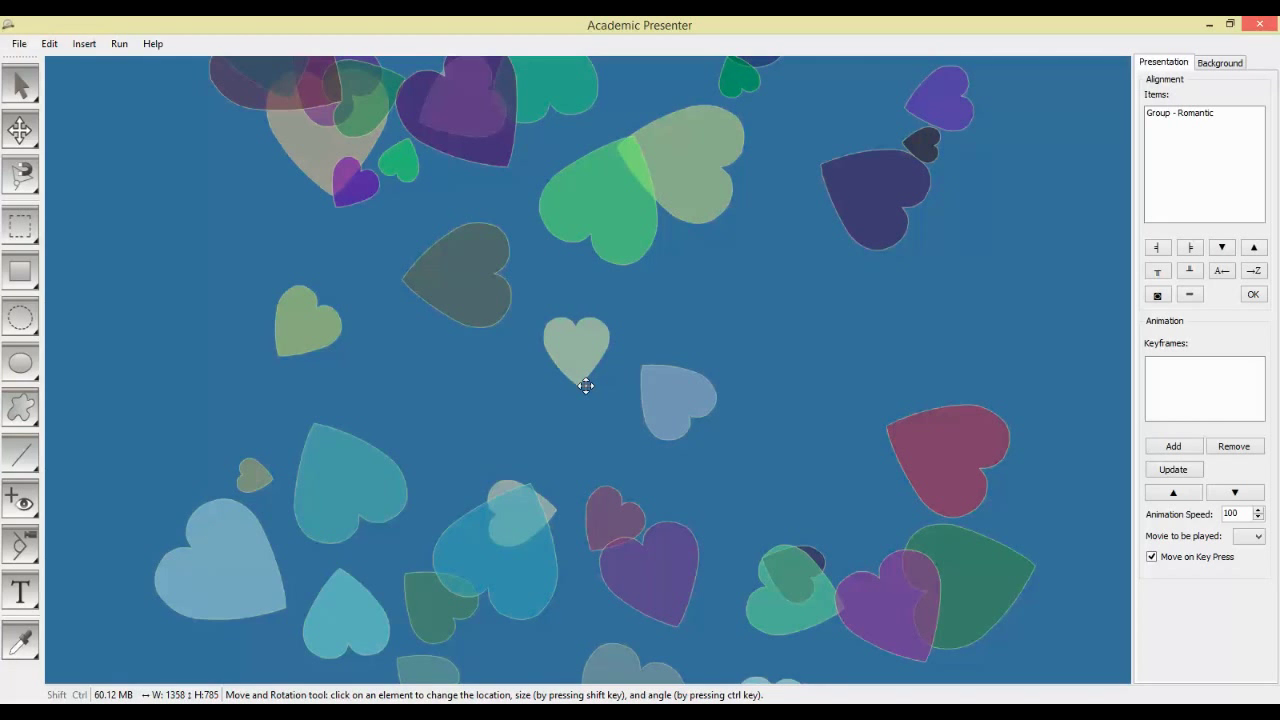
mouse_move(182, 258)
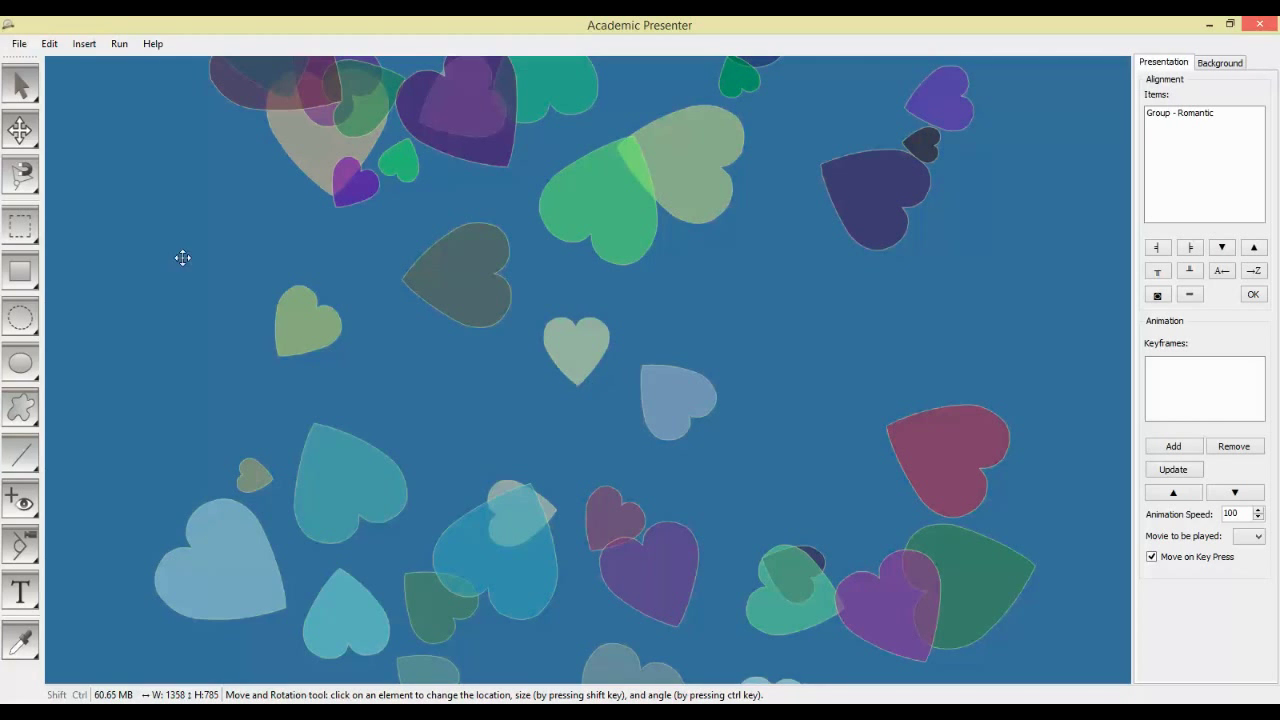
- Import the three-member Ghost group from Ghost.XML onto the slide
left_click(18, 43)
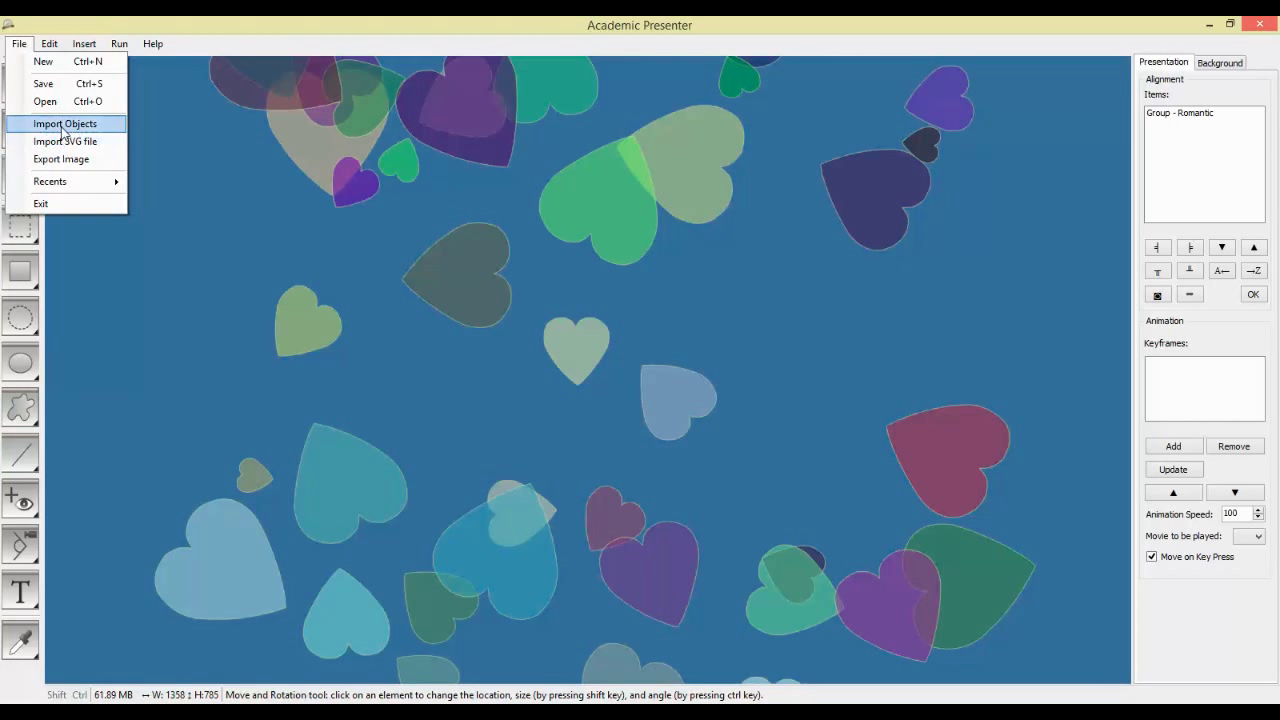
left_click(65, 123)
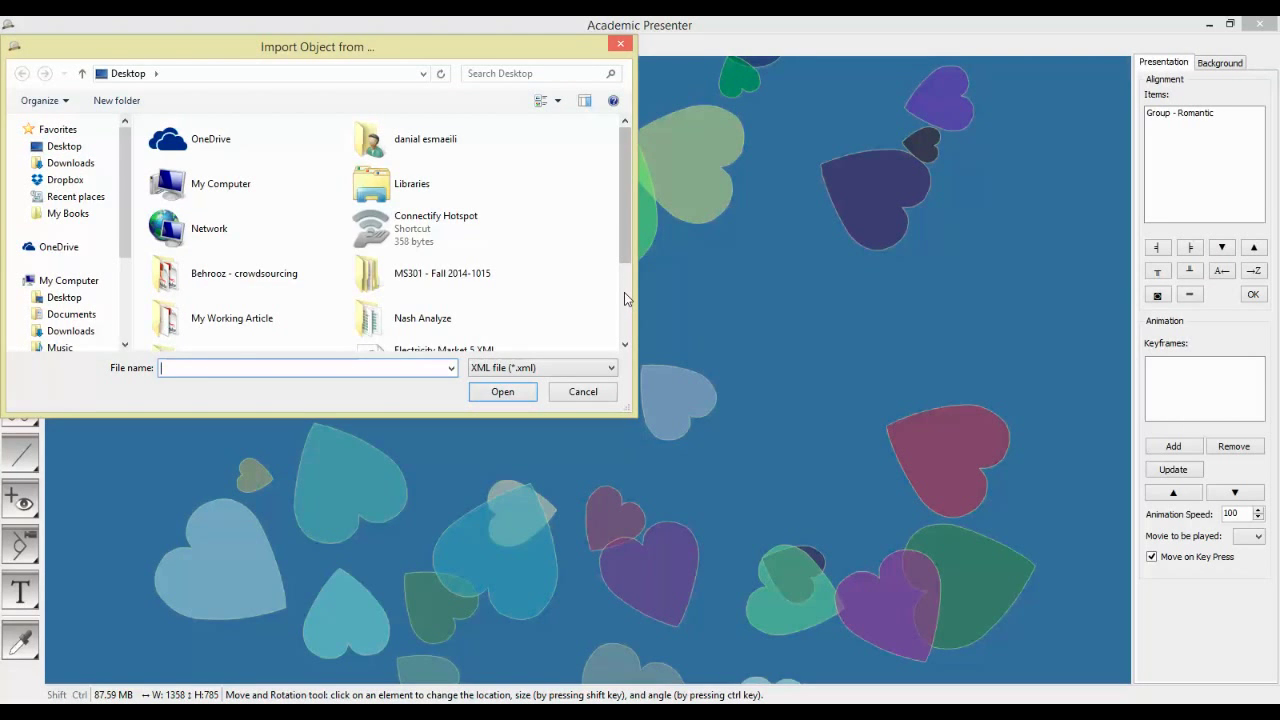
scroll("down", 3)
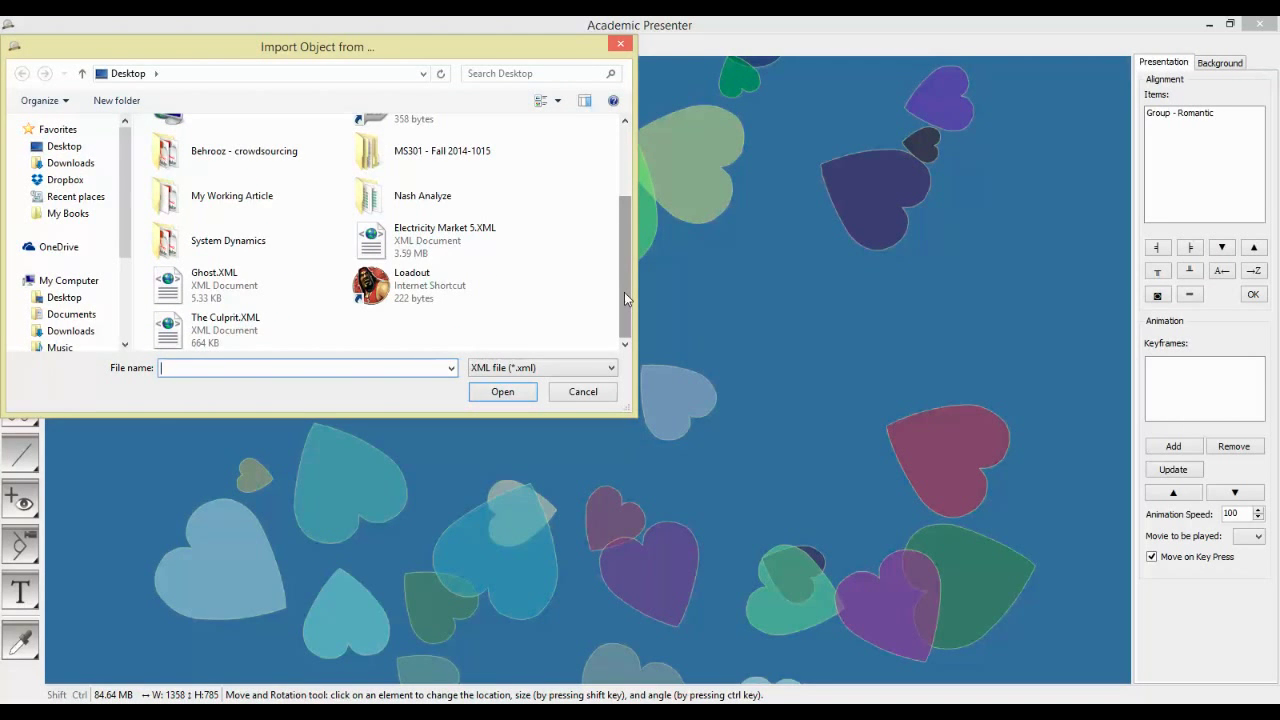
left_click(214, 285)
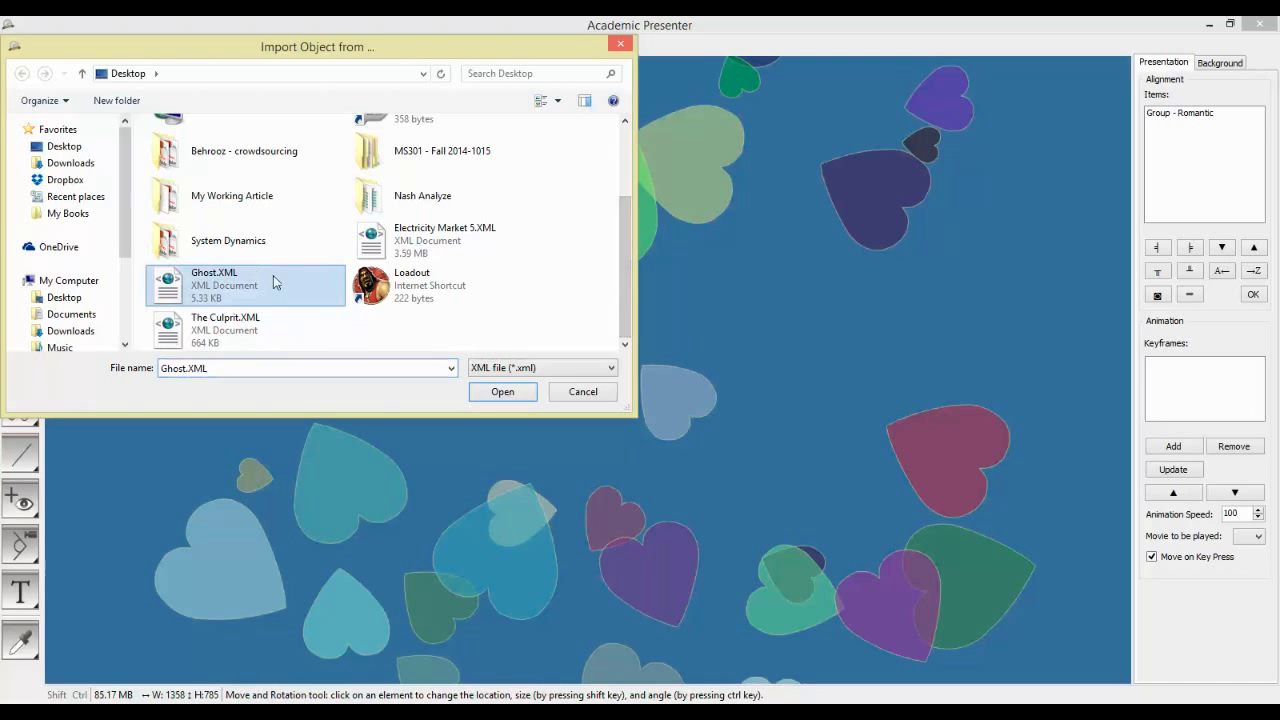
left_click(502, 391)
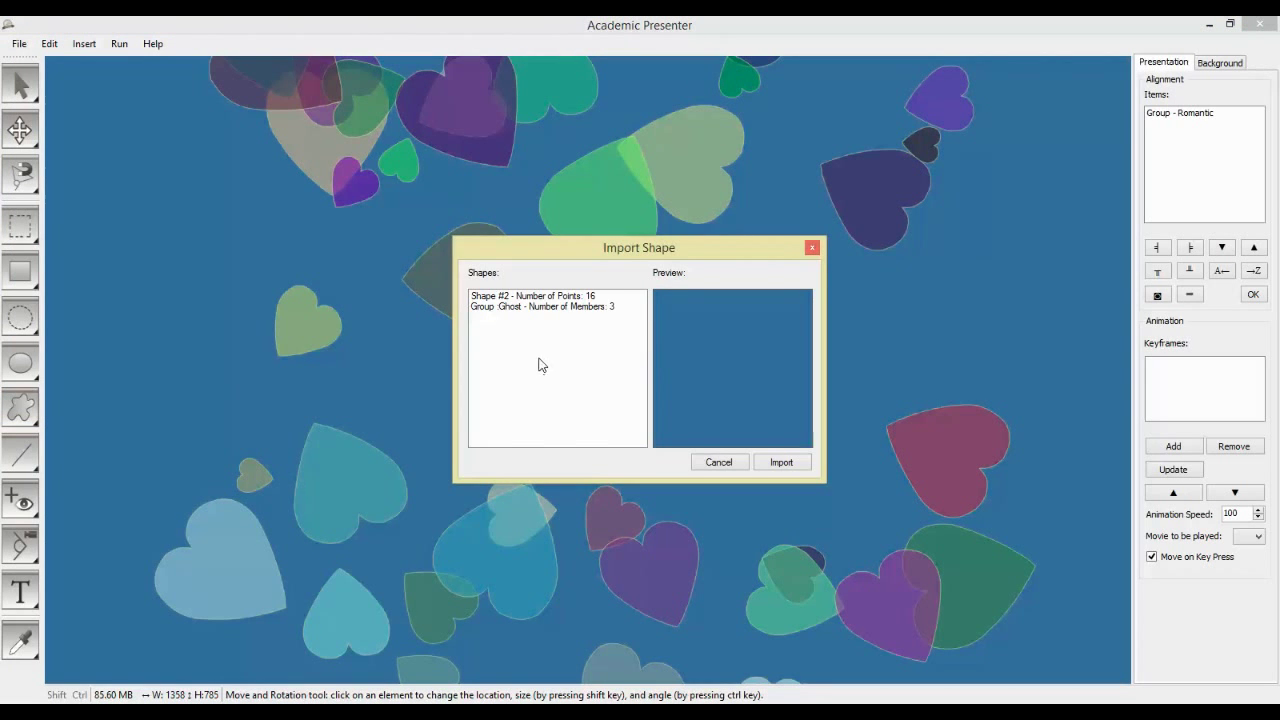
left_click(531, 295)
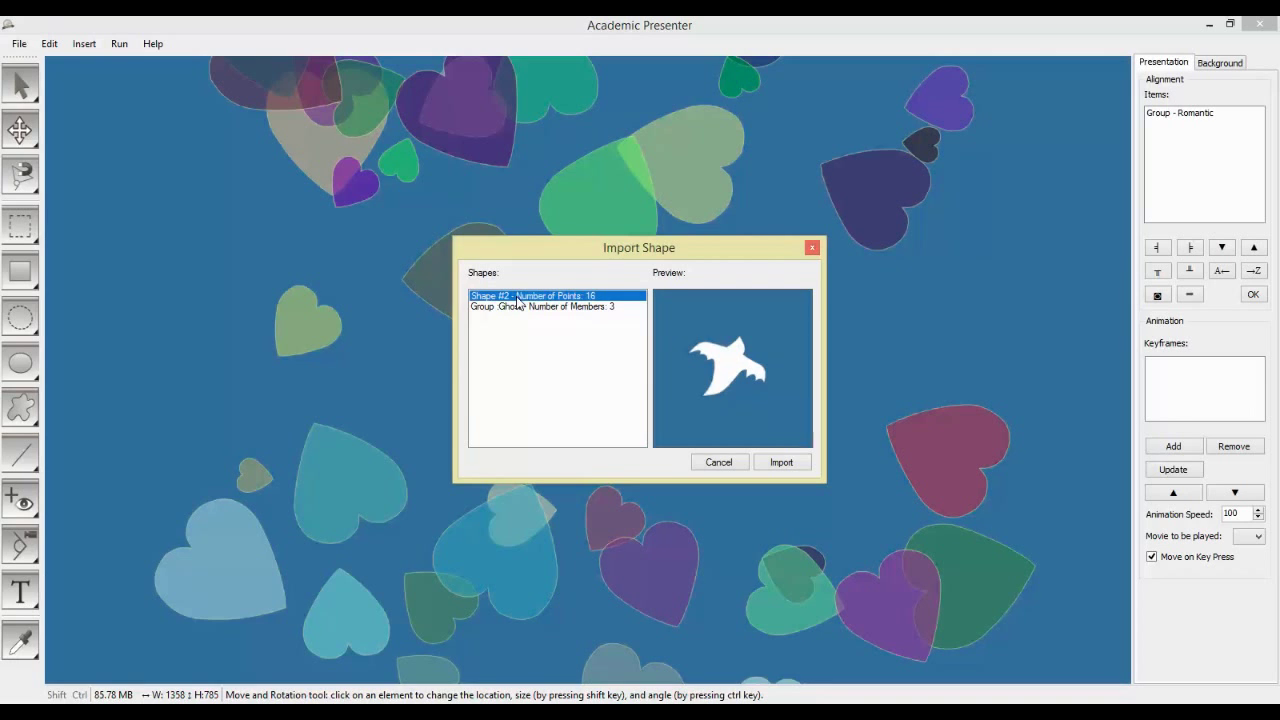
mouse_move(728, 330)
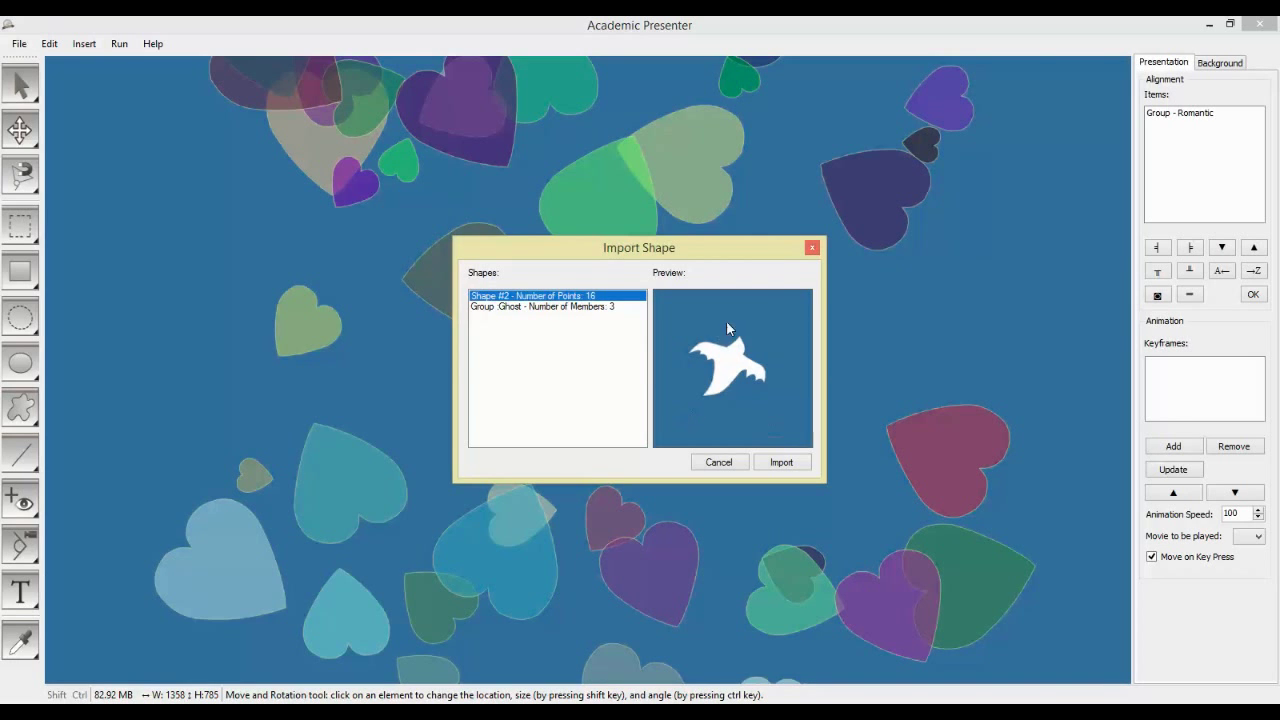
mouse_move(490, 318)
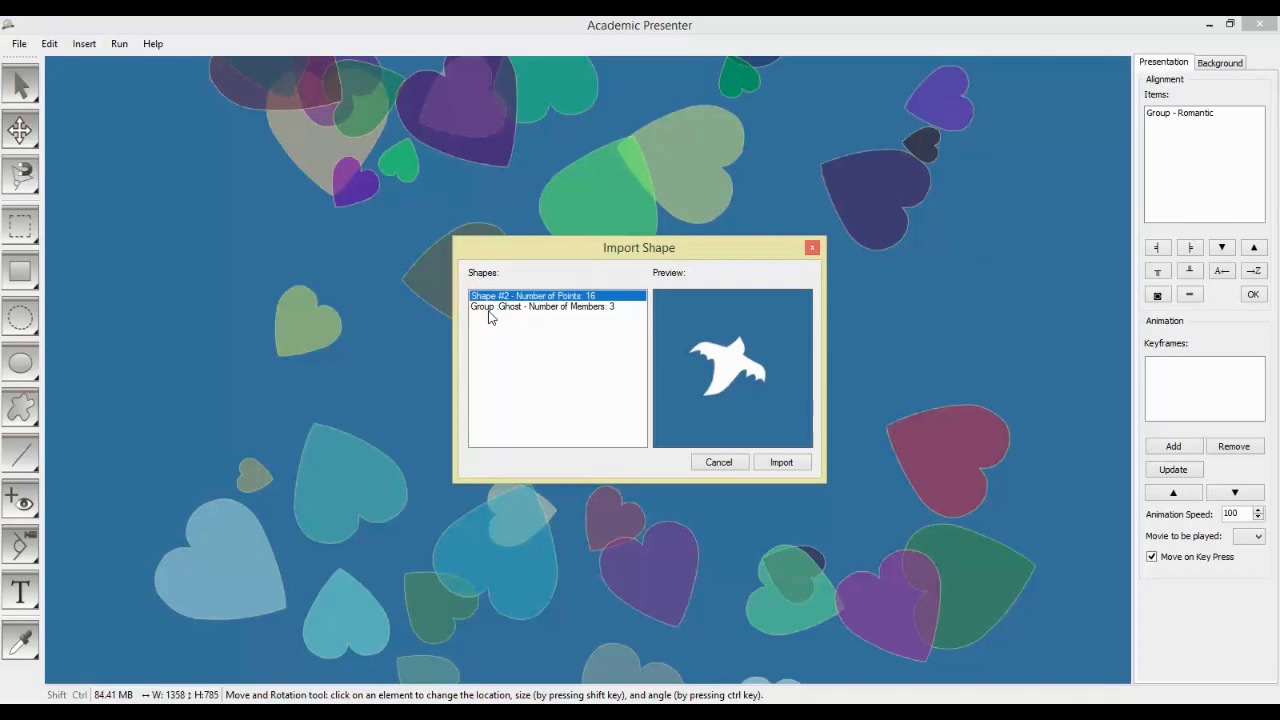
mouse_move(573, 313)
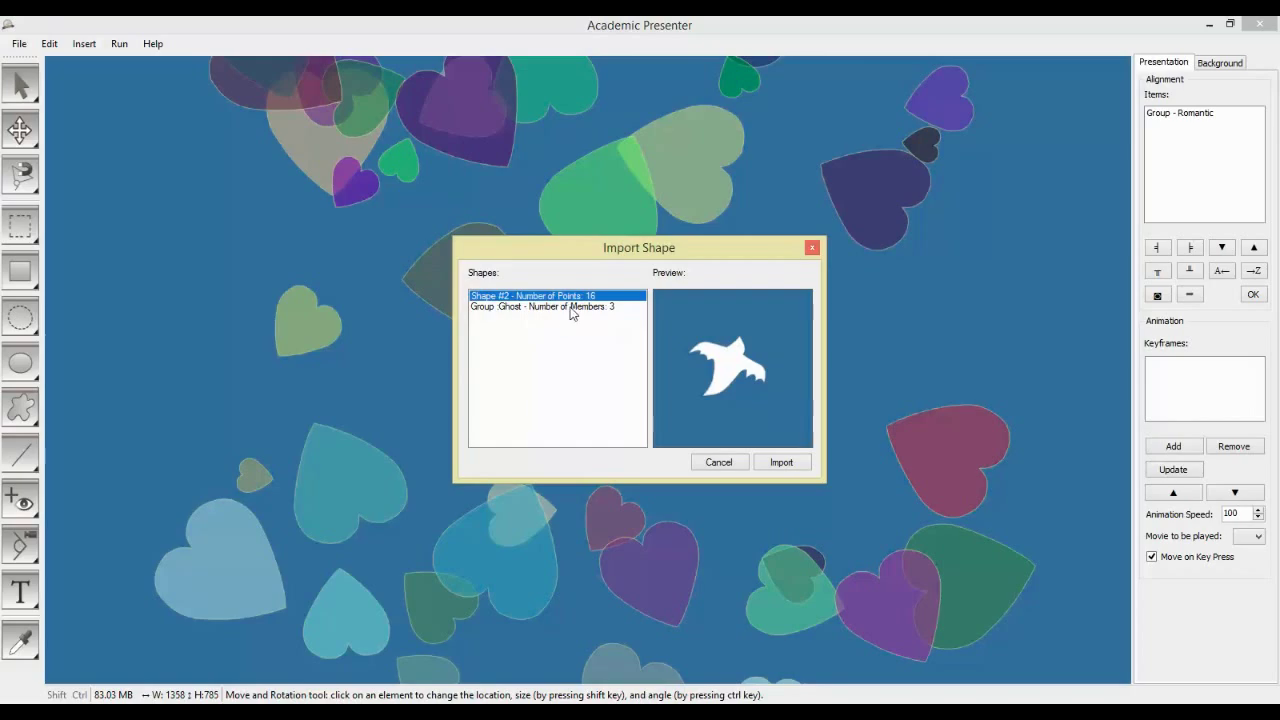
mouse_move(491, 313)
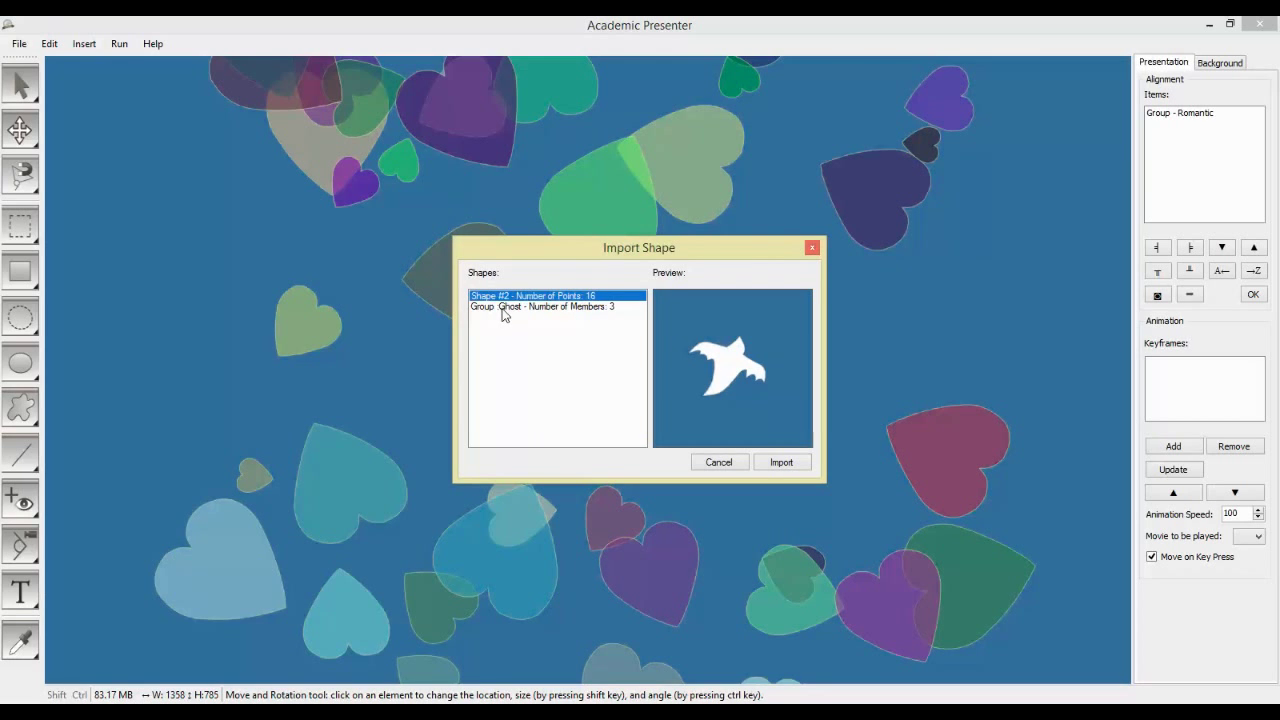
left_click(540, 307)
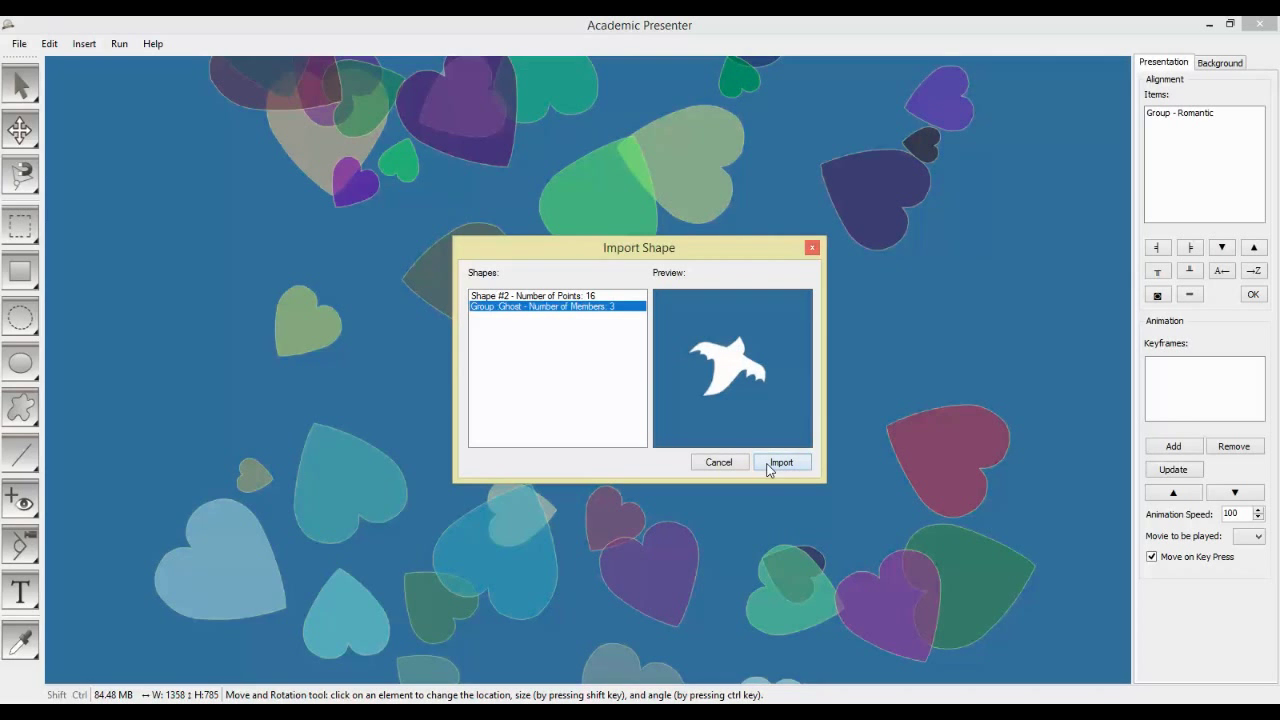
left_click(781, 462)
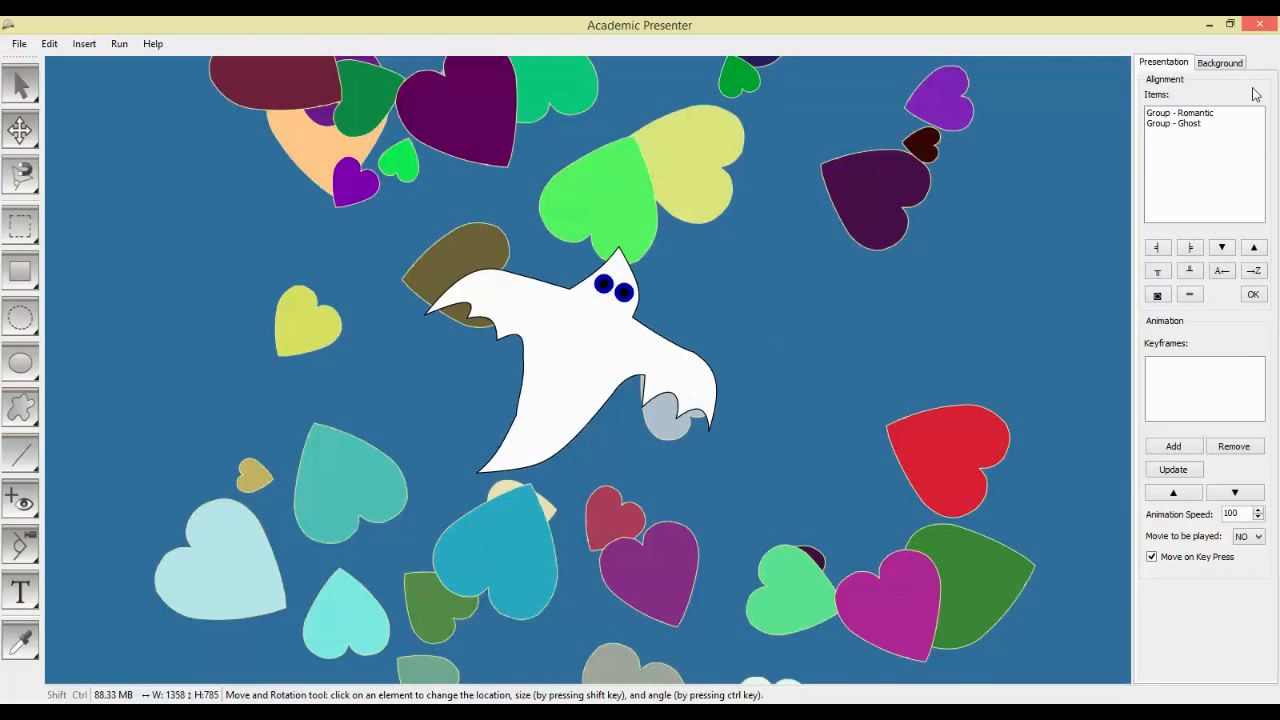
- Set Background Color 1 to white and confirm Background Color 2
left_click(1219, 62)
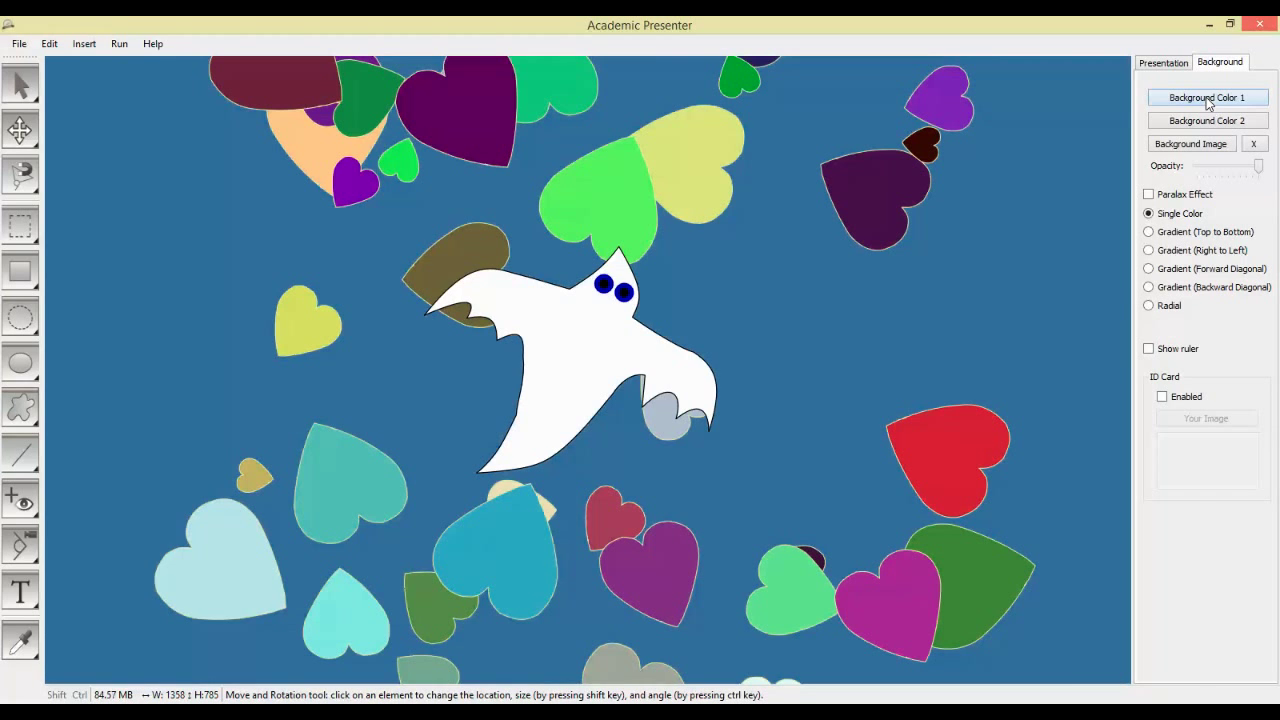
left_click(1207, 97)
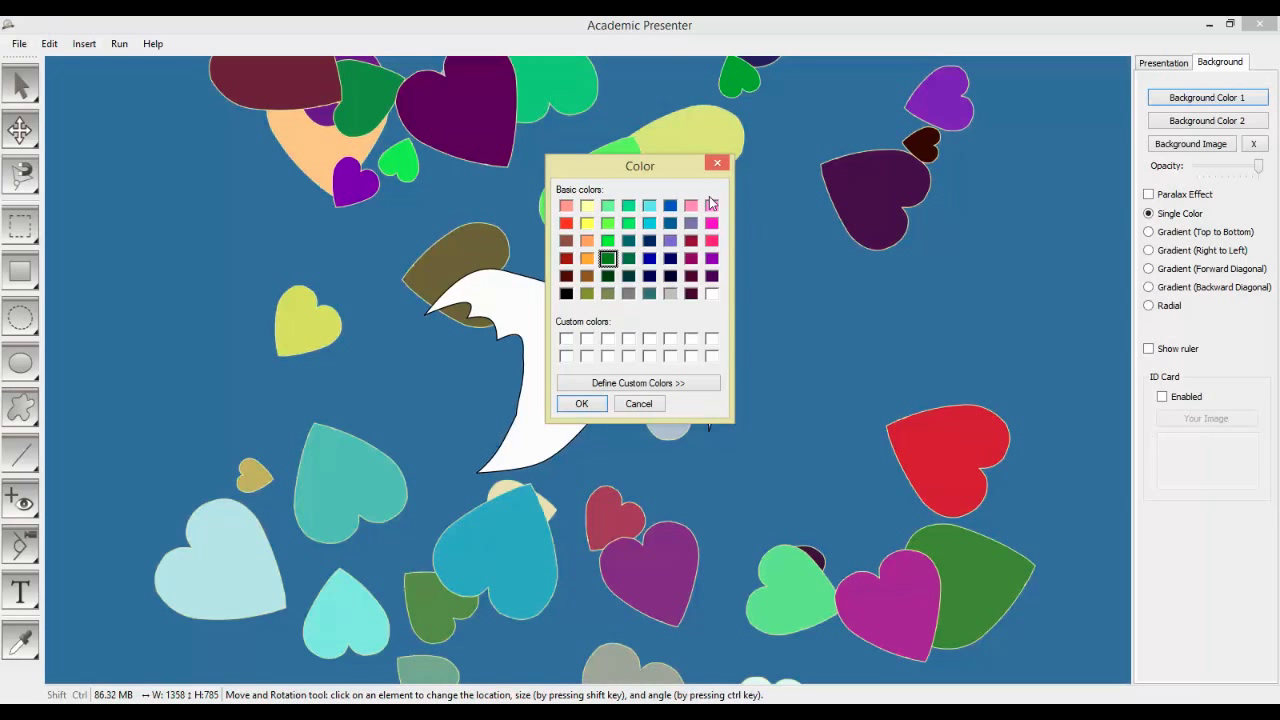
mouse_move(675, 218)
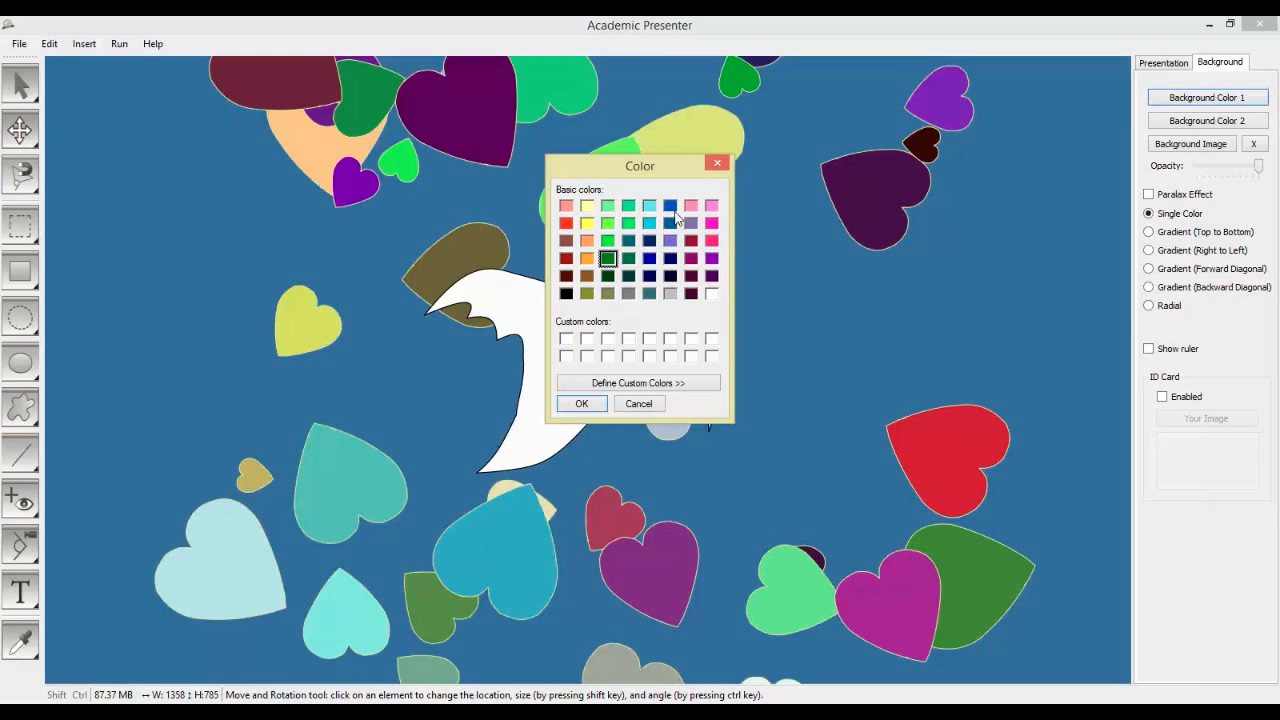
mouse_move(708, 302)
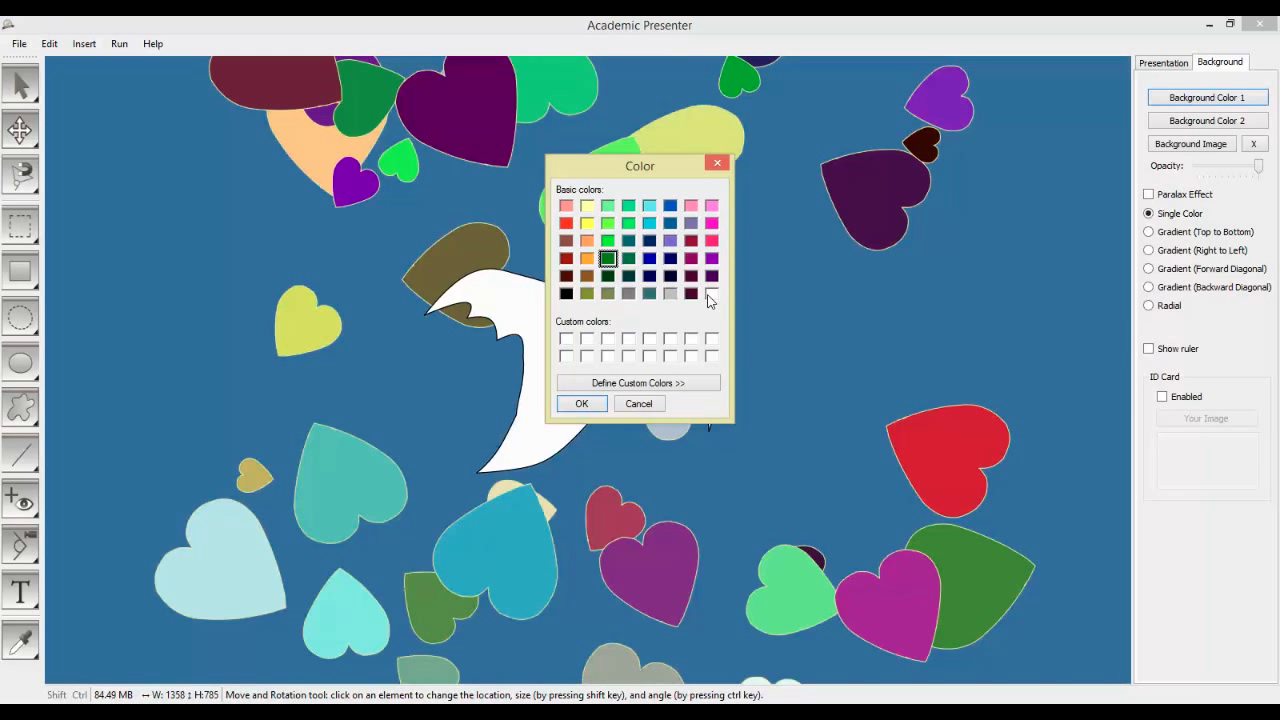
mouse_move(713, 302)
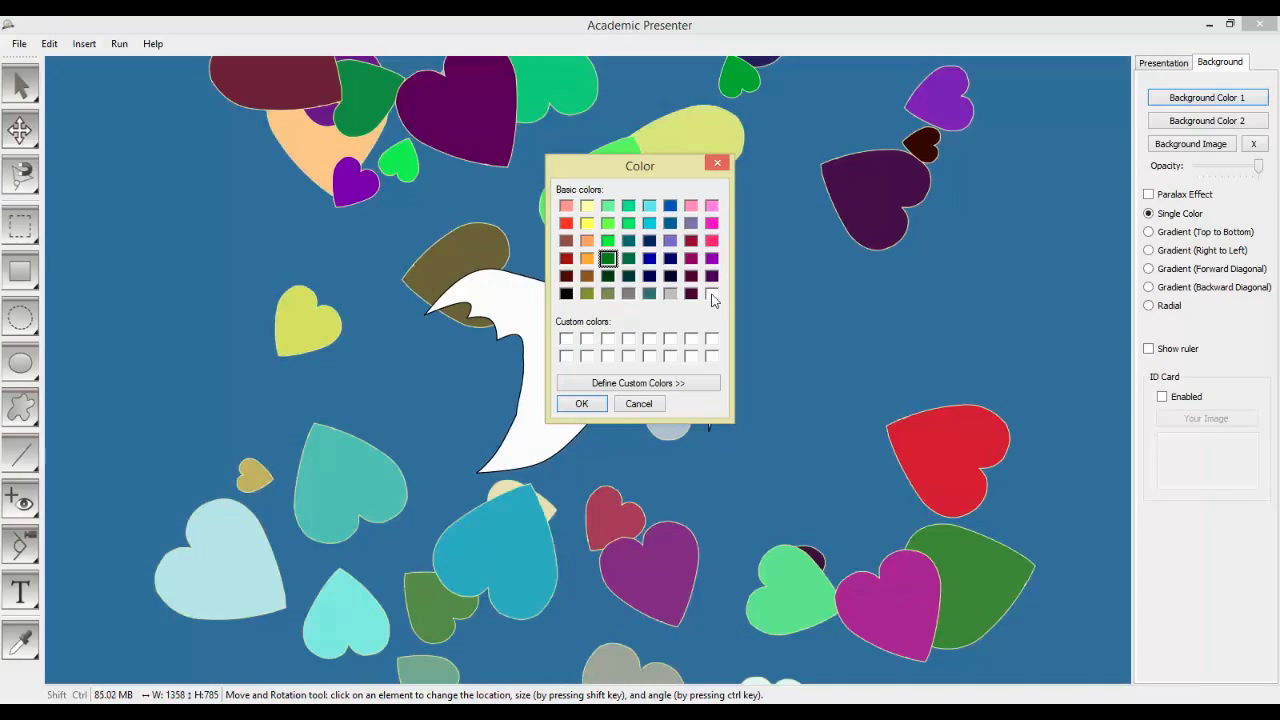
left_click(581, 403)
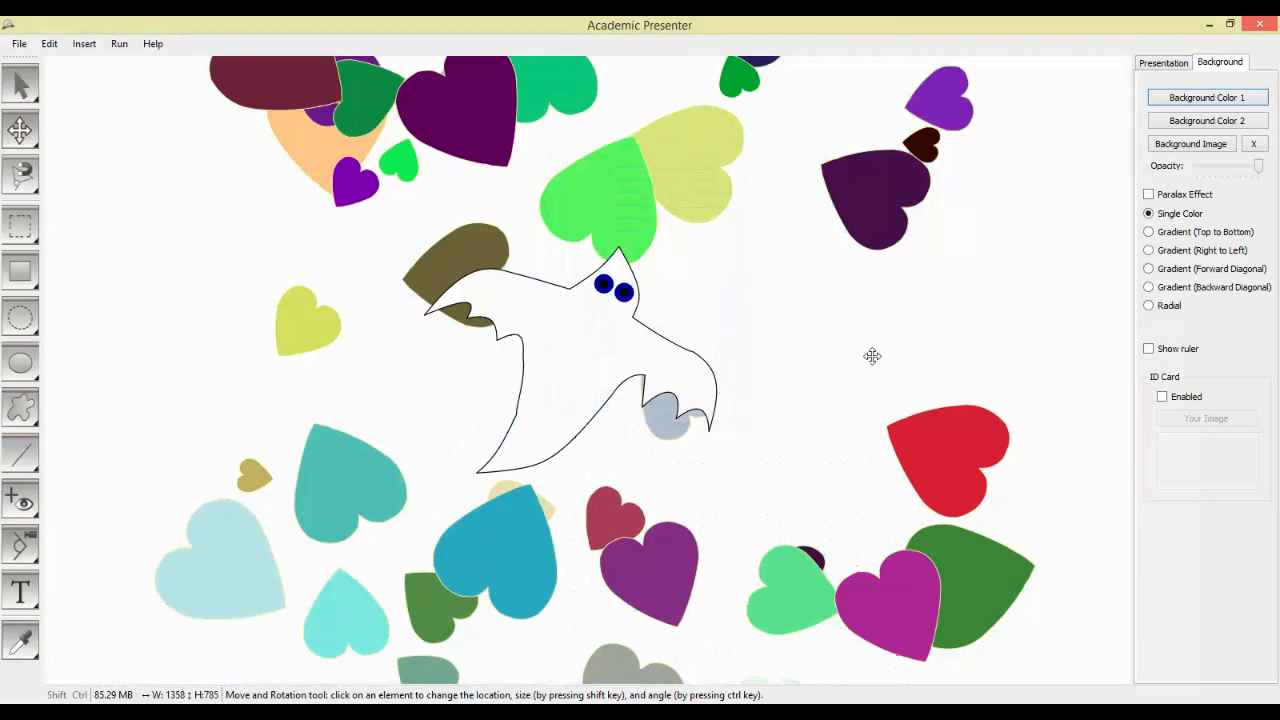
left_click(1206, 120)
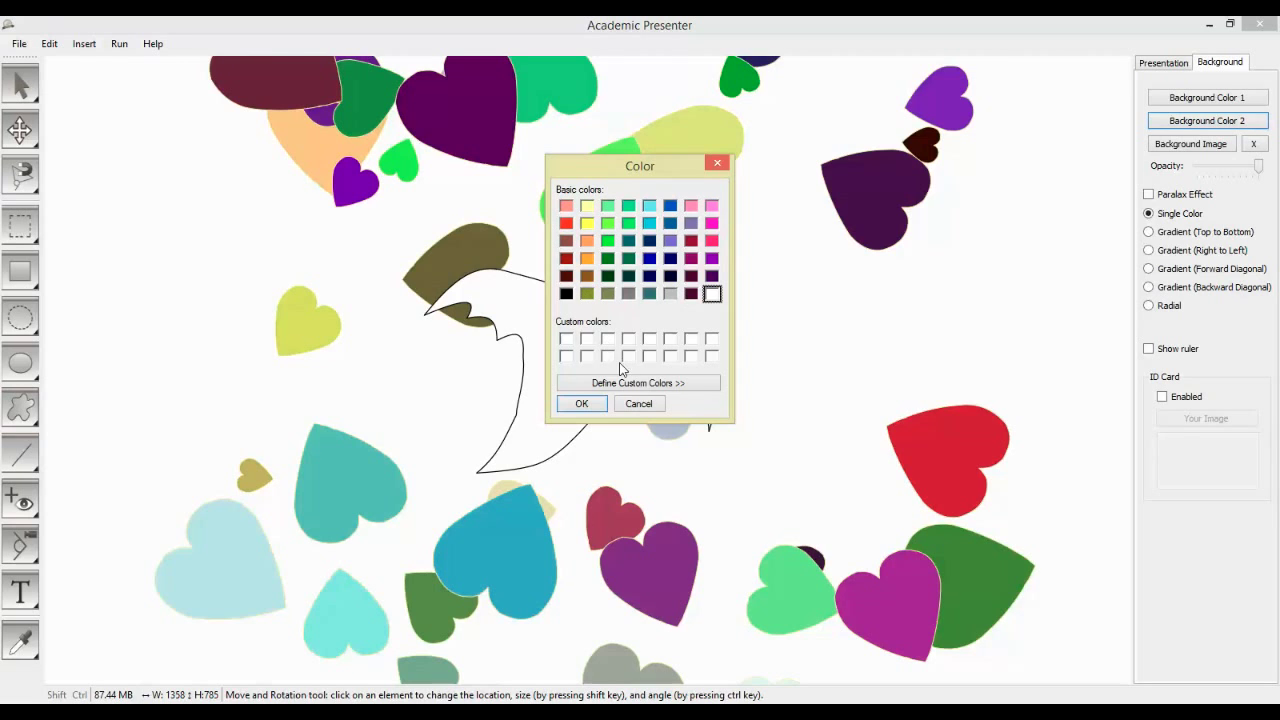
left_click(638, 383)
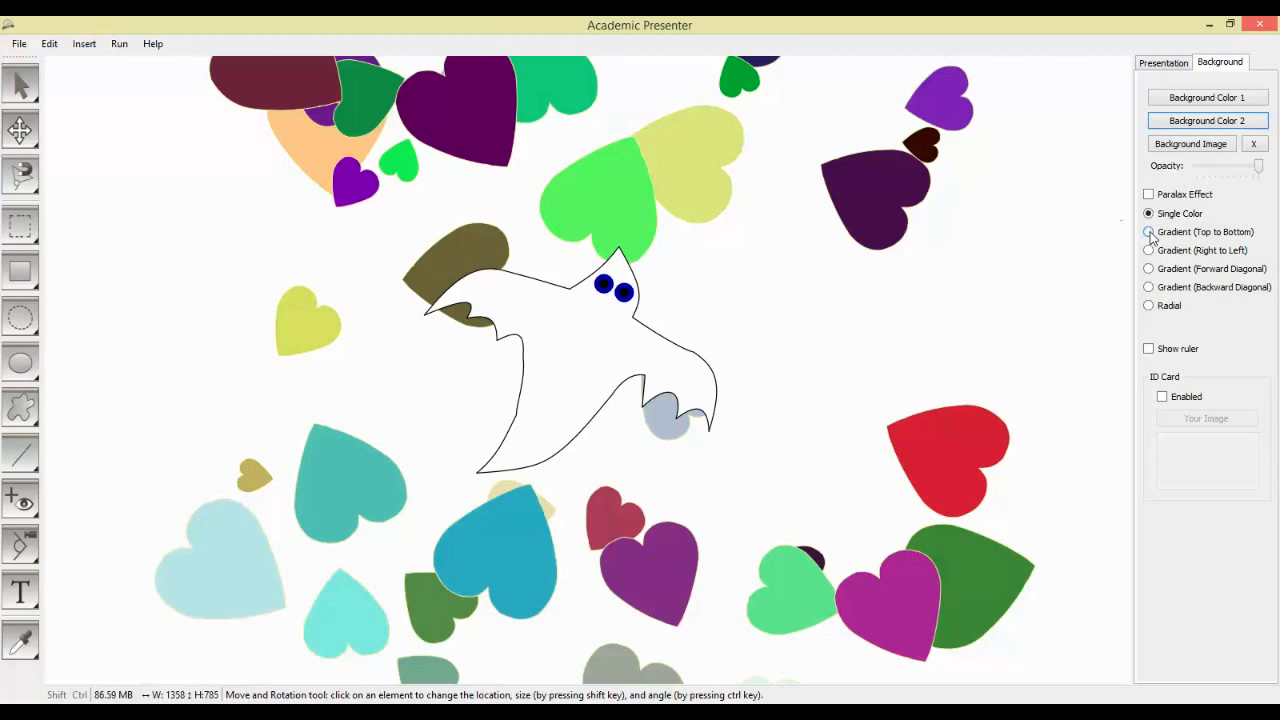
- Cycle through the gradient styles and settle on a Radial background gradient
left_click(1148, 213)
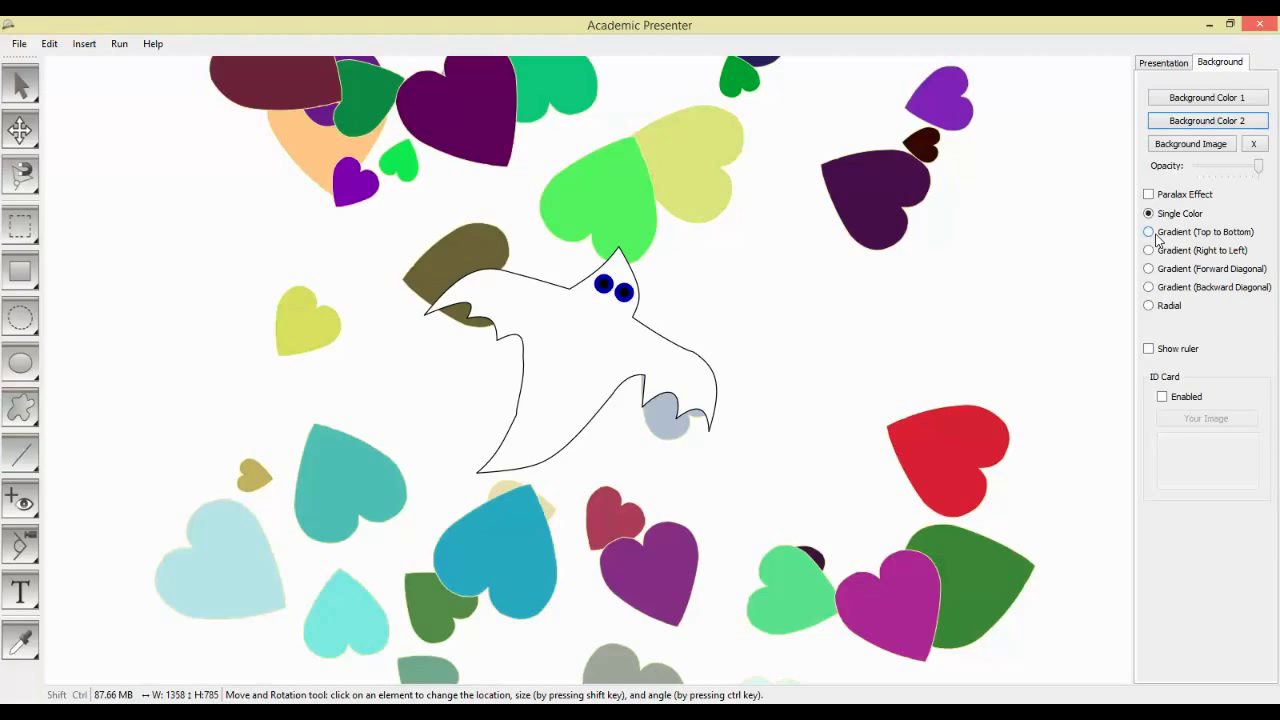
left_click(1148, 231)
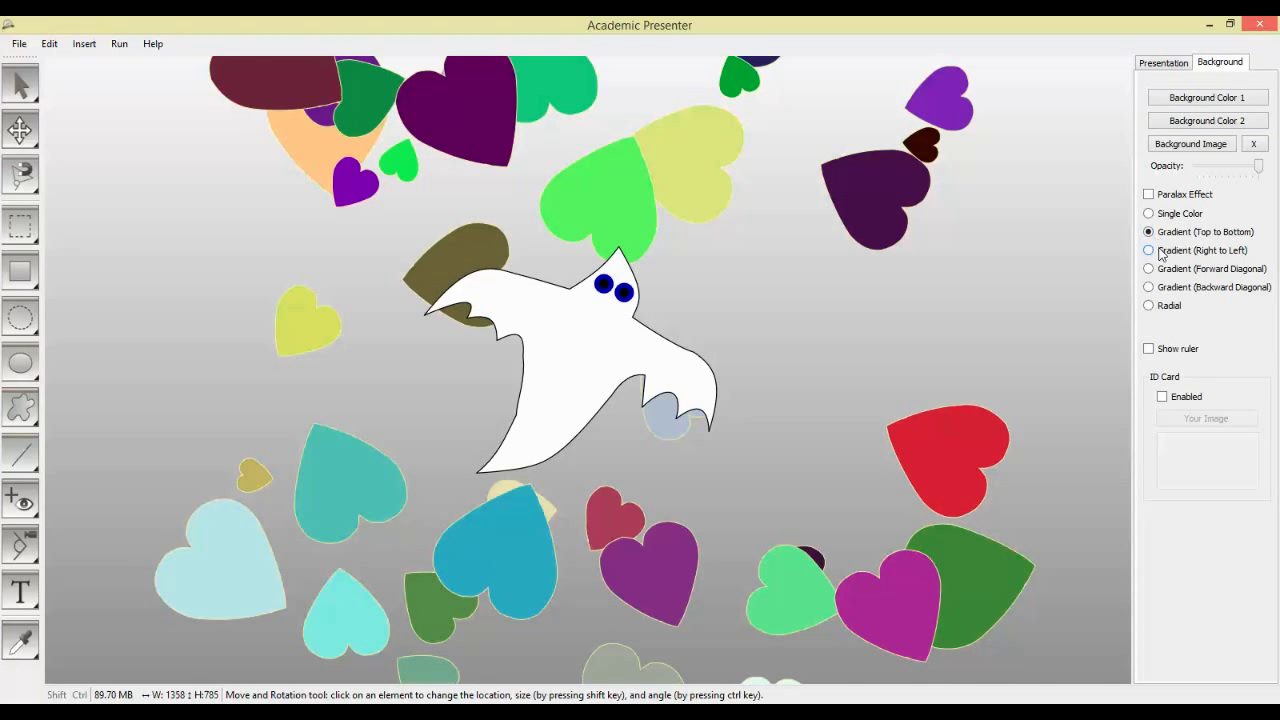
left_click(1148, 250)
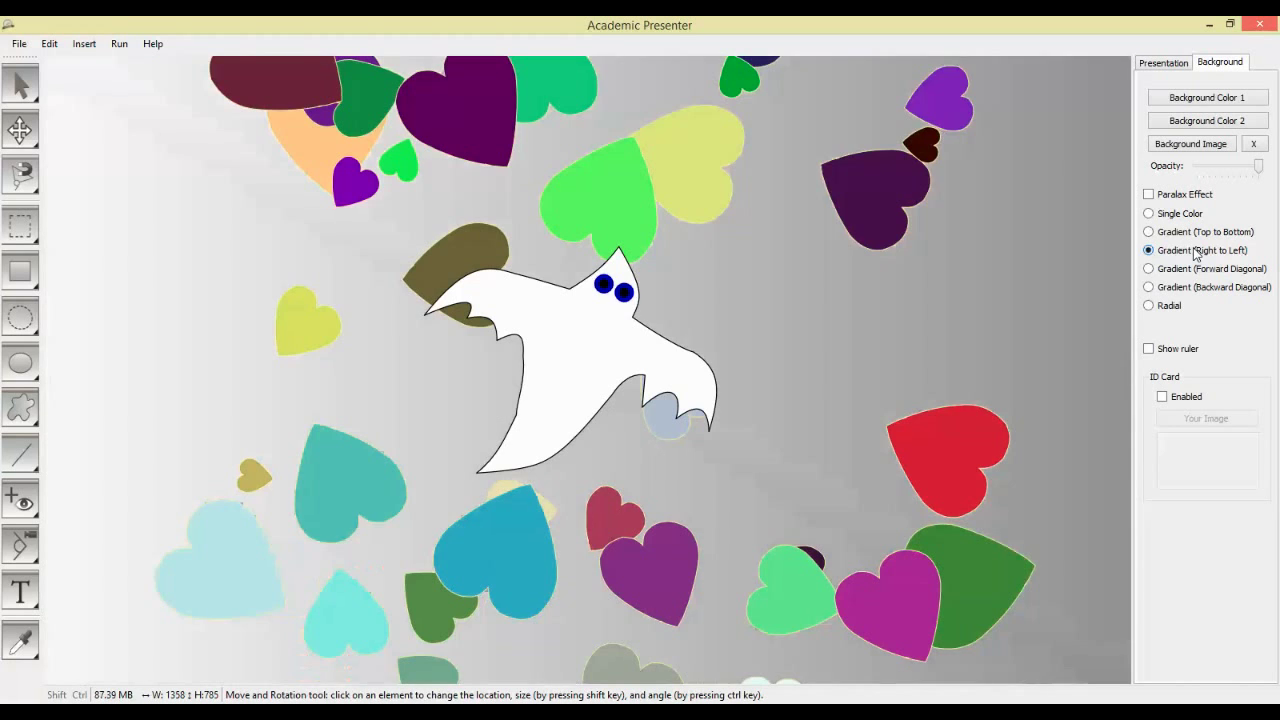
left_click(1148, 268)
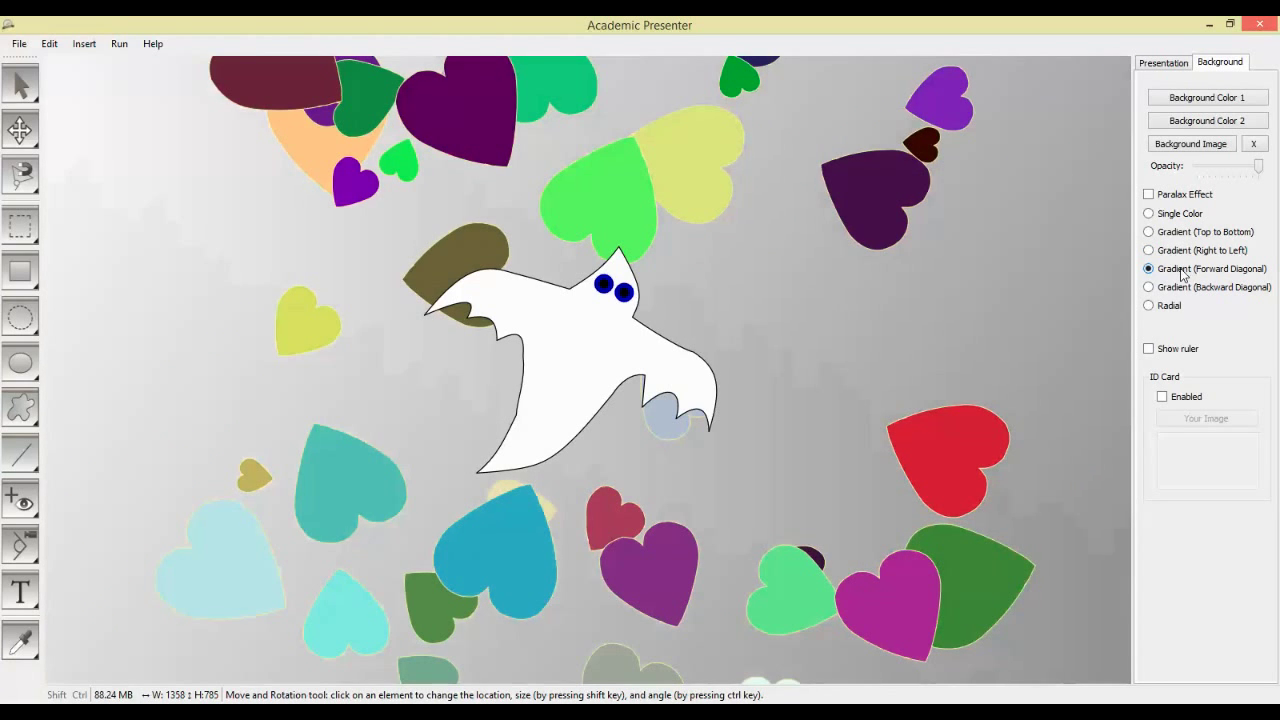
left_click(1148, 287)
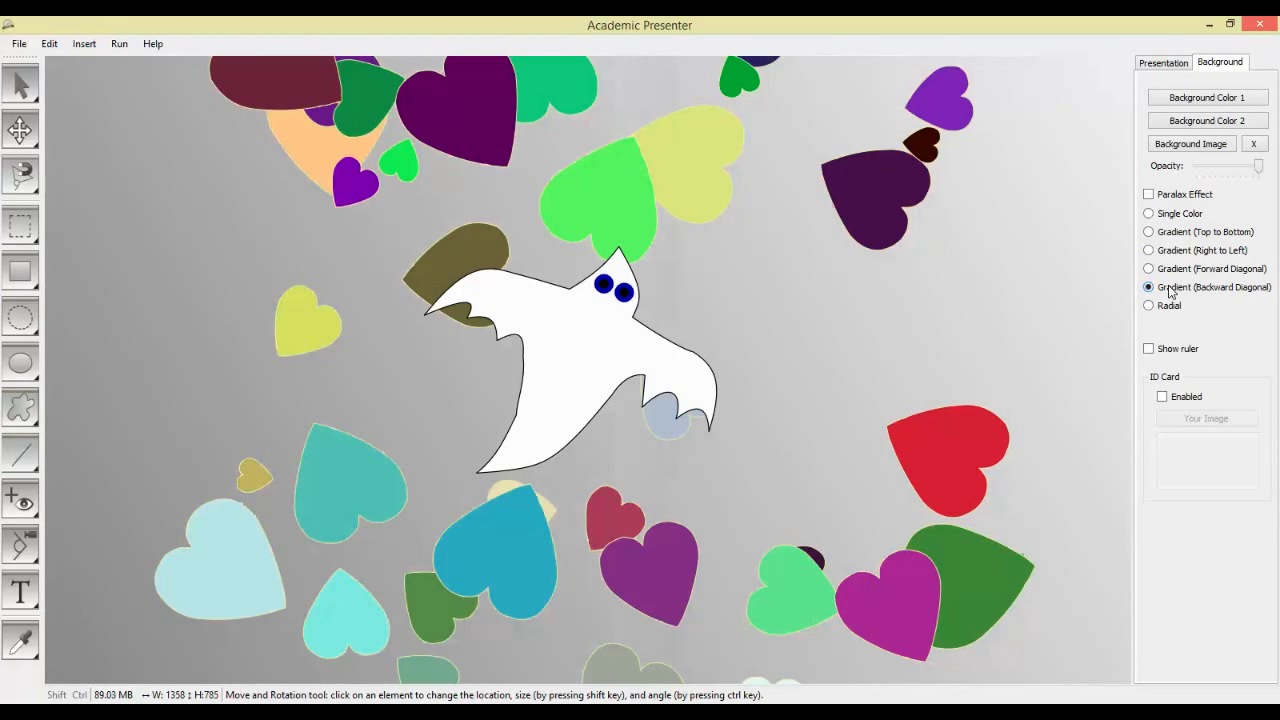
left_click(1148, 305)
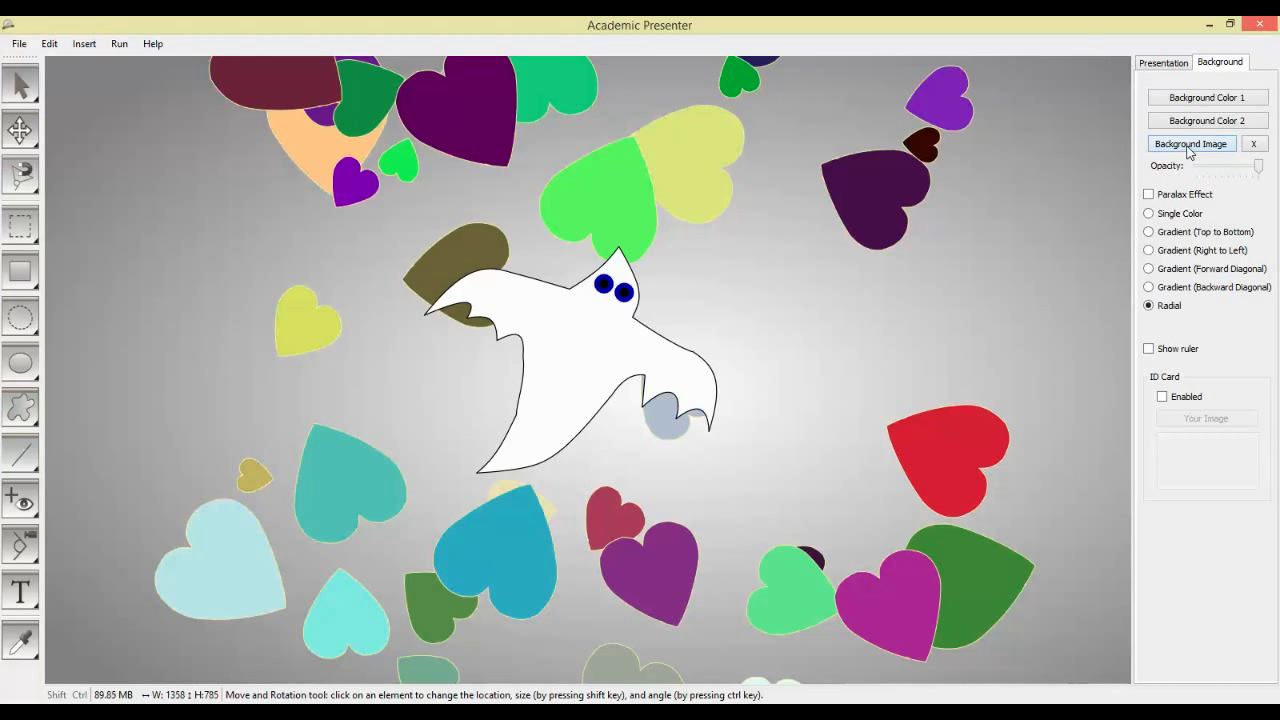
- Load 13219.jpg as the background, lower its opacity and show the ruler grid
left_click(1191, 143)
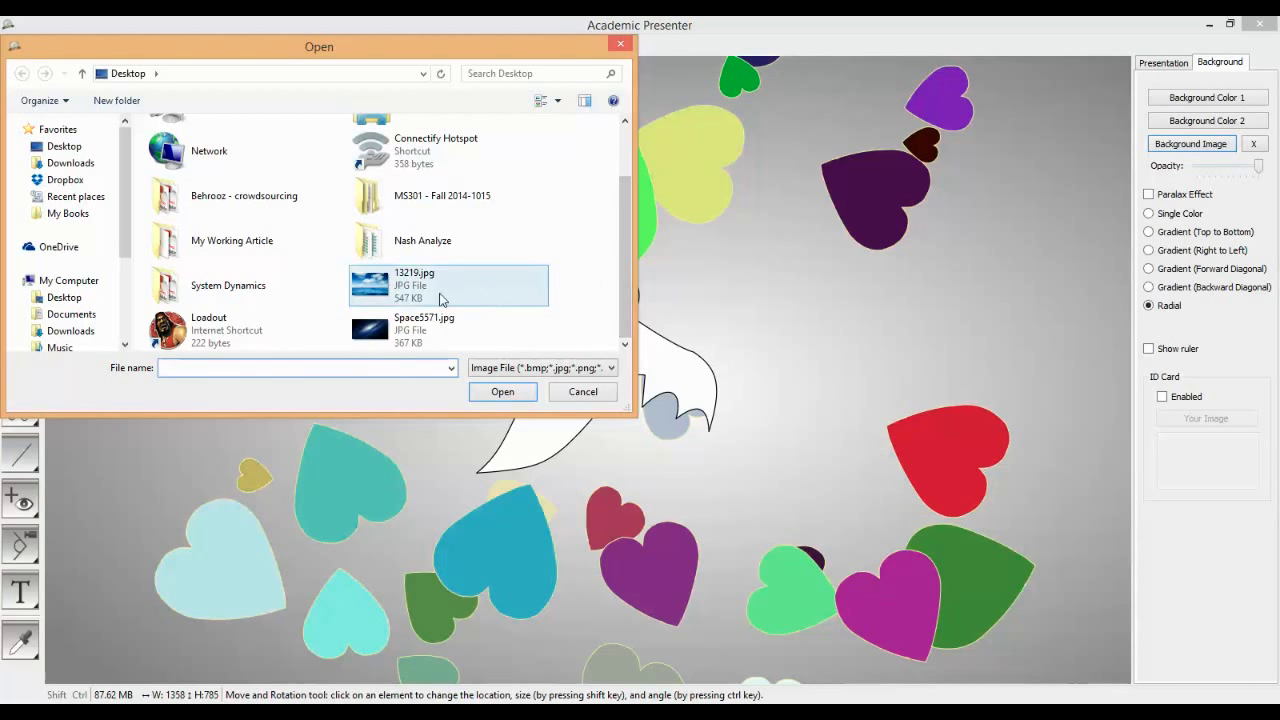
left_click(414, 285)
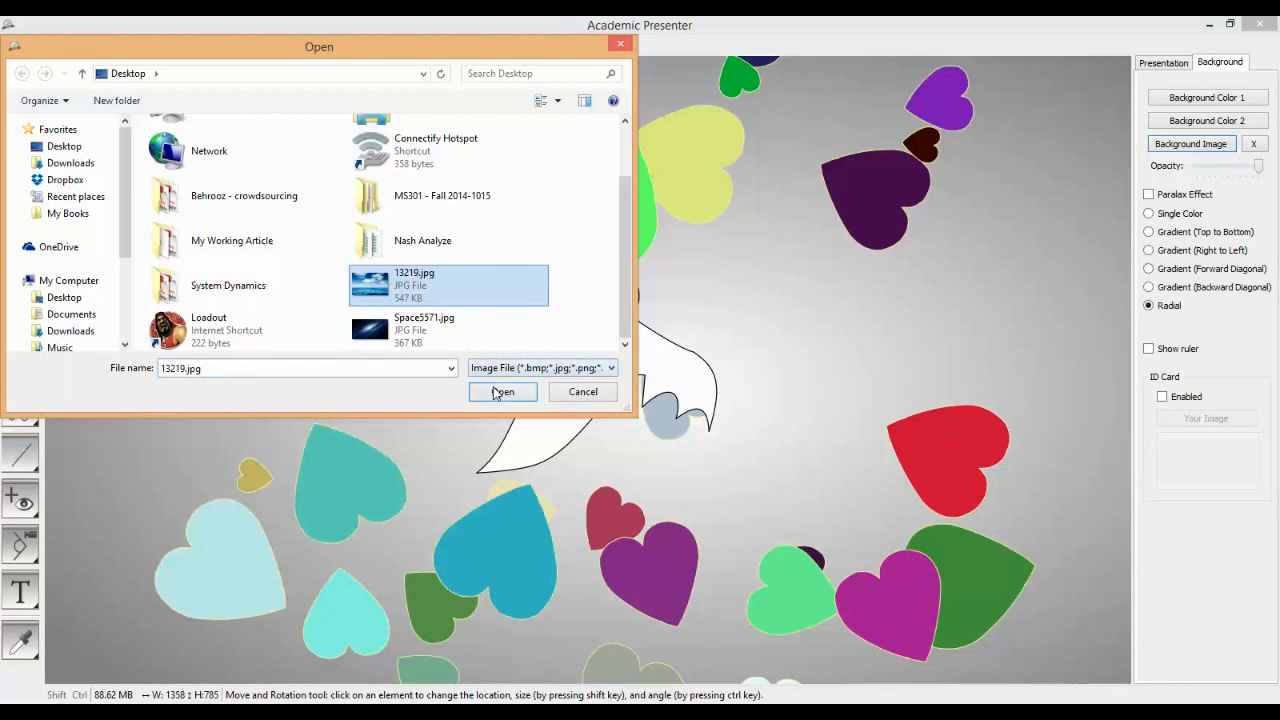
left_click(503, 391)
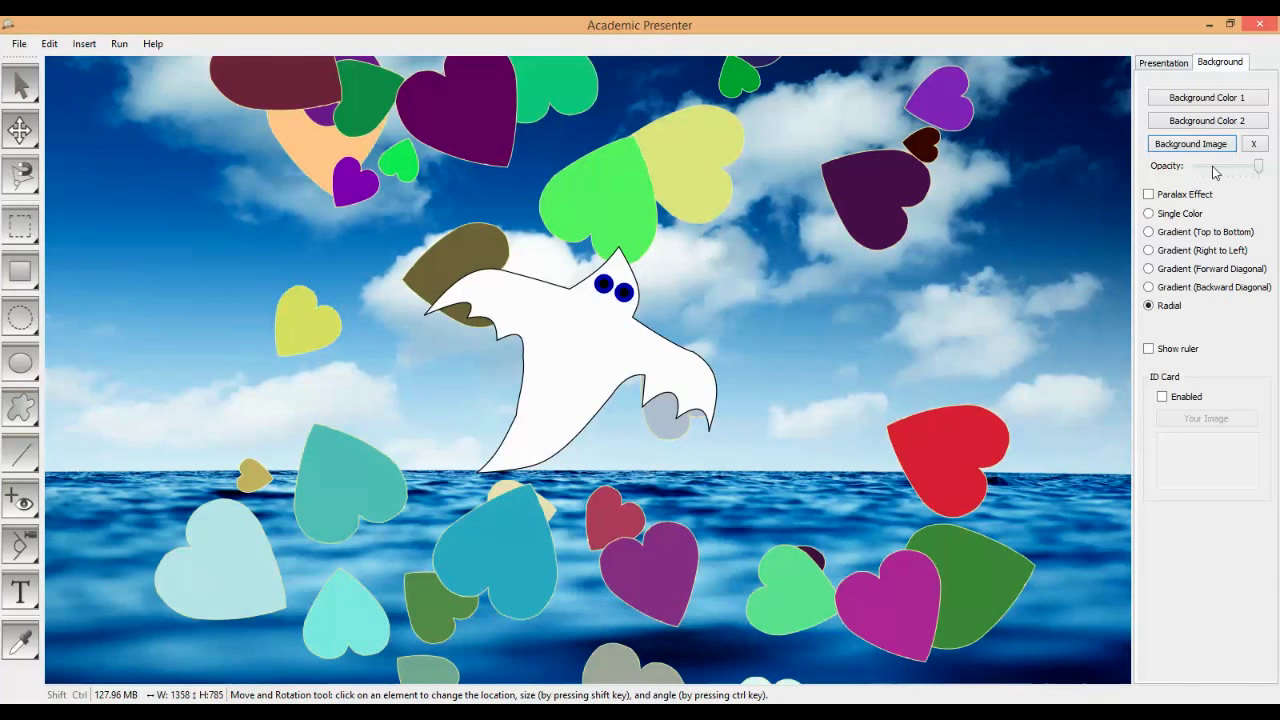
left_click_drag(1258, 166, 1218, 166)
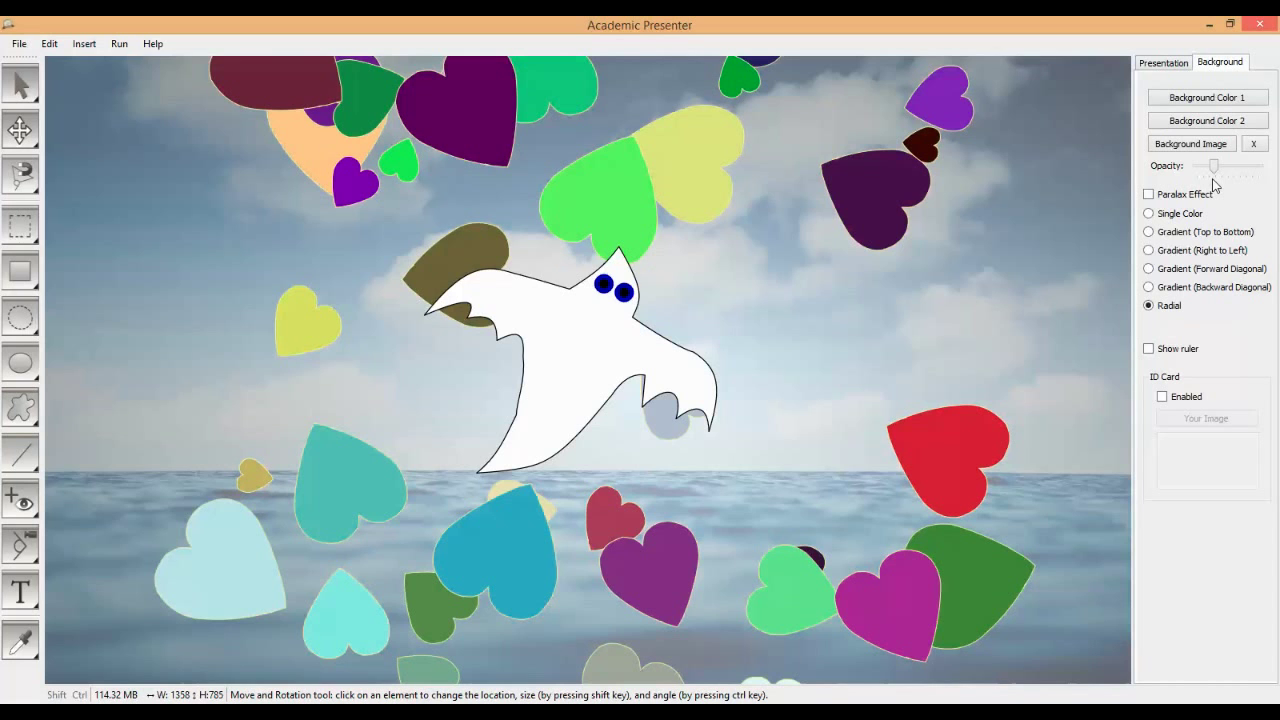
mouse_move(1213, 332)
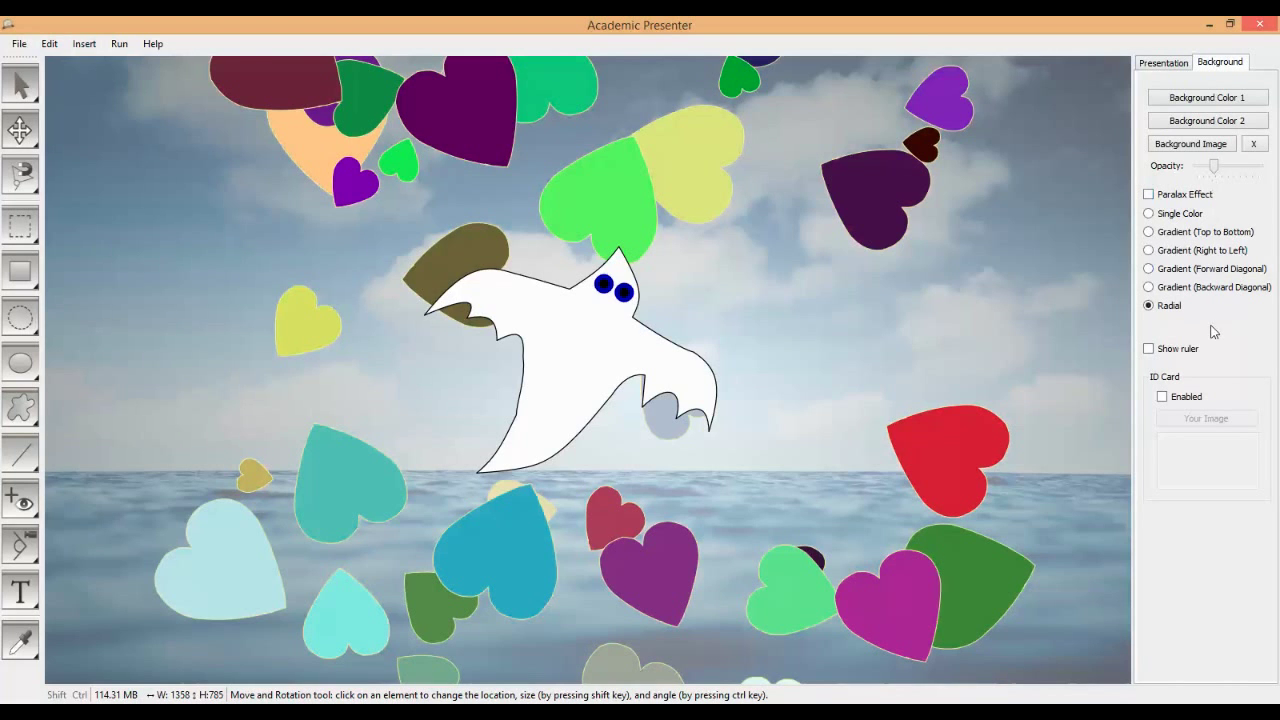
mouse_move(1184, 349)
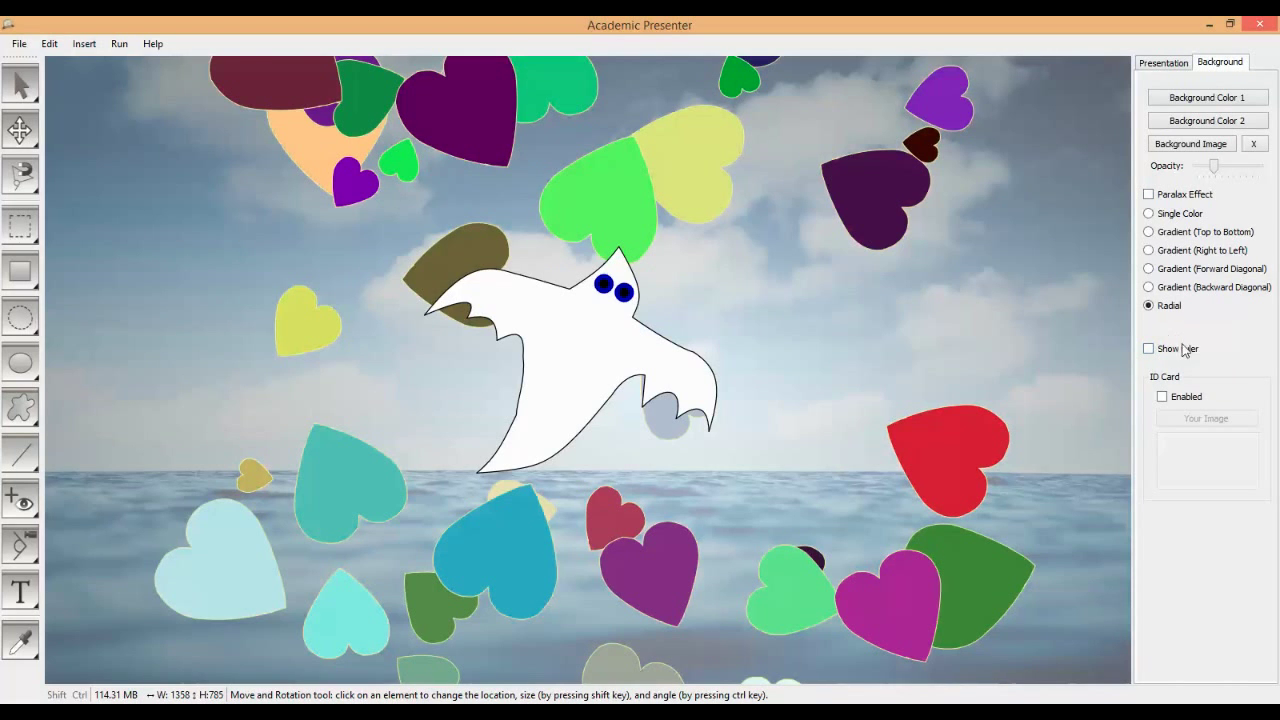
left_click(1148, 348)
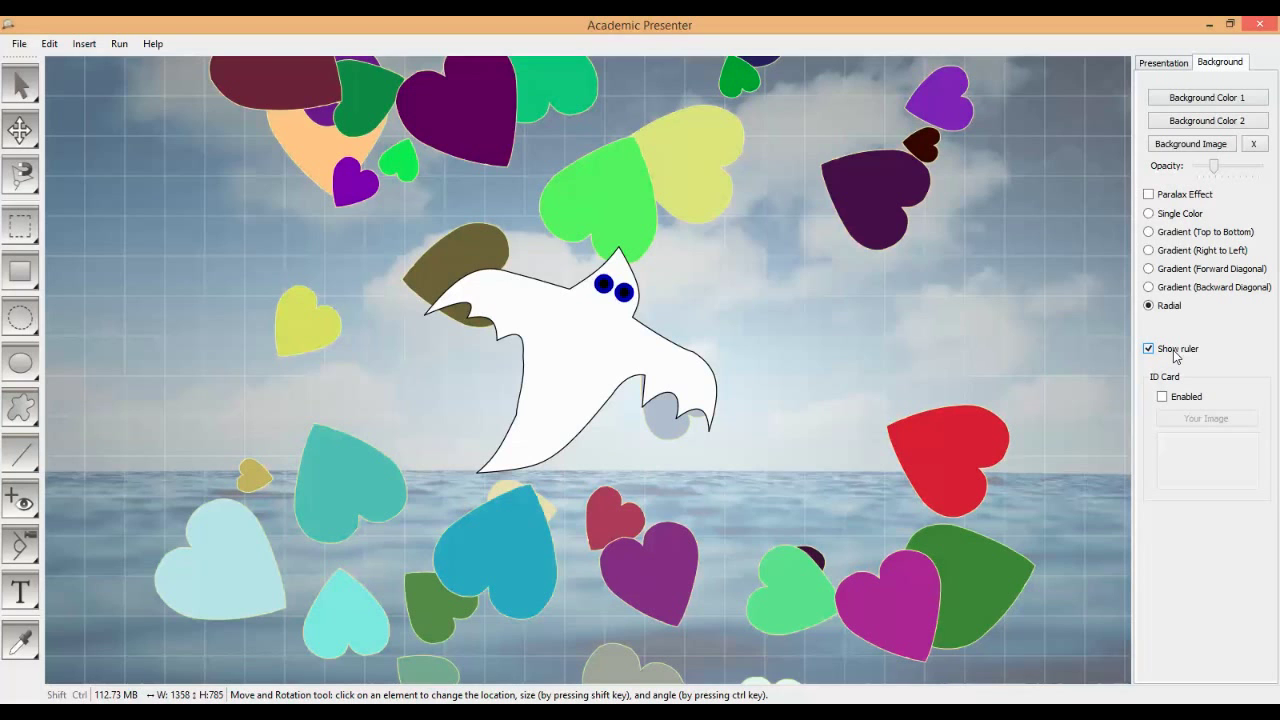
- Untick Show ruler so the grid disappears
left_click(1148, 348)
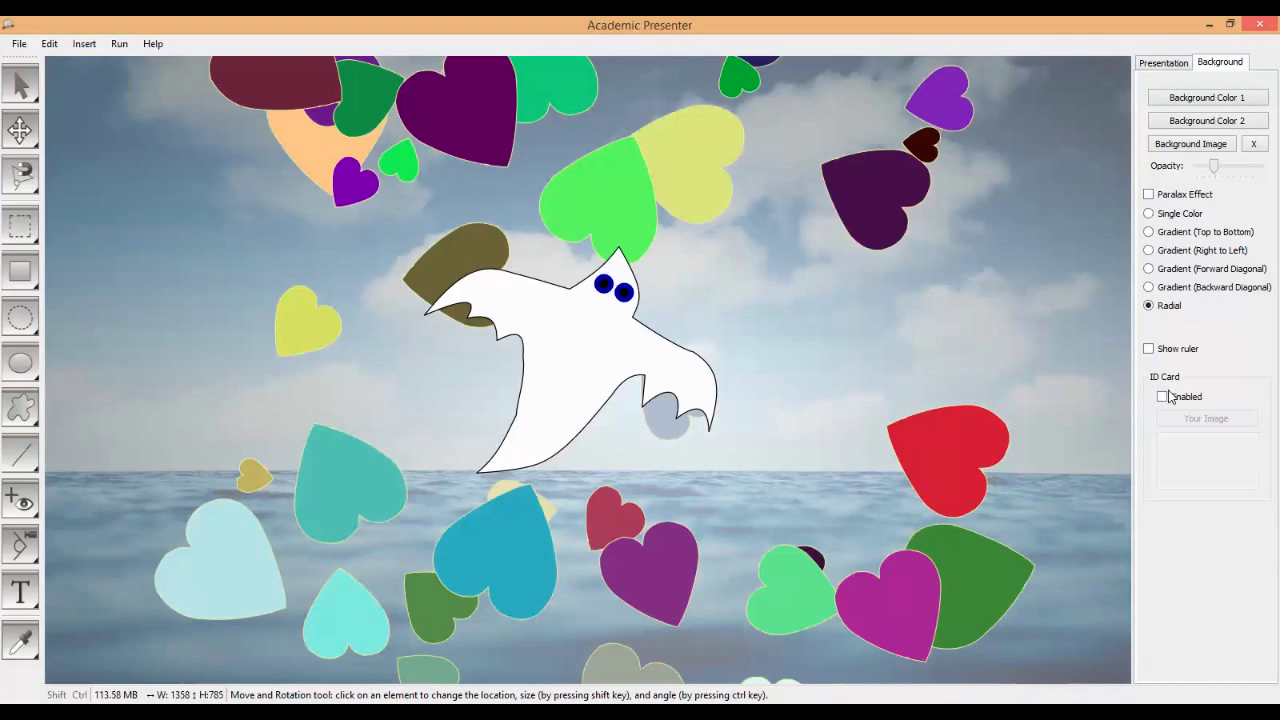
- Enable the ID card and type the presenter's name and gmail.com e-mail lines
left_click(1162, 396)
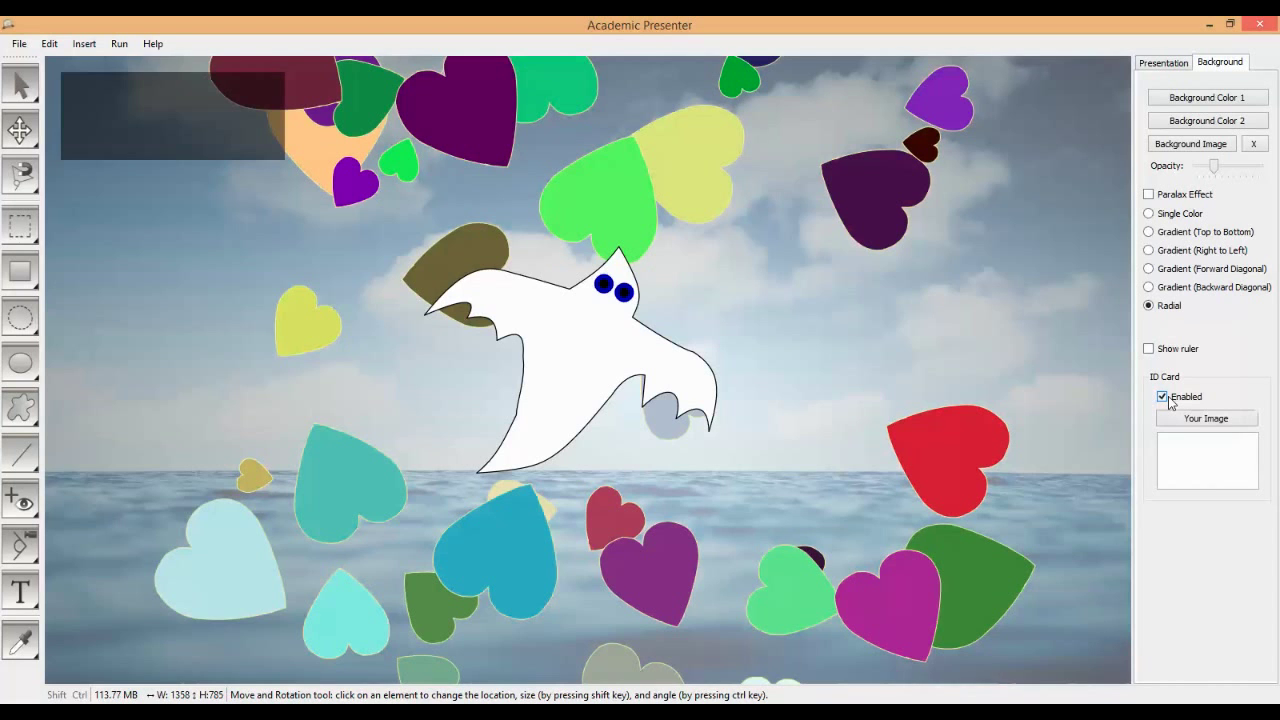
left_click(1162, 396)
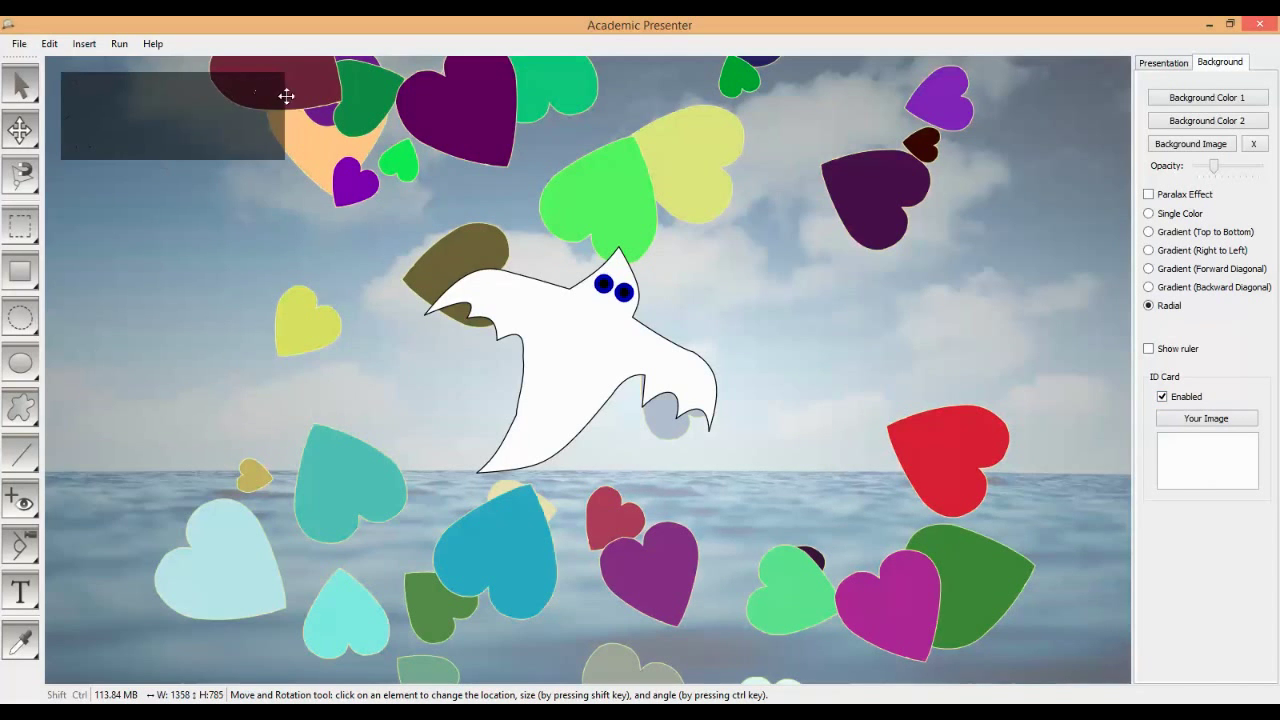
mouse_move(74, 156)
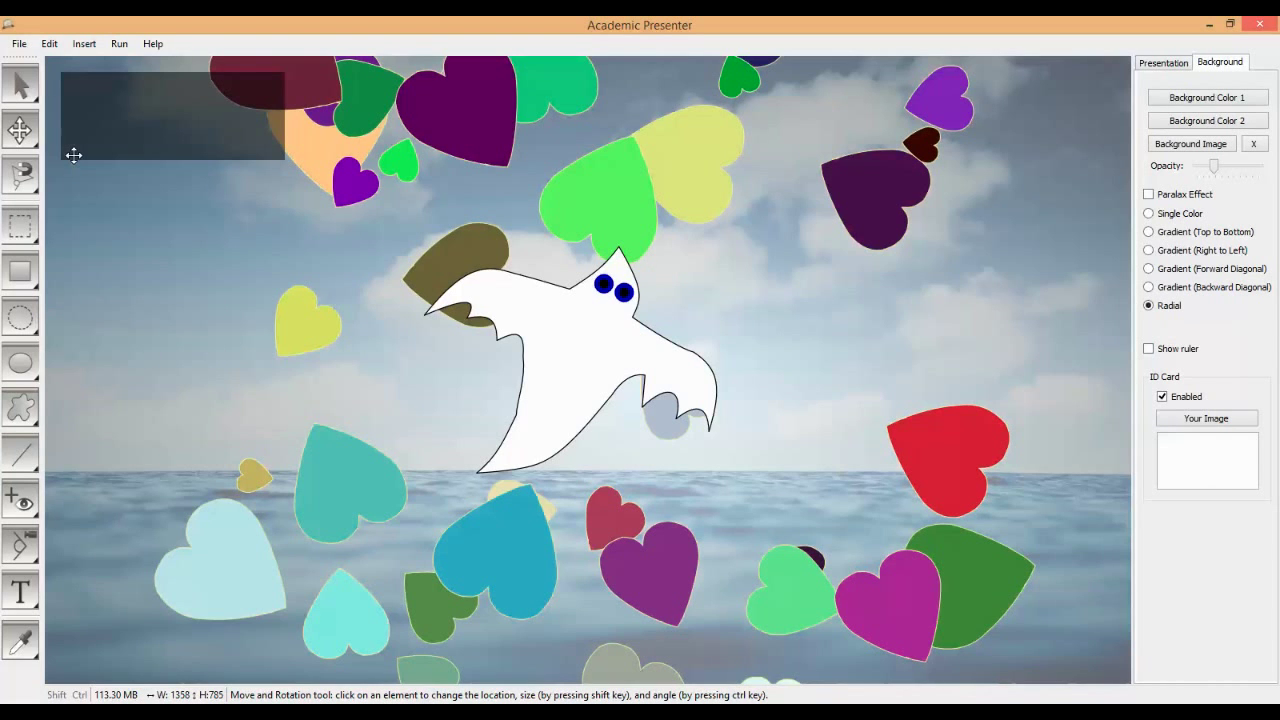
left_click(1206, 461)
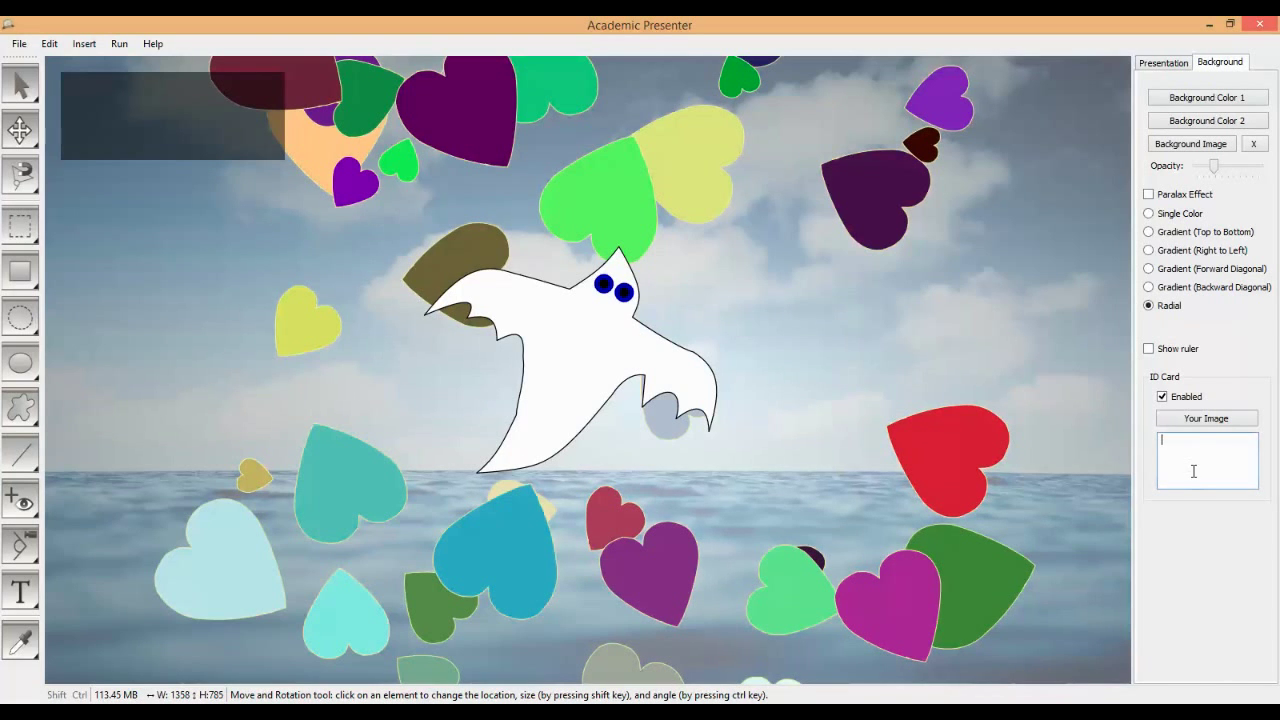
type("Name:")
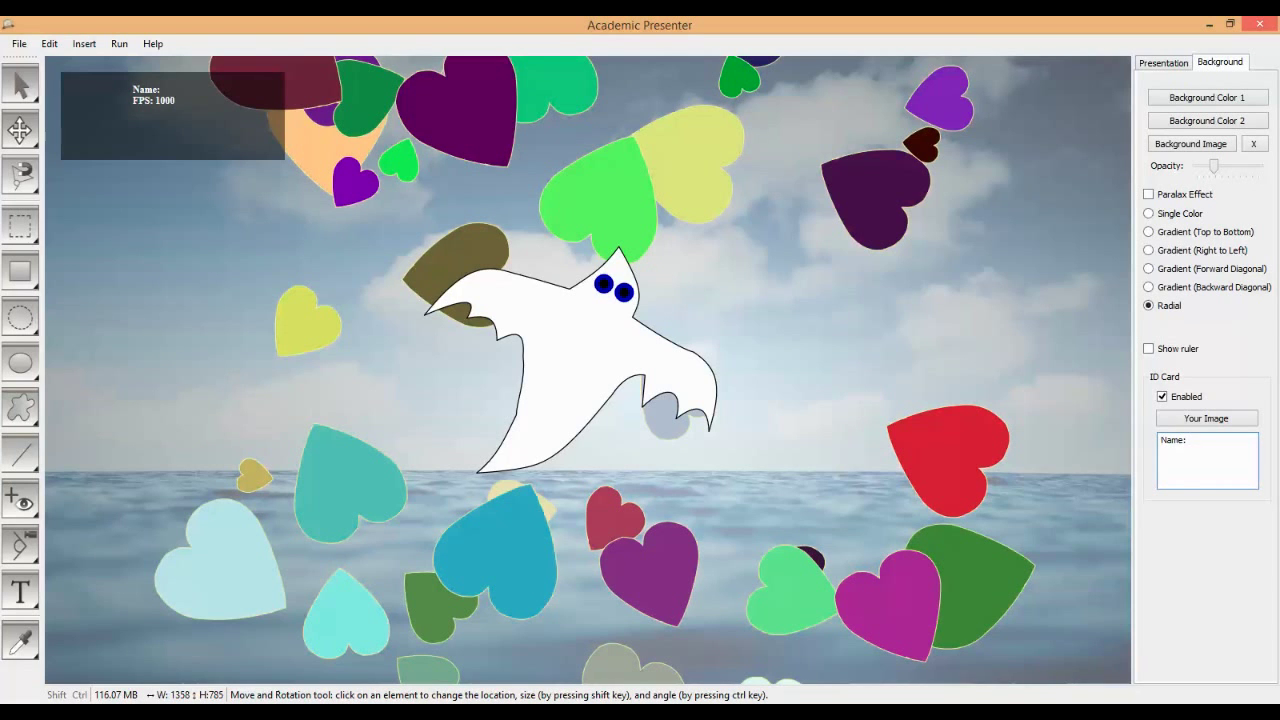
type("Mr. Presenter")
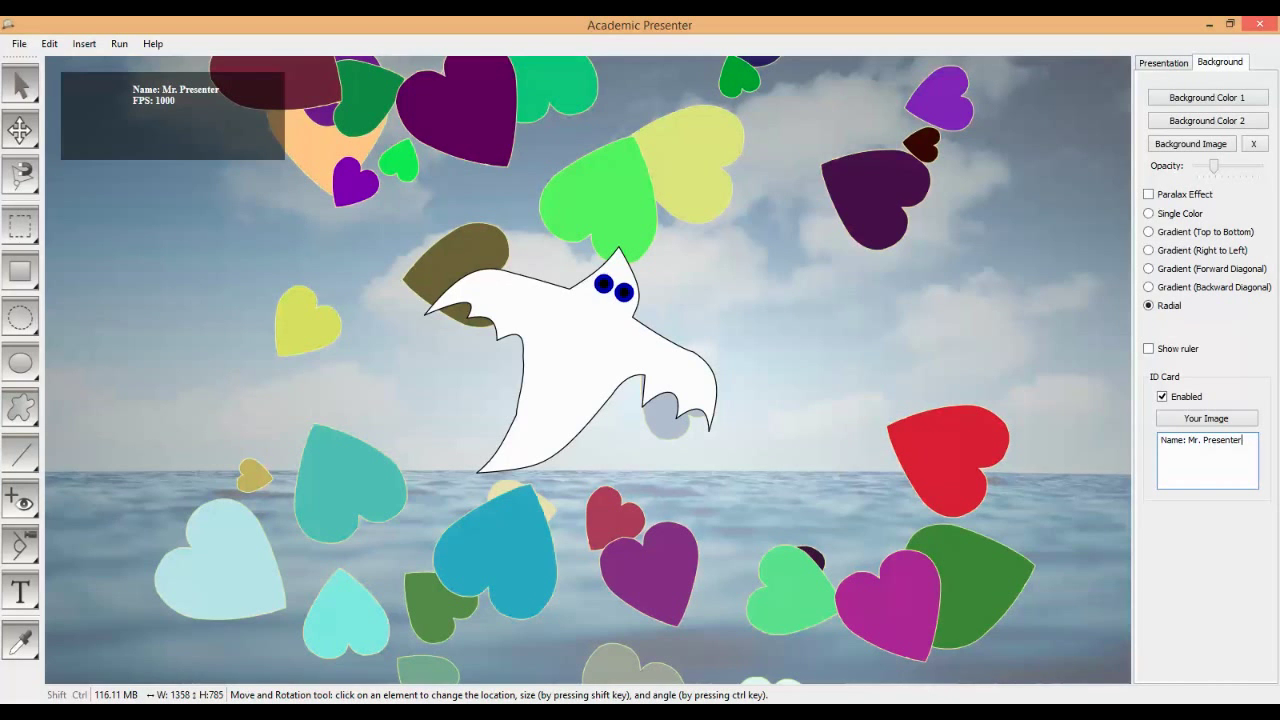
type("E-mail")
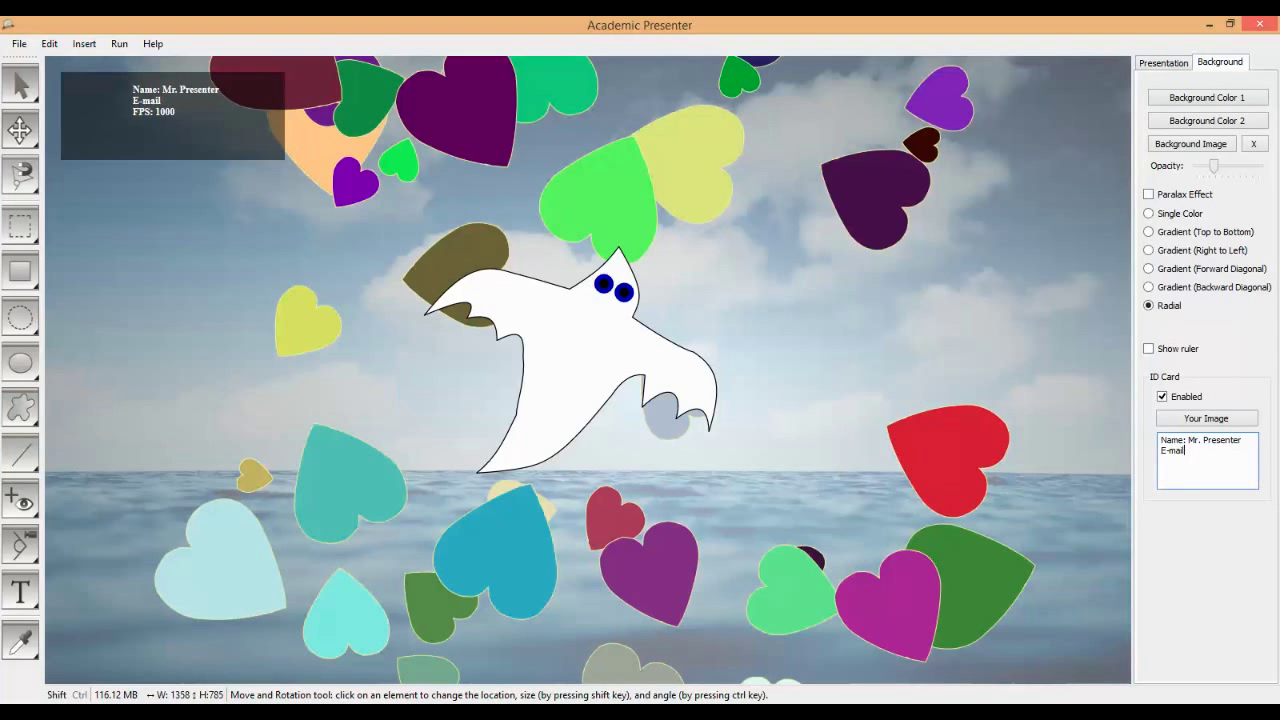
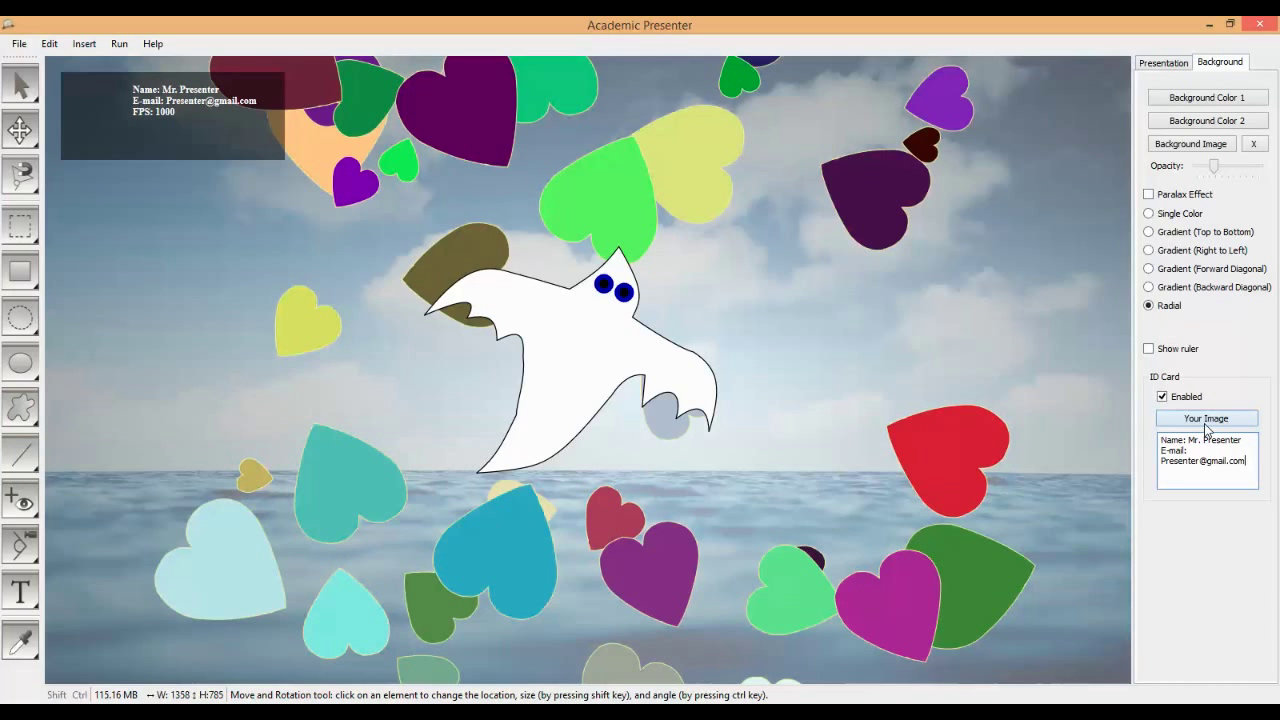
- Load the portrait photo file as the ID card's image
left_click(1206, 418)
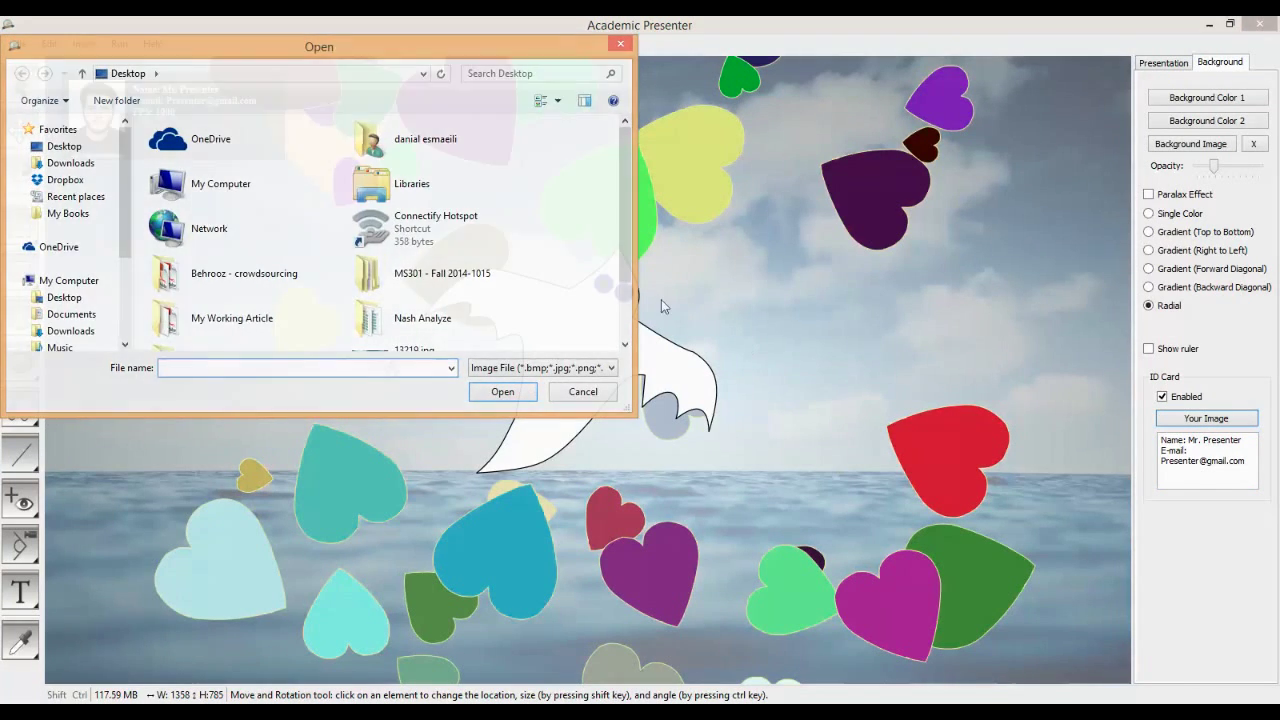
left_click(582, 391)
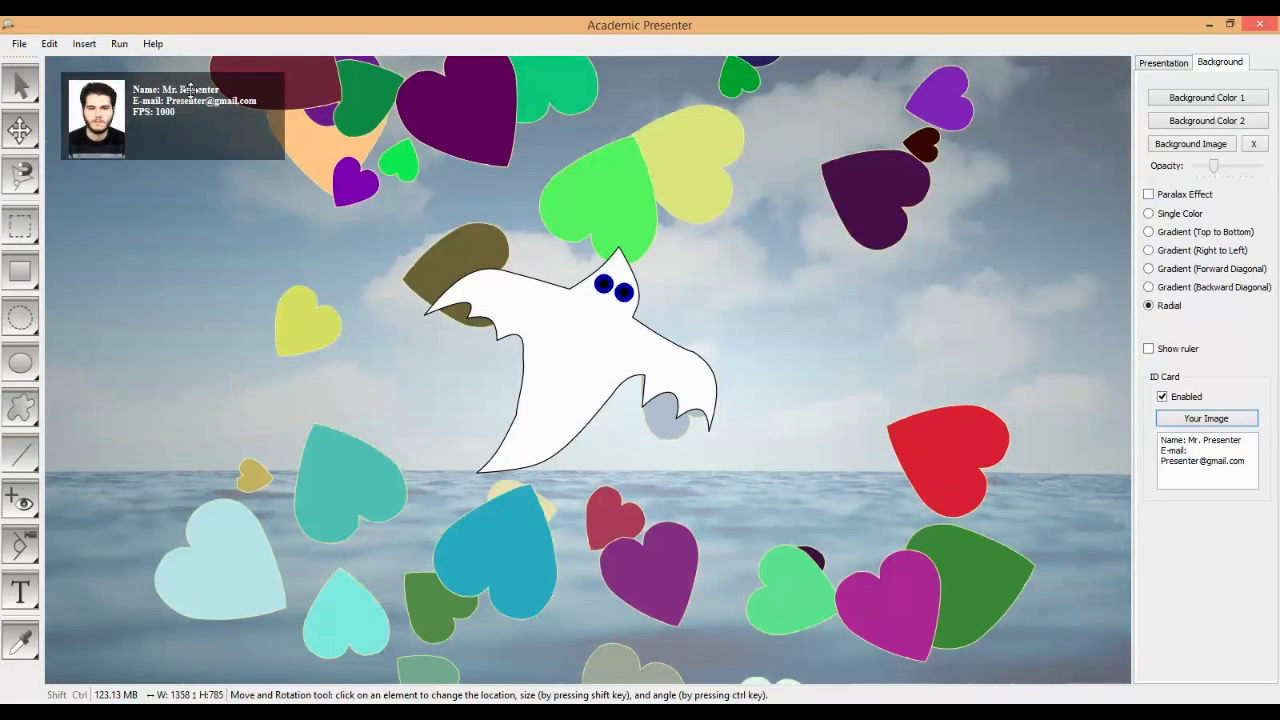
mouse_move(415, 211)
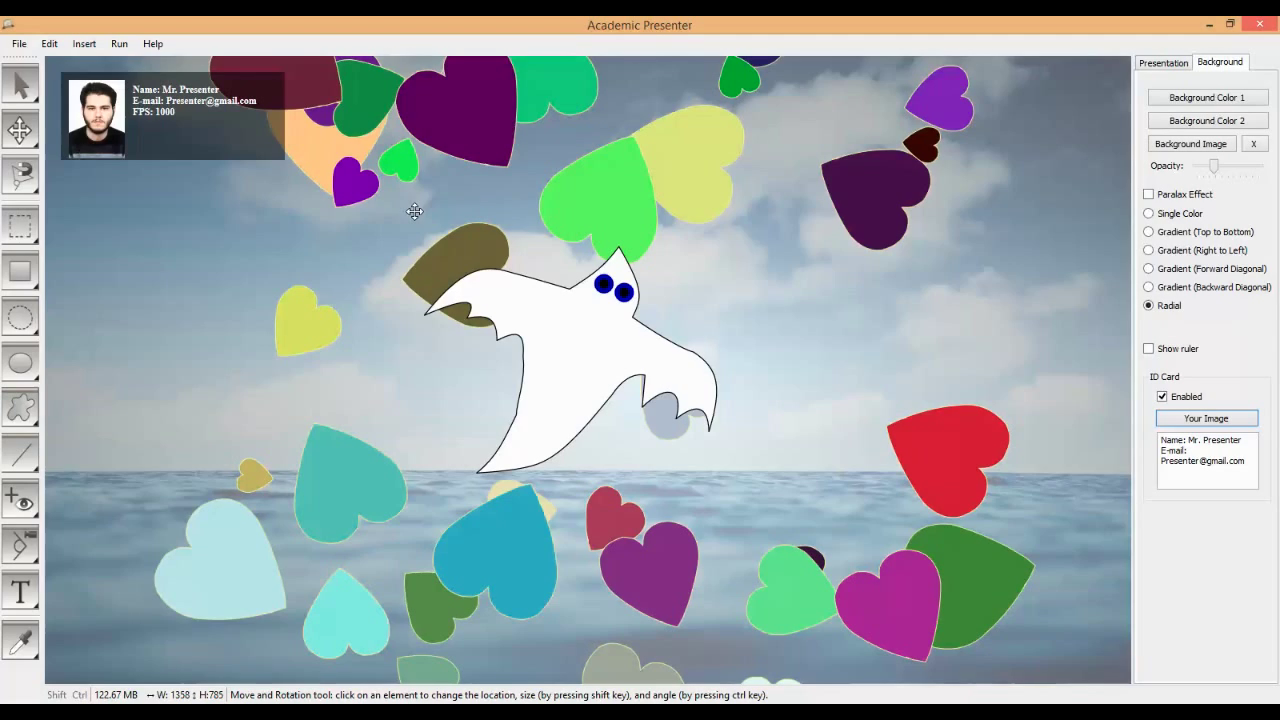
mouse_move(885, 189)
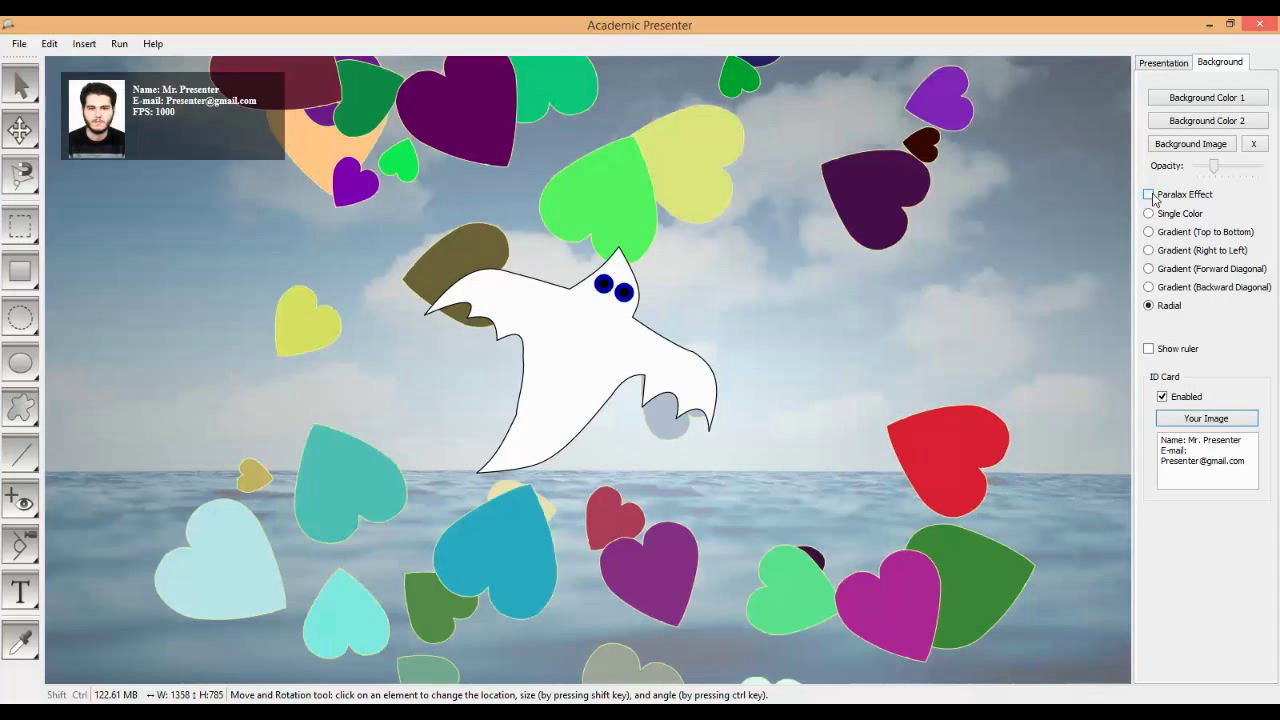
- Turn on Paralax Effect and select the ghost to show its properties
left_click(1149, 194)
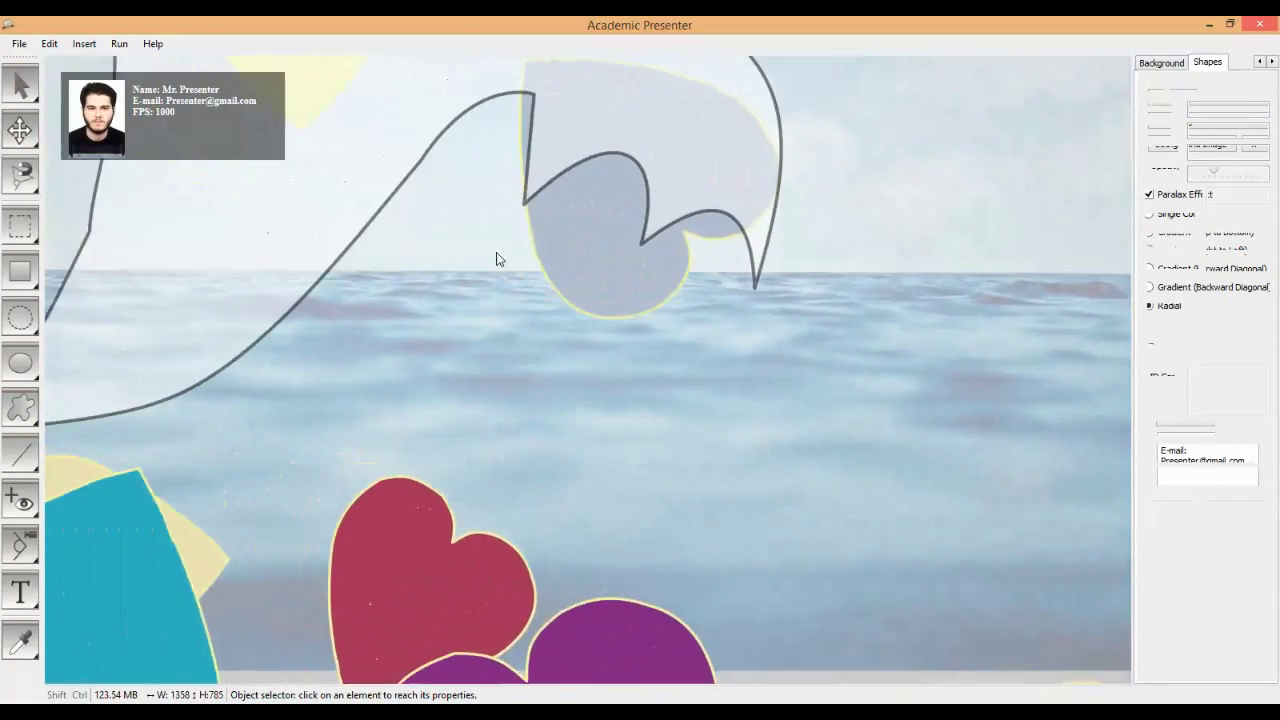
left_click(600, 250)
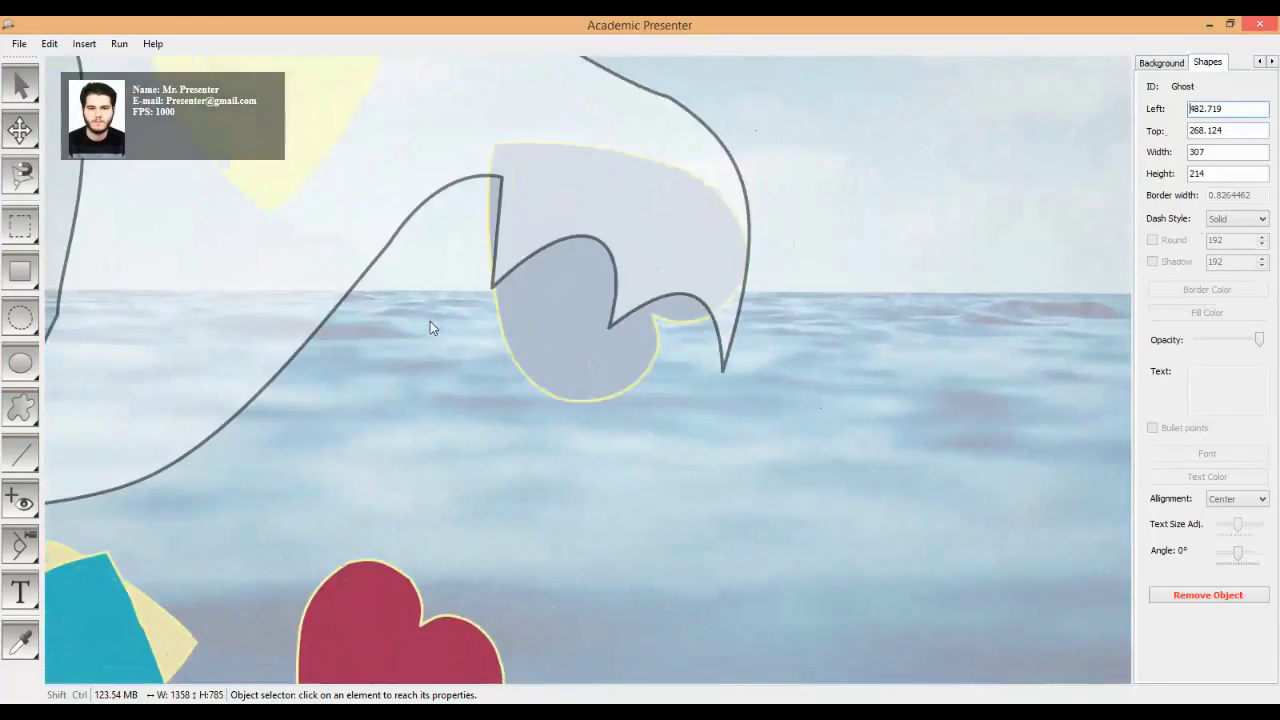